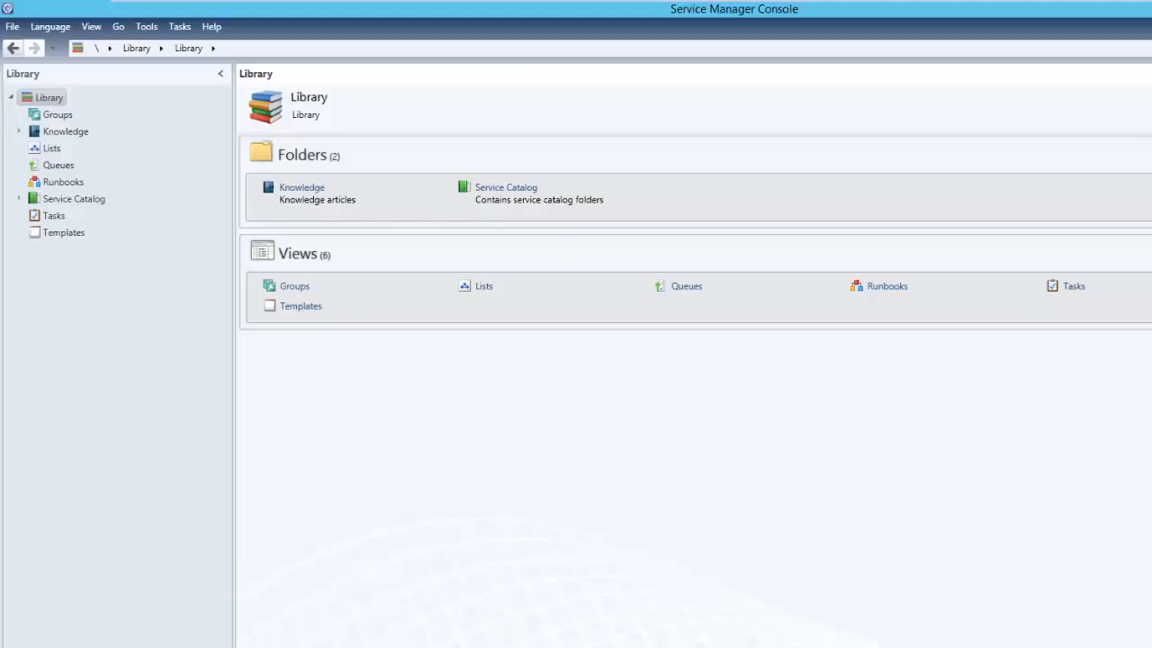
# - Open the Help menu, then close Service Manager Console
pyautogui.click(212, 26)
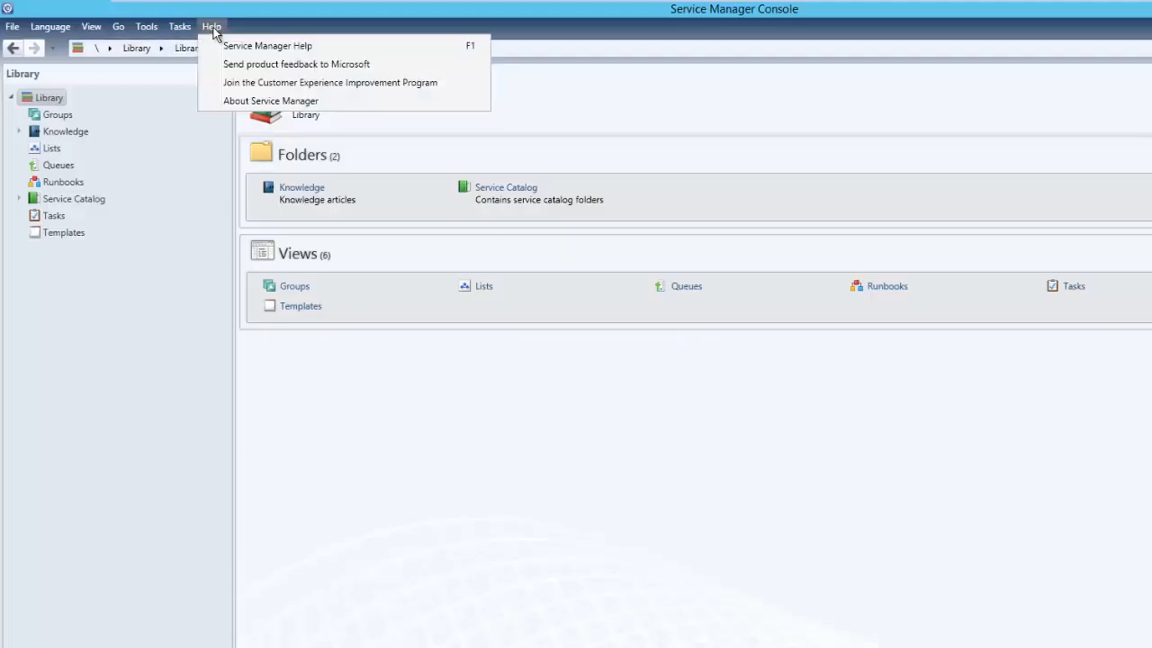
pyautogui.click(271, 100)
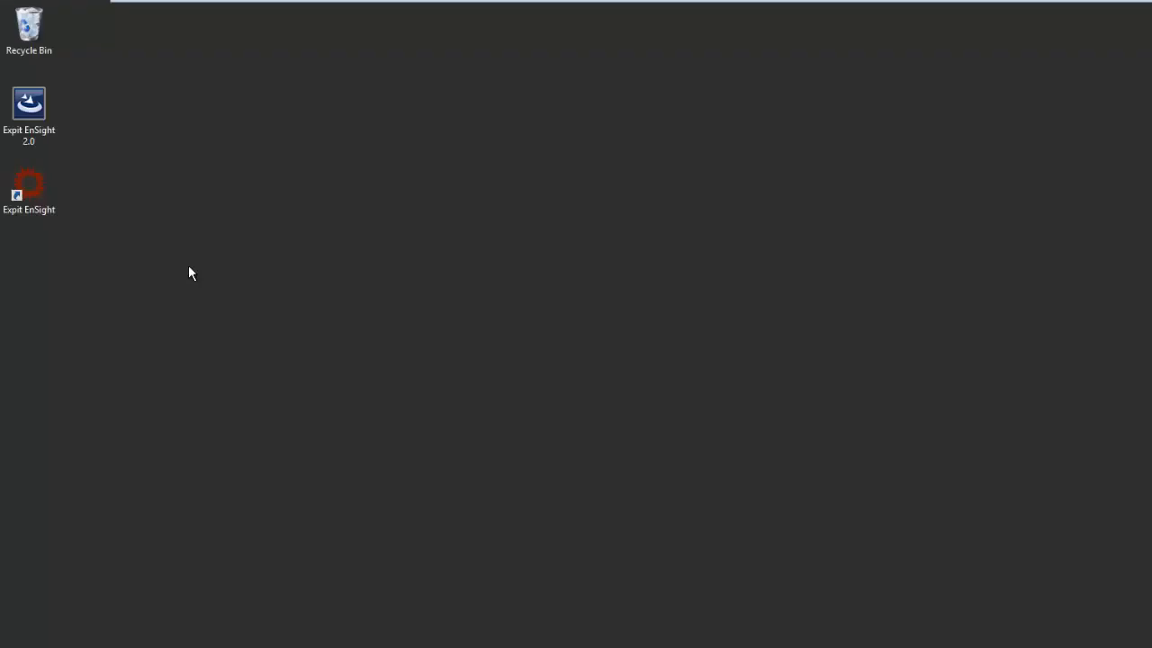
pyautogui.moveTo(101, 264)
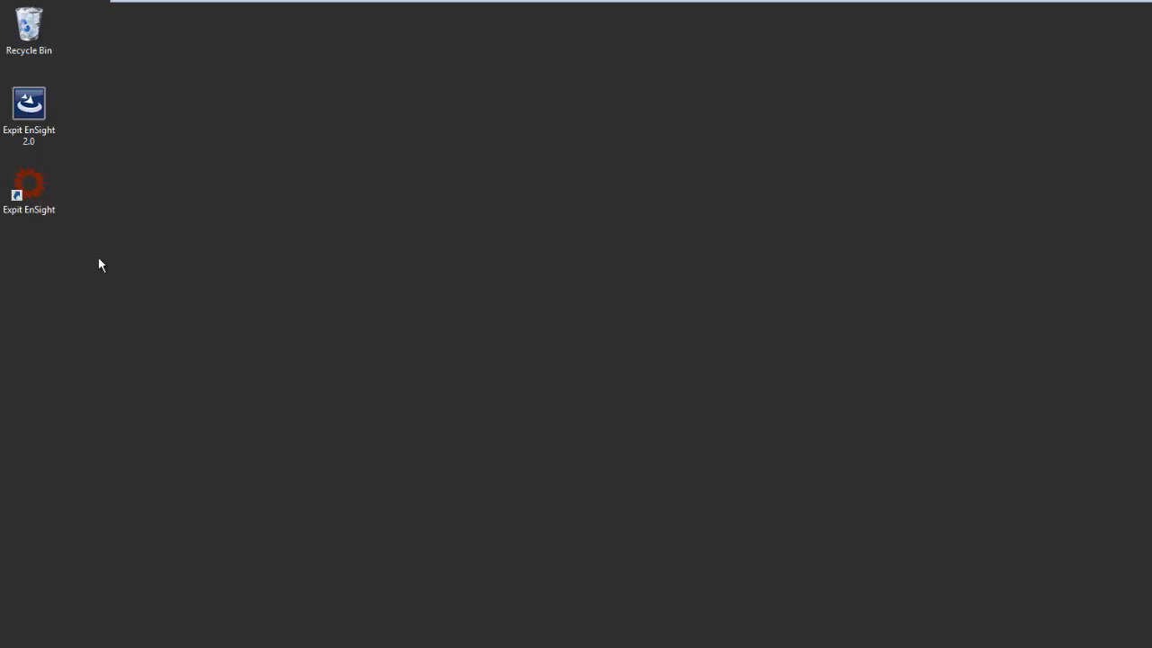
# - Launch Expit EnSight from its desktop shortcut and log in to DEMO-SCSM
pyautogui.click(29, 185)
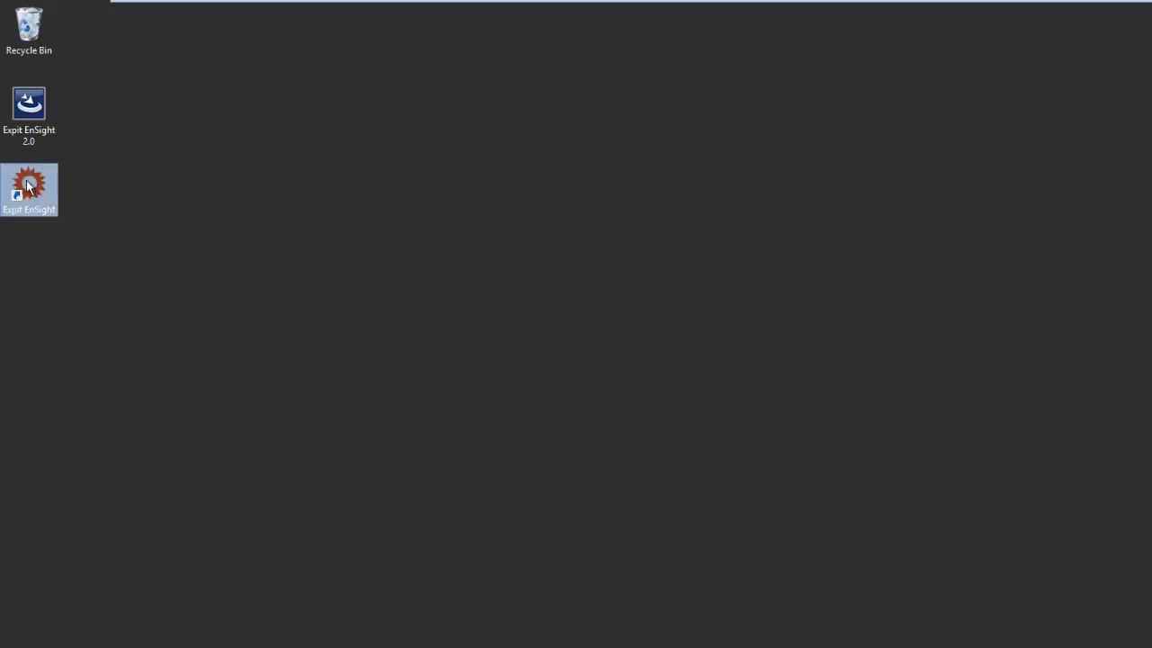
pyautogui.doubleClick(29, 184)
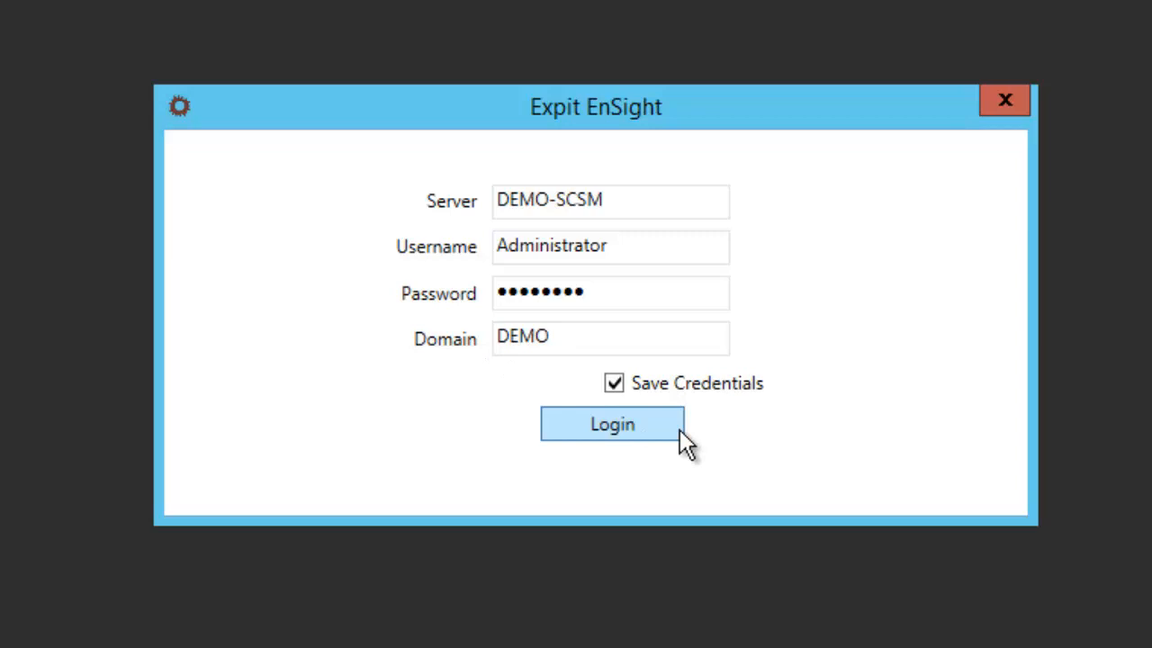
pyautogui.click(612, 424)
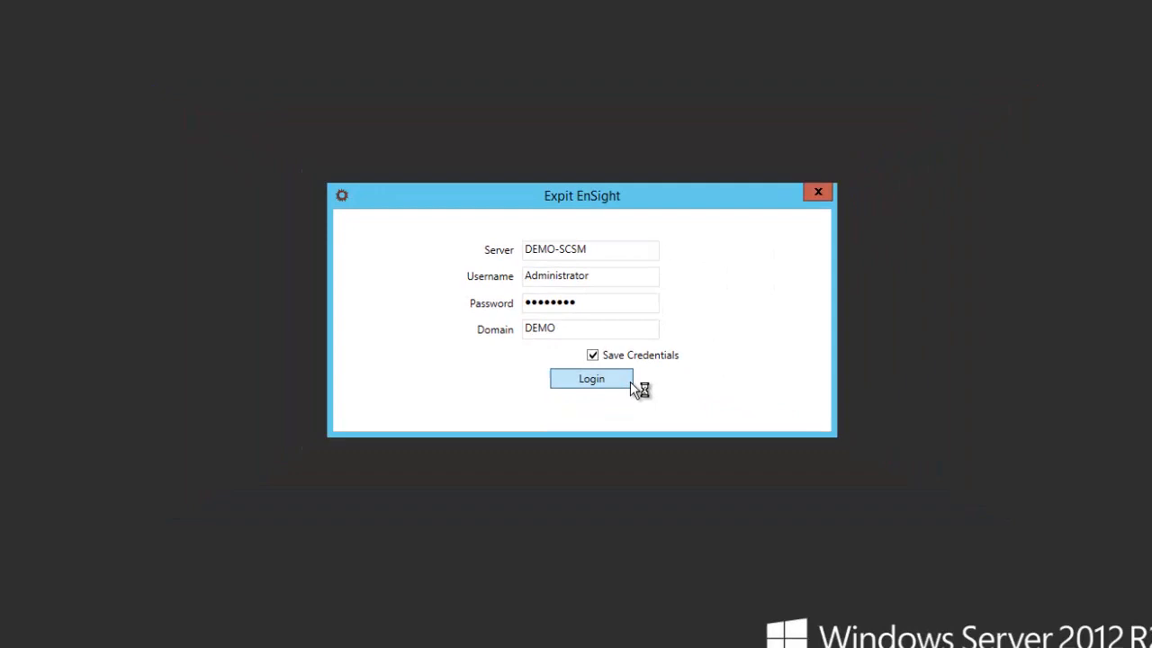
pyautogui.click(592, 378)
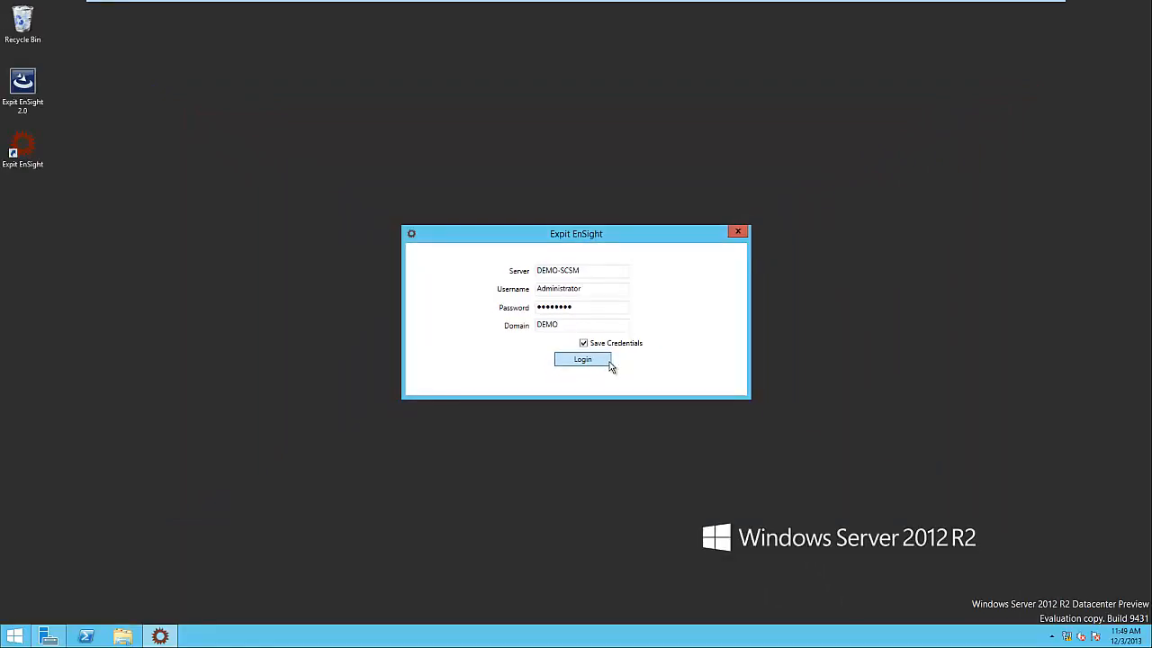
pyautogui.click(583, 359)
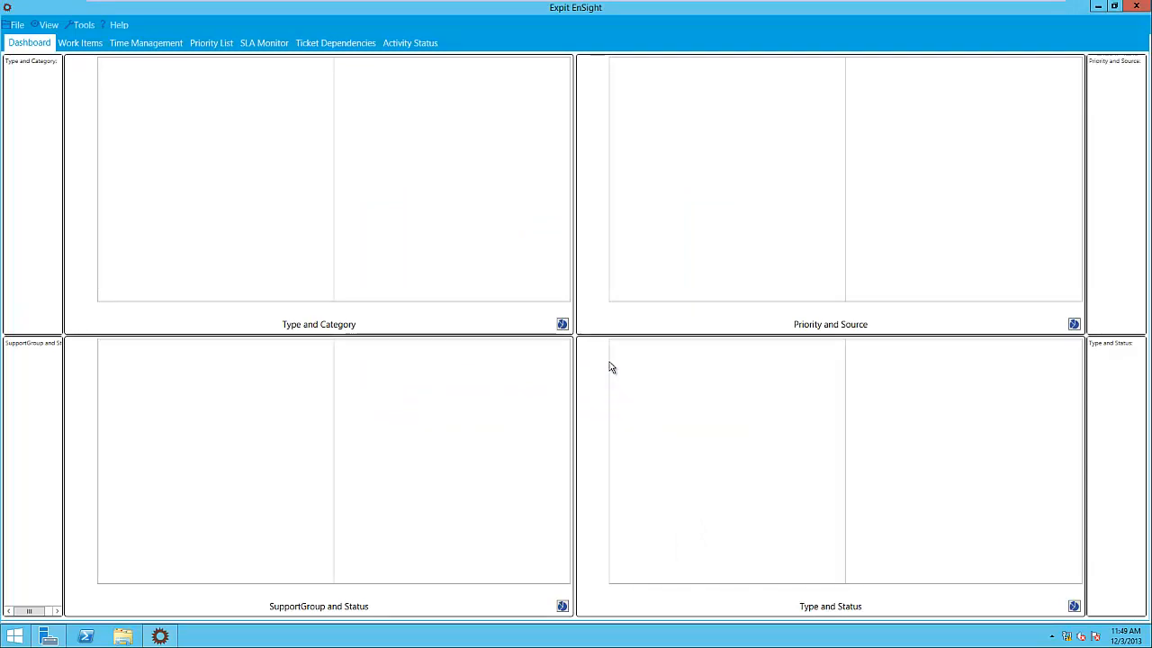
pyautogui.moveTo(196, 126)
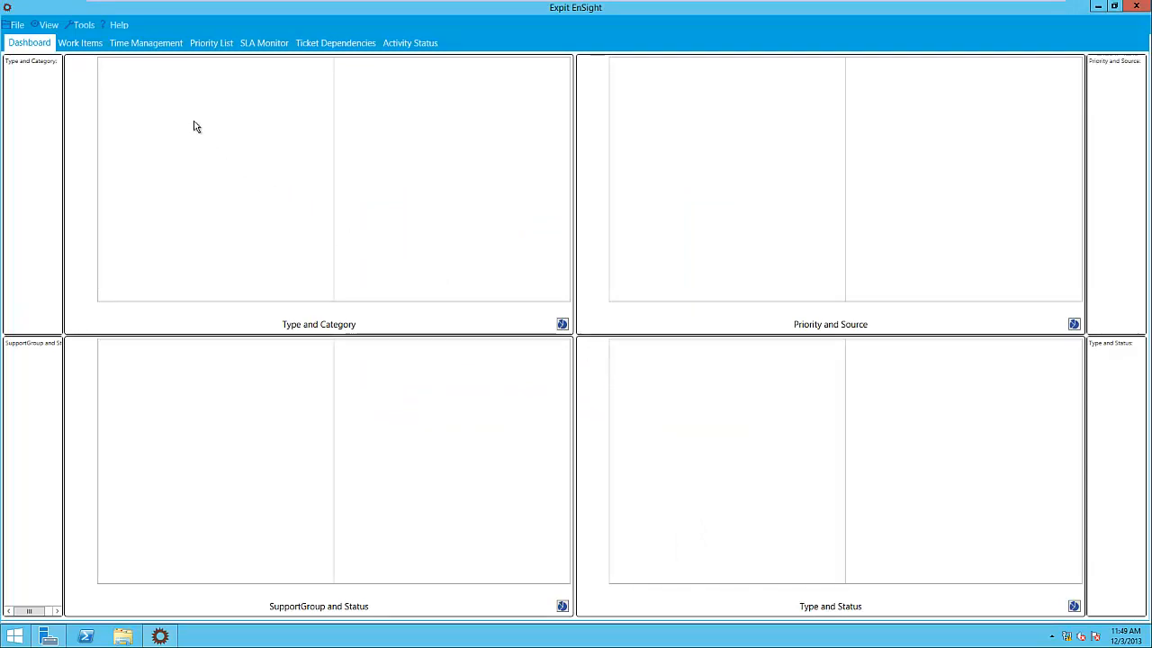
# - Open Tools > Options to review the Full Dataset load mode settings
pyautogui.click(83, 24)
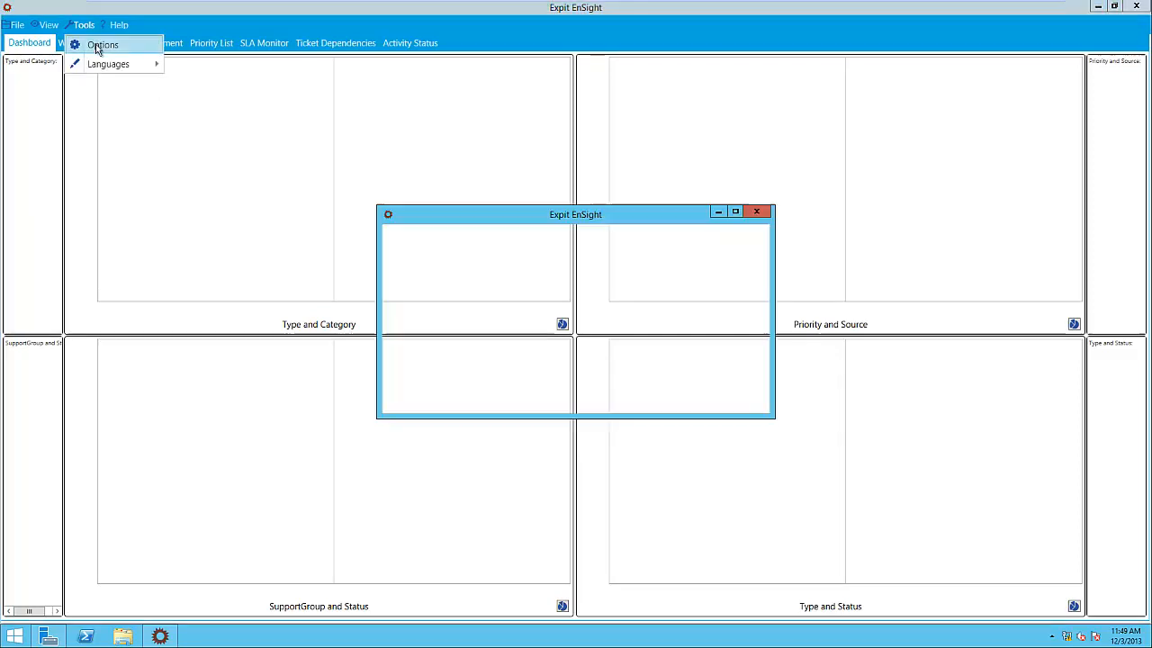
pyautogui.click(102, 45)
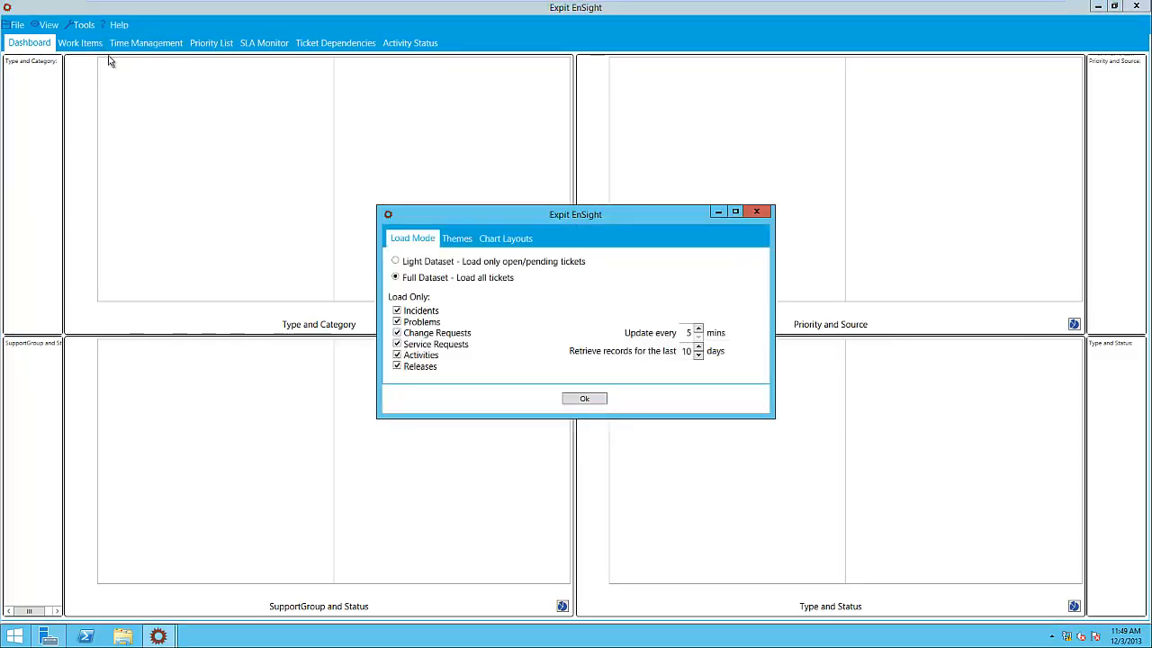
pyautogui.moveTo(319, 256)
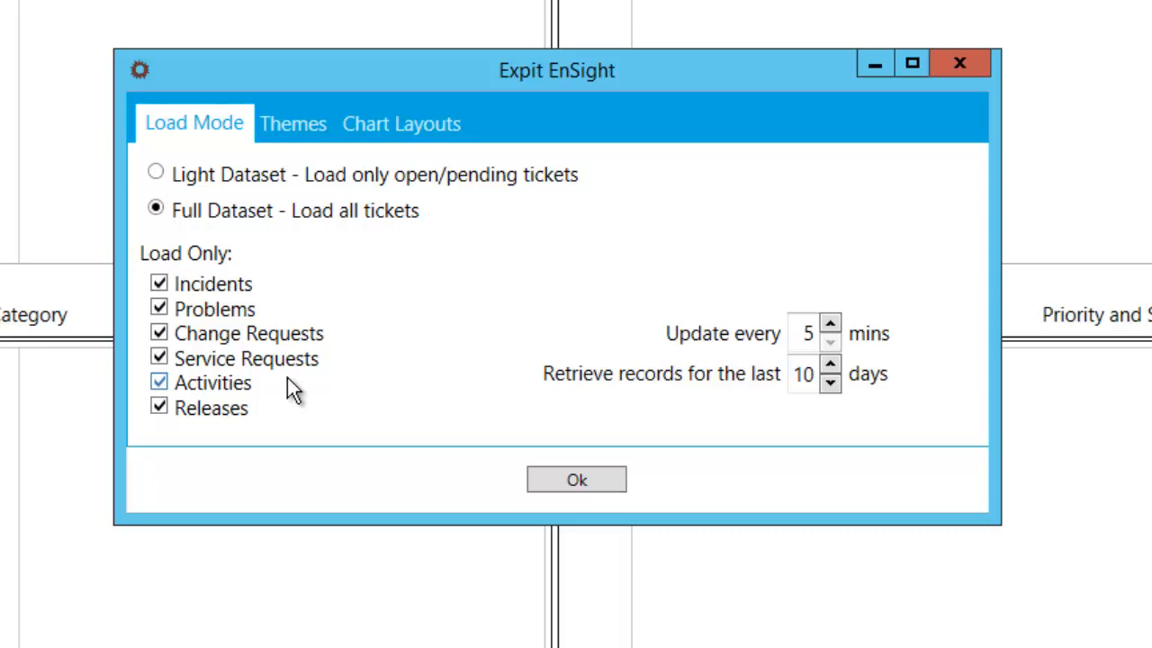
pyautogui.moveTo(349, 396)
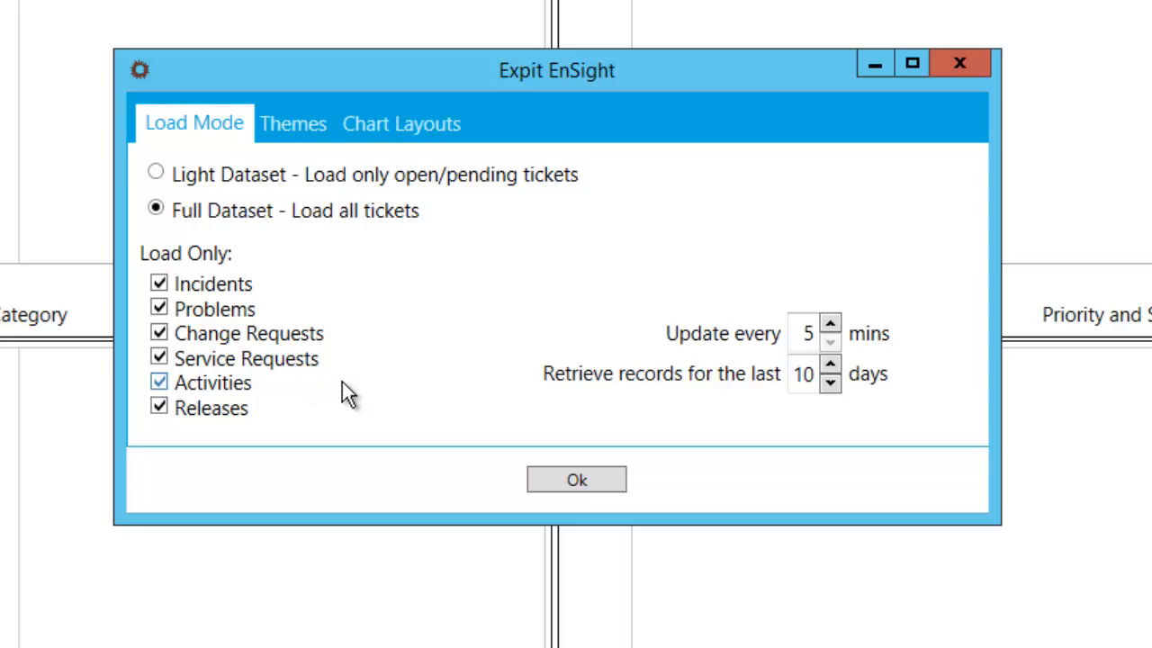
pyautogui.moveTo(676, 400)
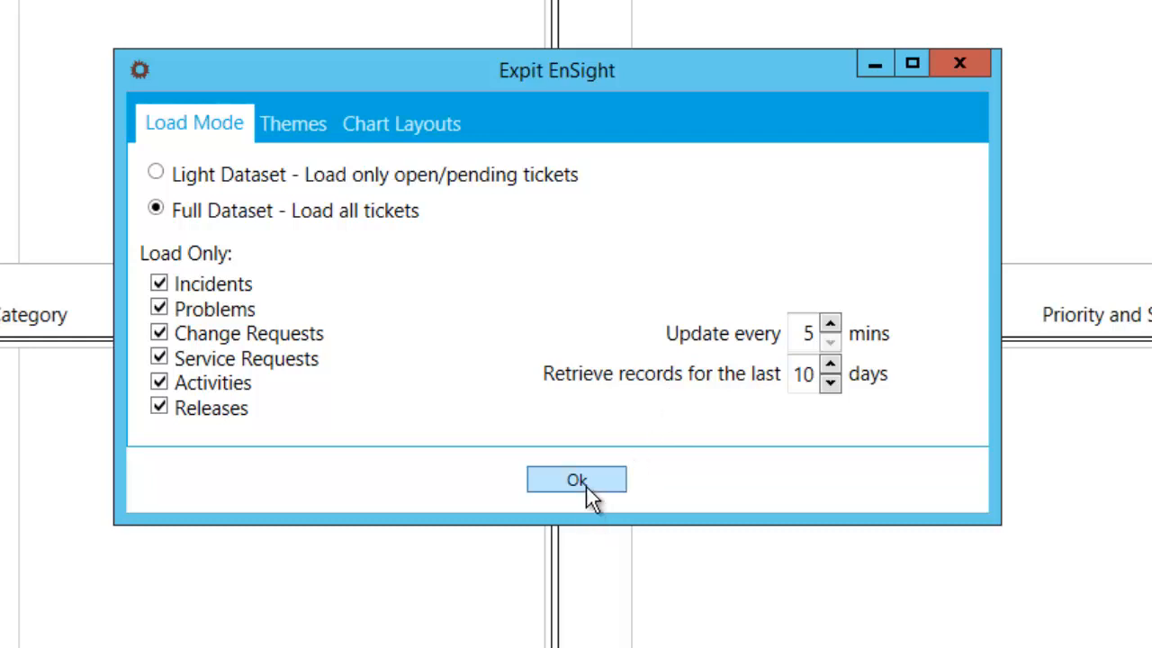
# - Confirm the Options dialog unchanged so the dashboard starts loading ticket data
pyautogui.click(576, 479)
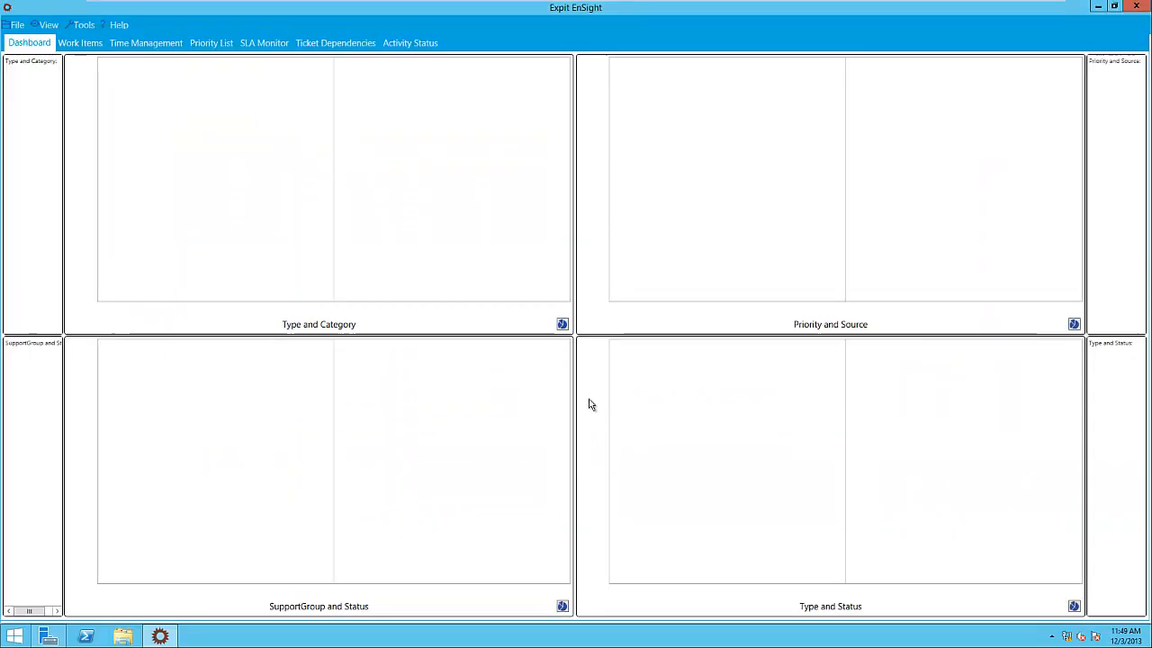
pyautogui.moveTo(513, 388)
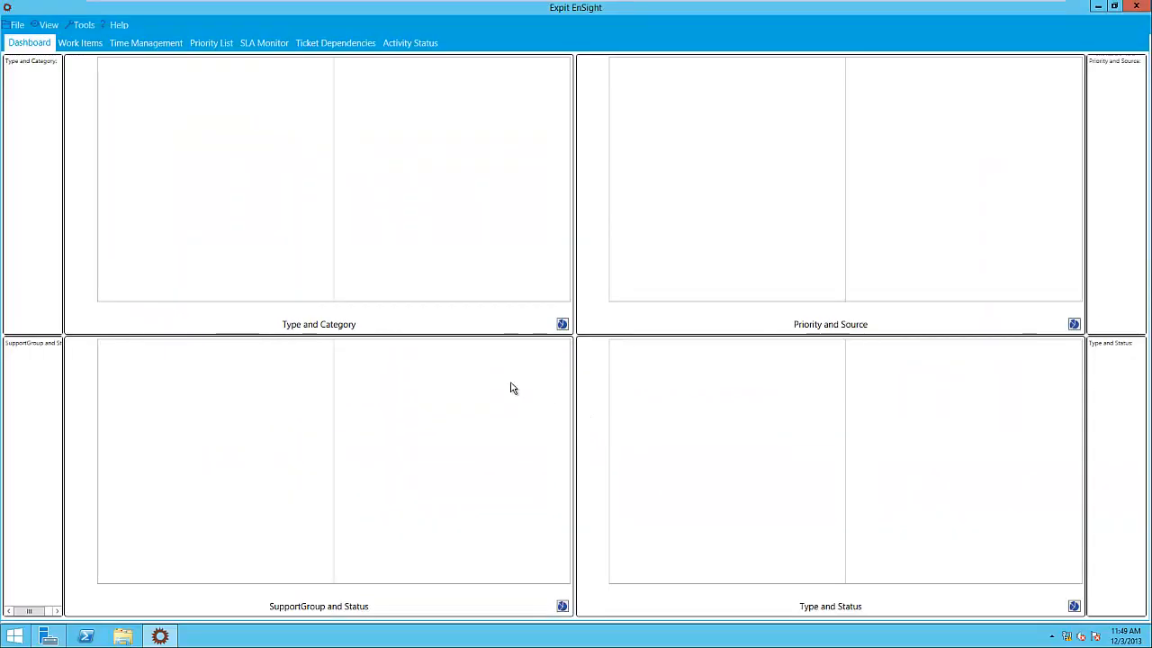
pyautogui.click(16, 24)
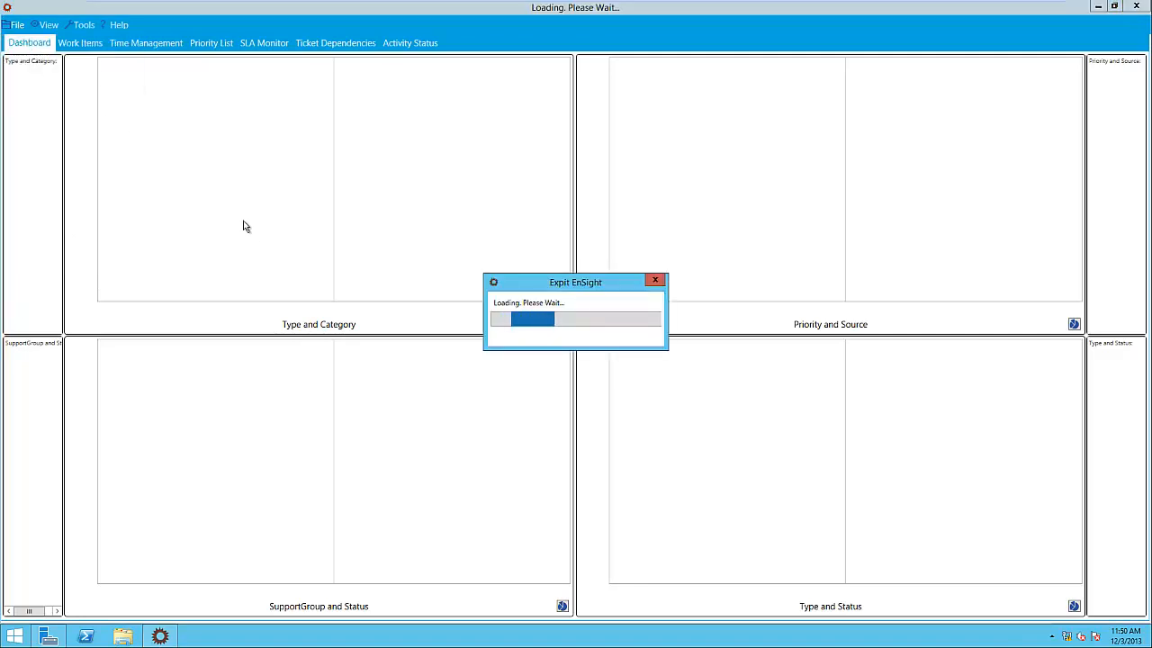
pyautogui.moveTo(262, 240)
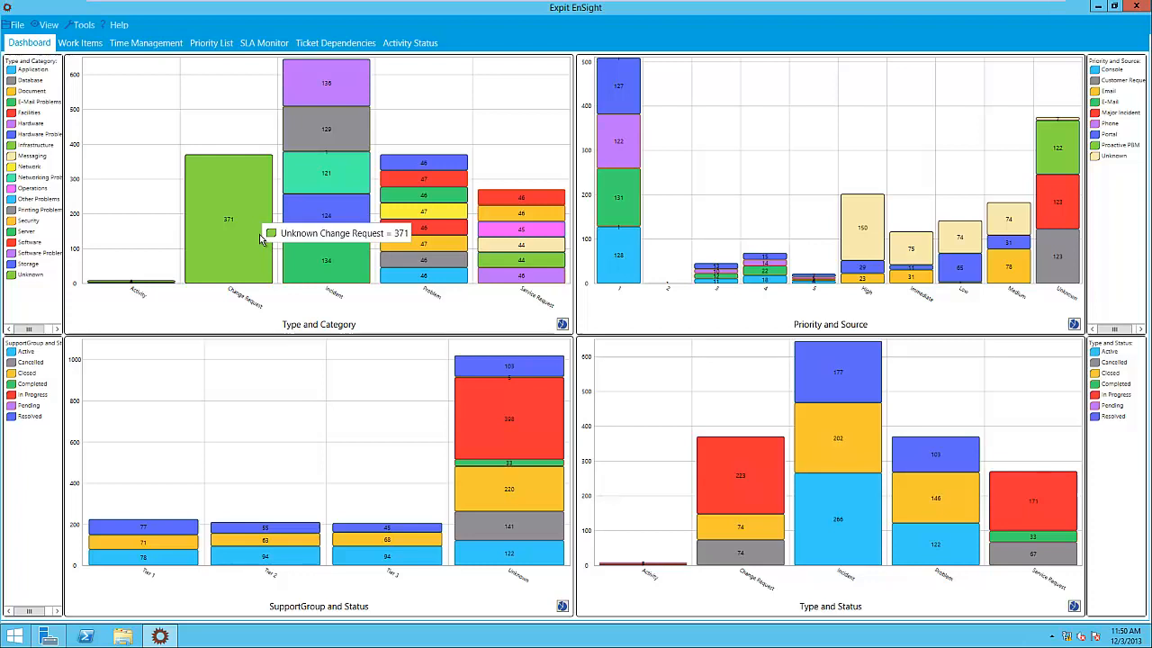
pyautogui.moveTo(126, 57)
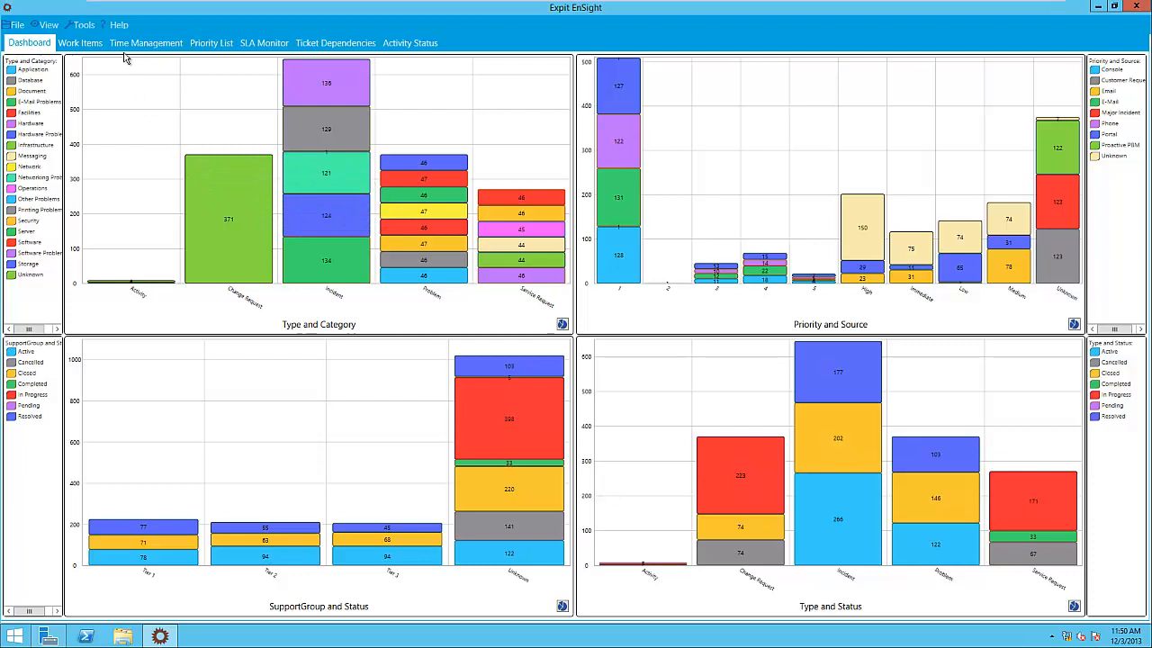
pyautogui.click(83, 24)
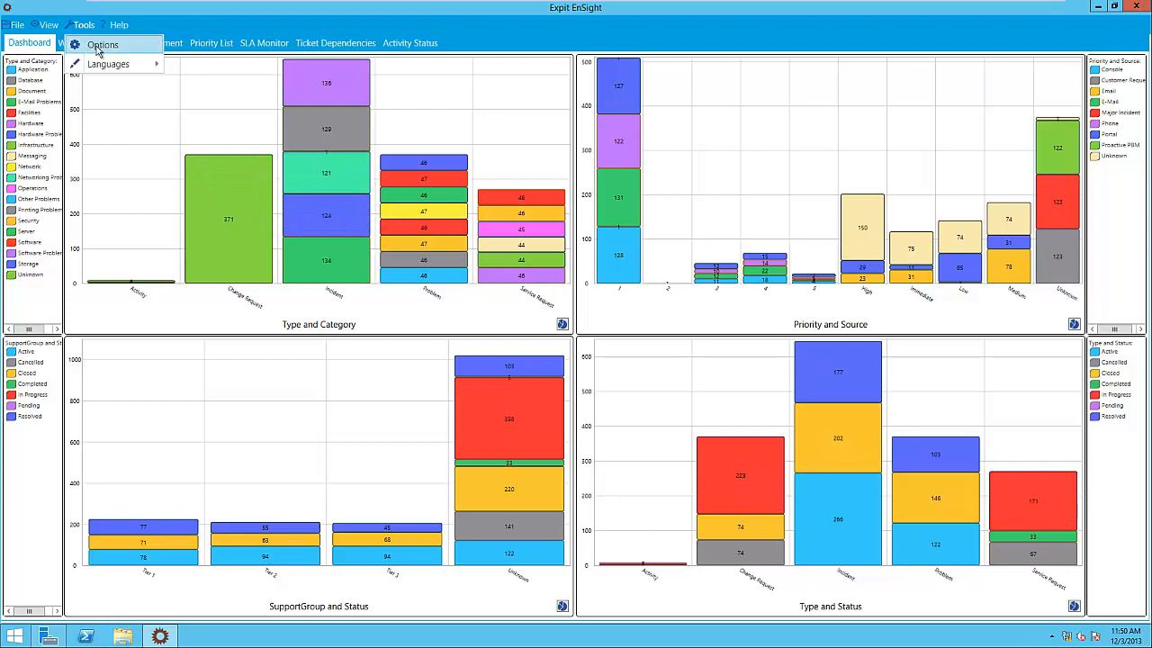
pyautogui.click(103, 45)
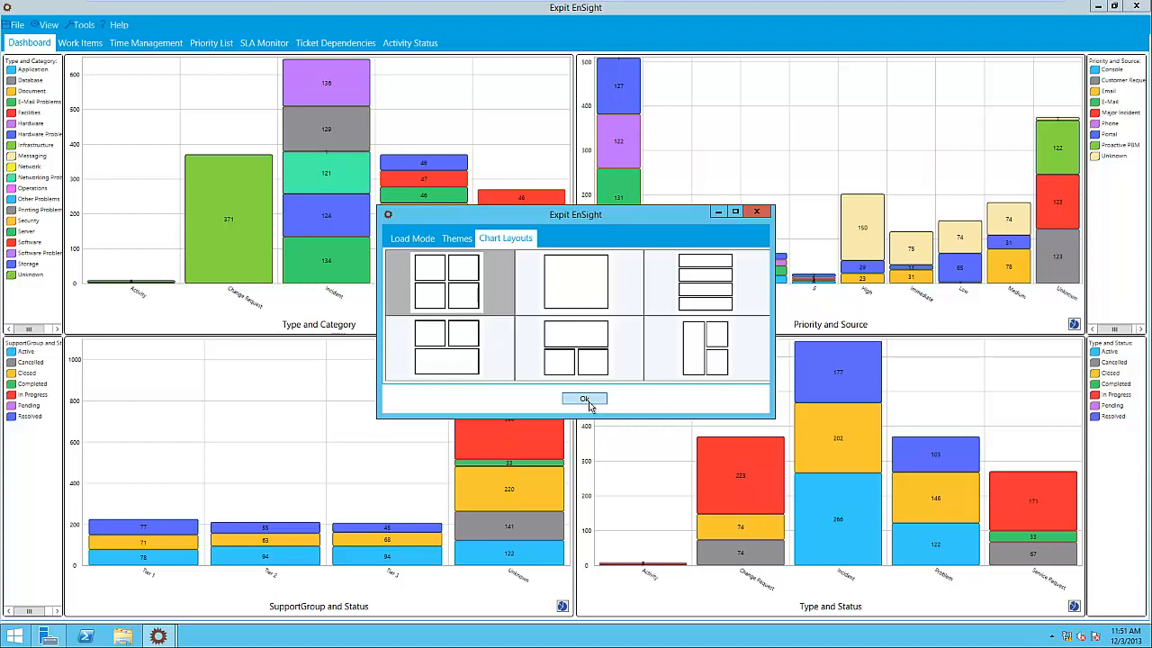
pyautogui.click(584, 399)
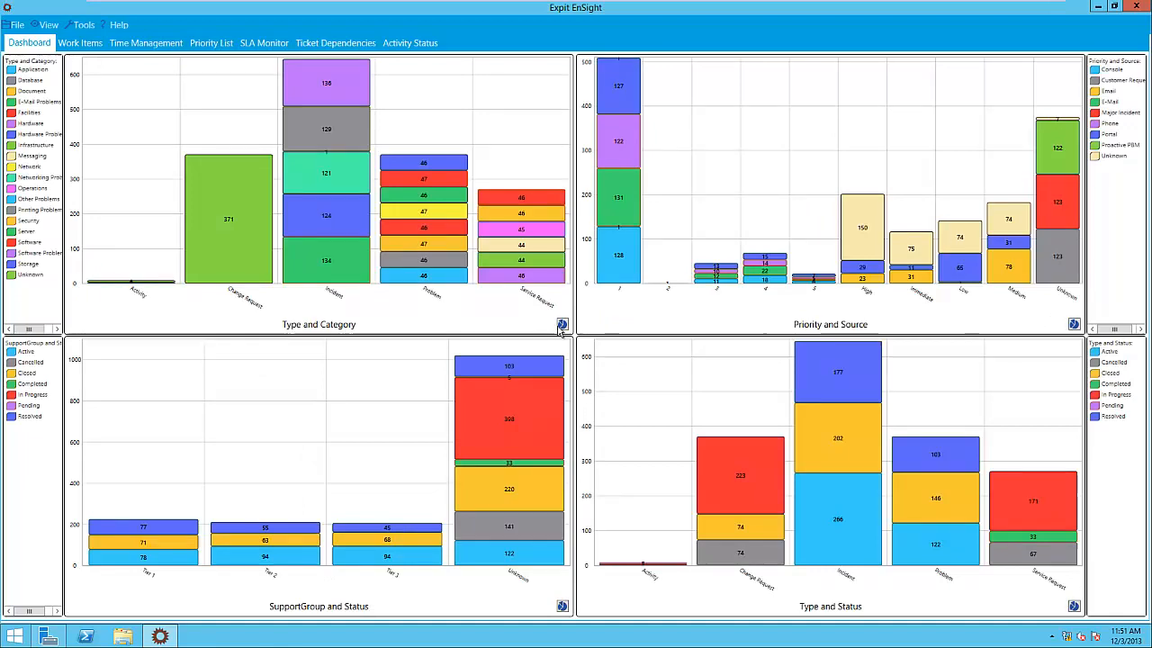
# - Open the Type and Category chart options, keep Stacked Column, and confirm
pyautogui.click(561, 325)
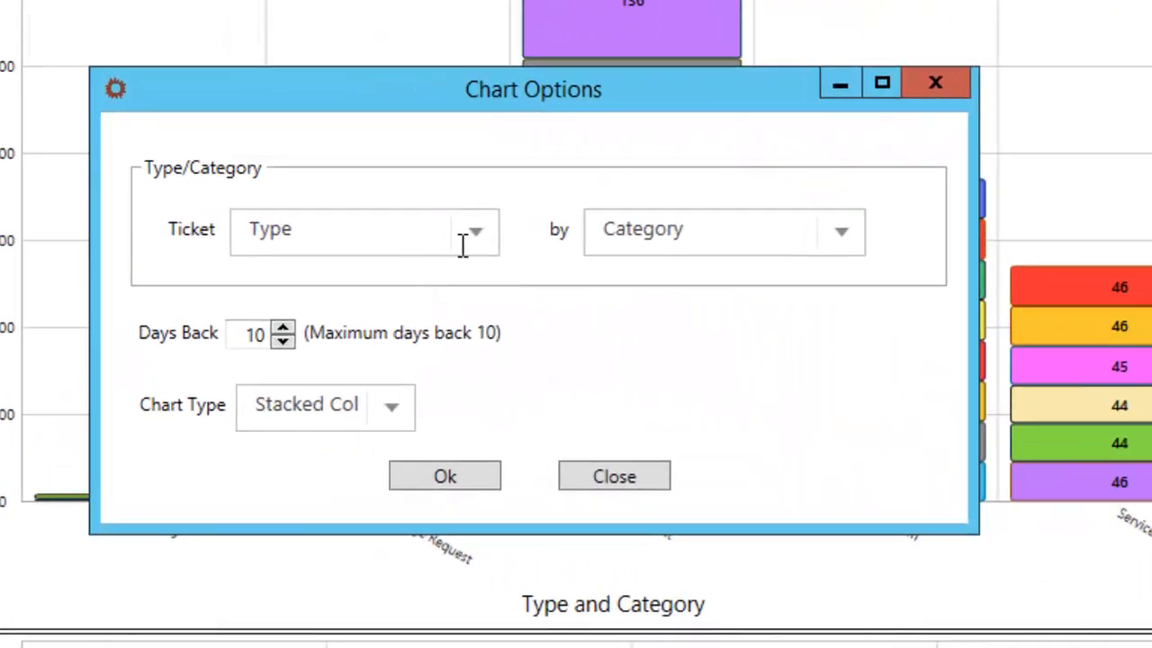
pyautogui.moveTo(364, 351)
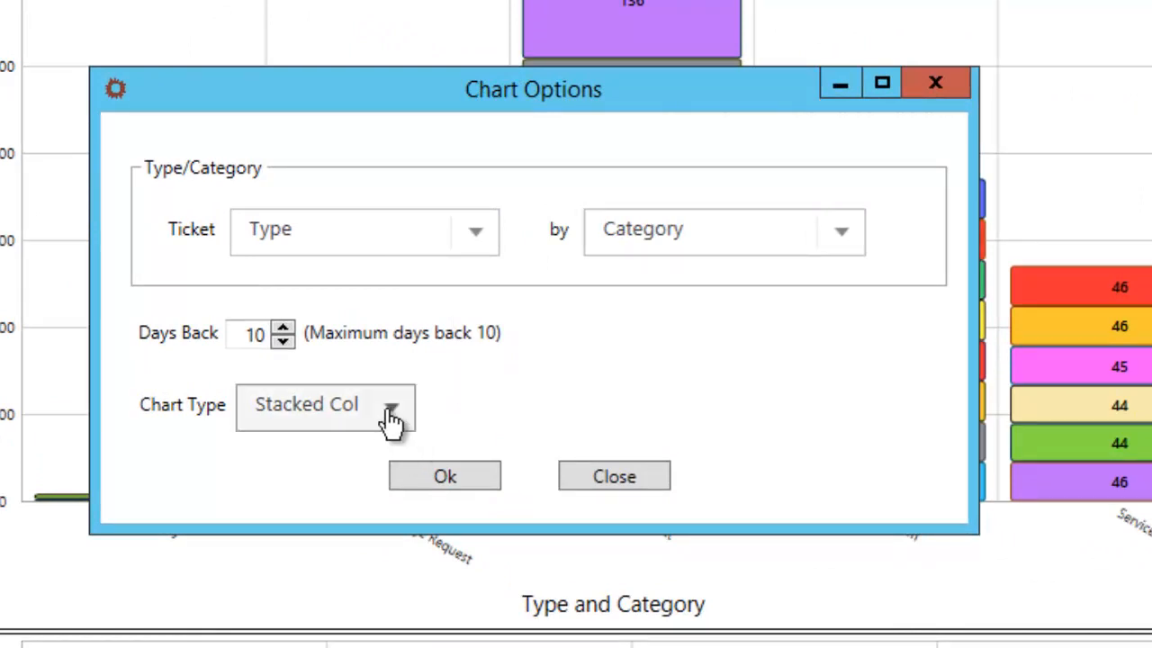
pyautogui.click(392, 406)
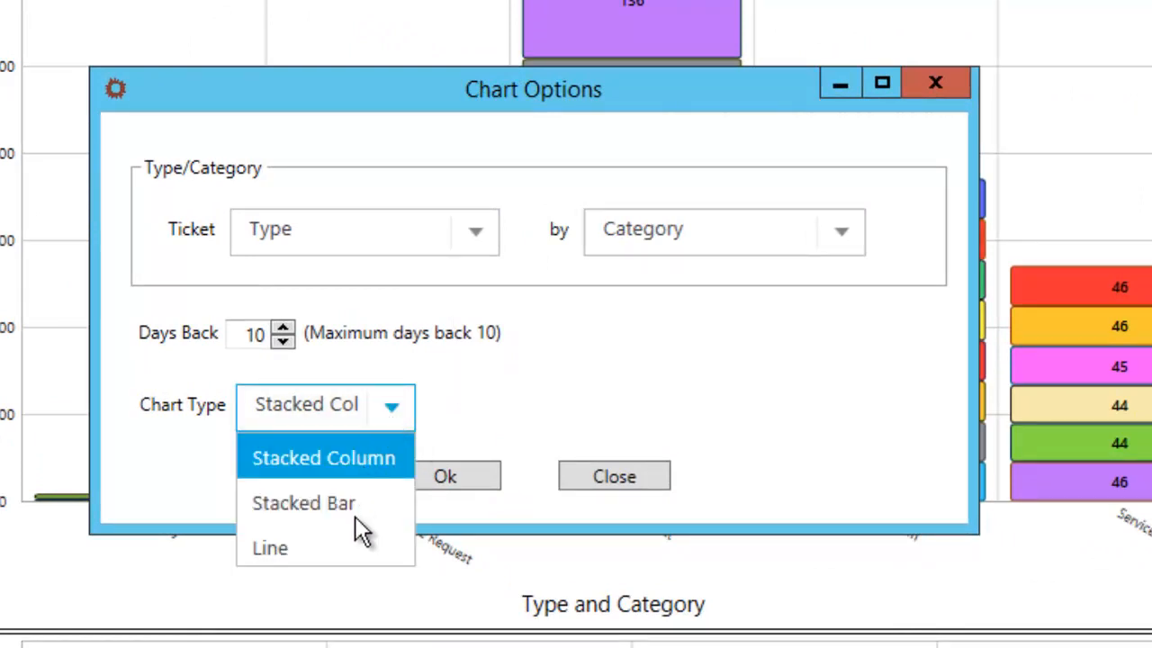
pyautogui.click(324, 457)
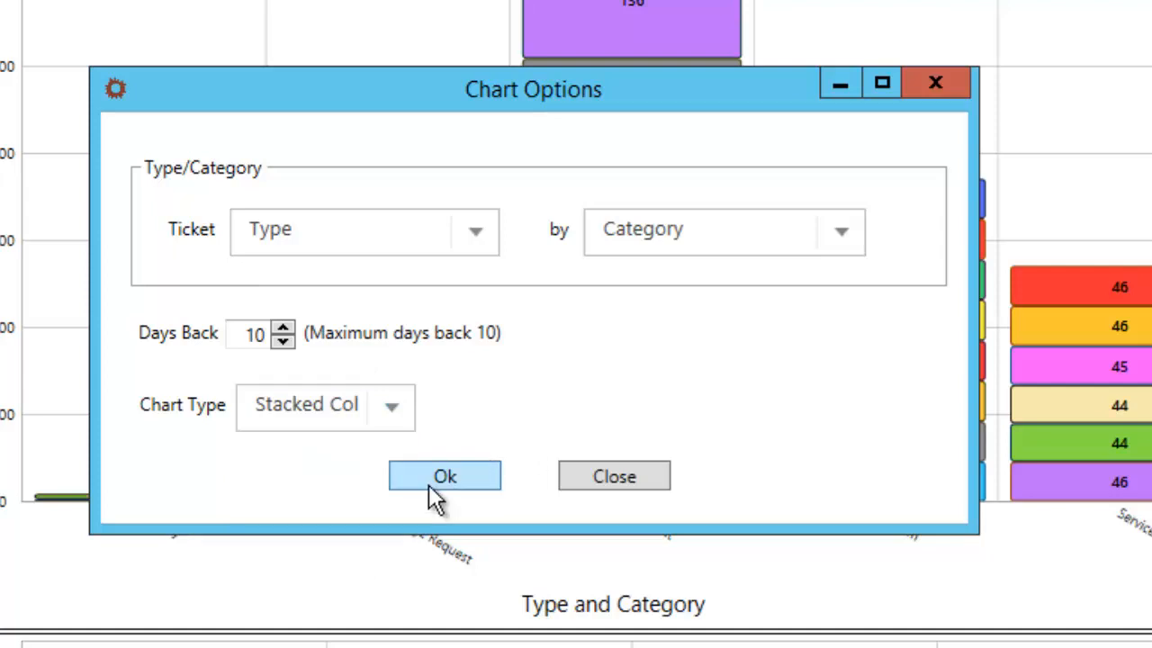
pyautogui.moveTo(378, 250)
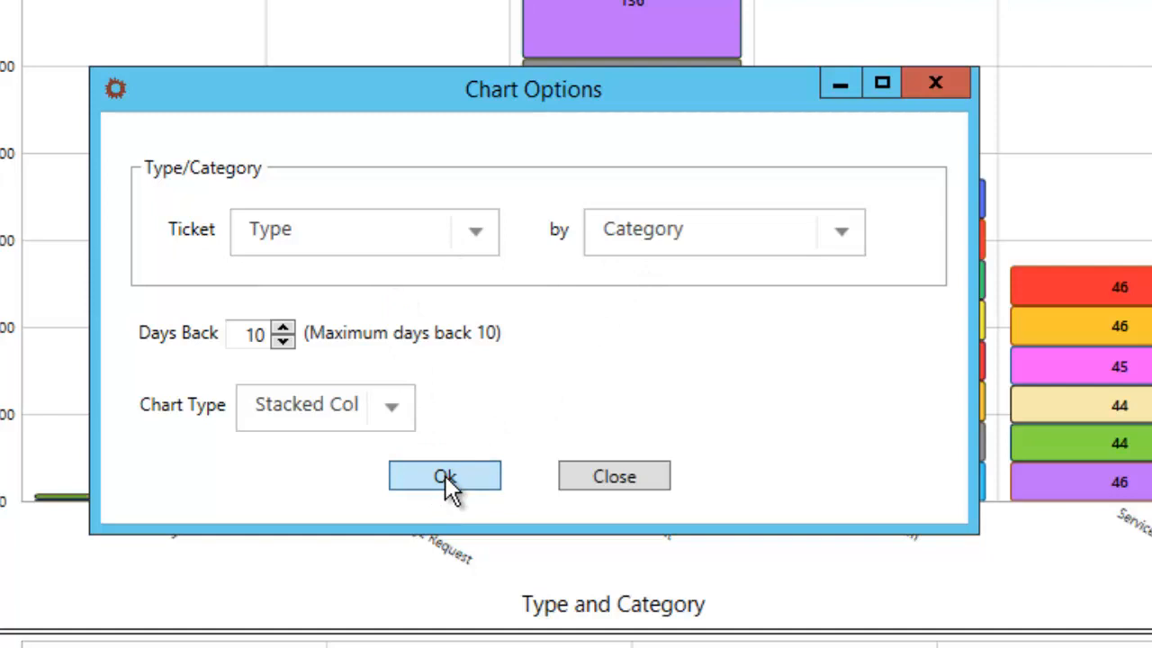
pyautogui.click(444, 476)
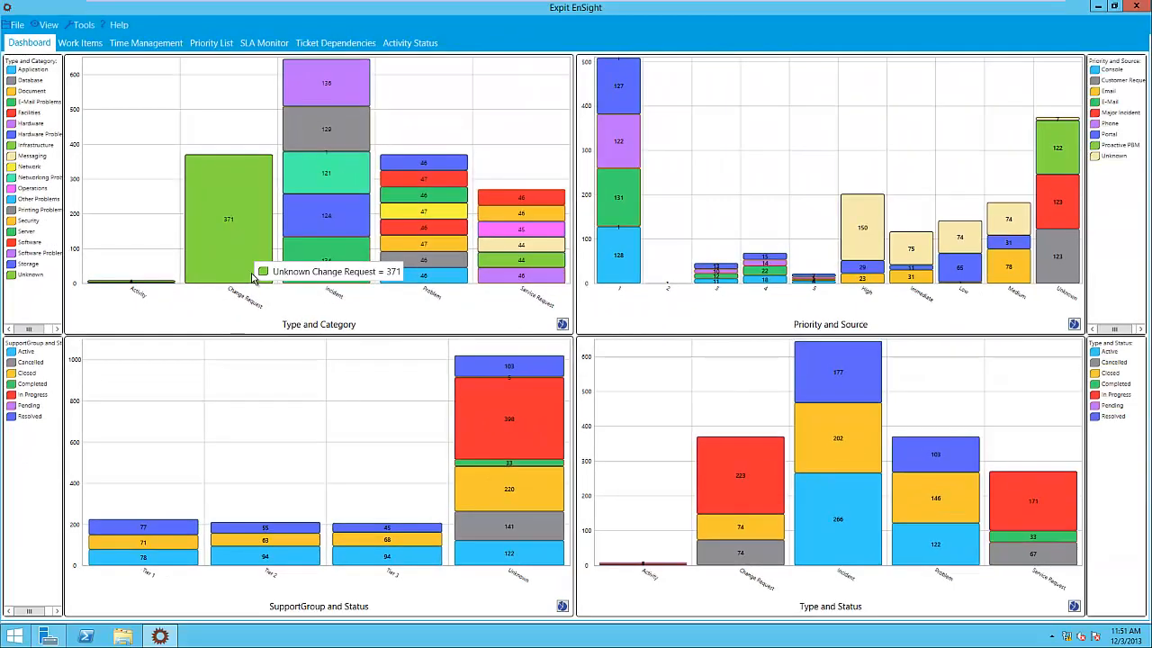
pyautogui.moveTo(423, 227)
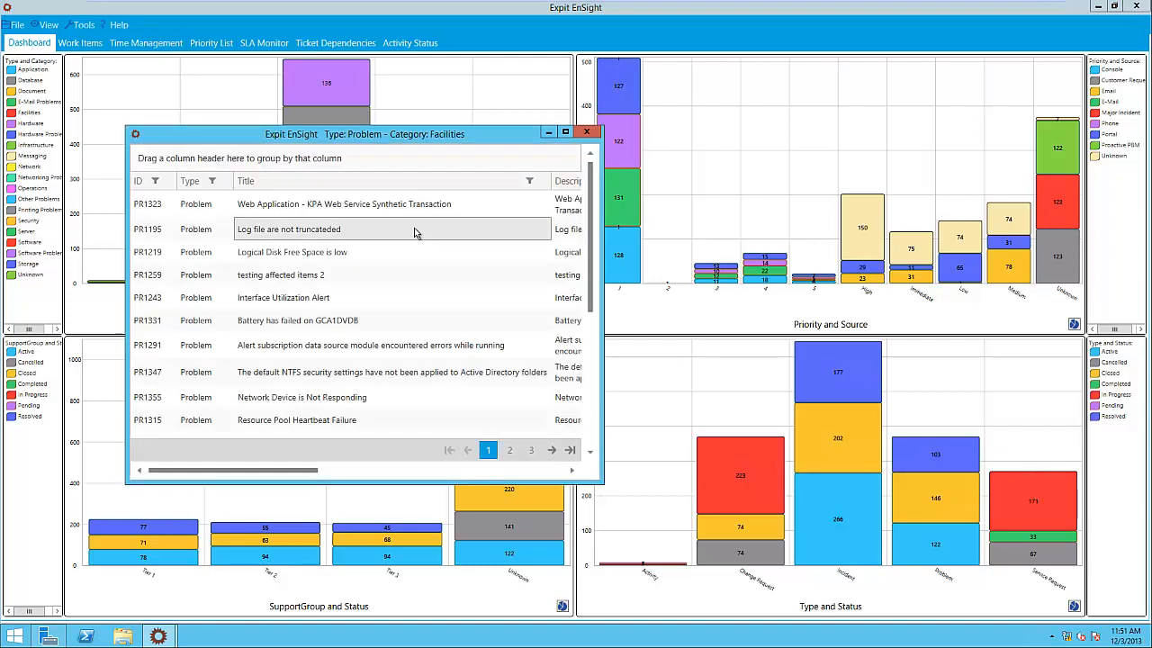
pyautogui.moveTo(423, 242)
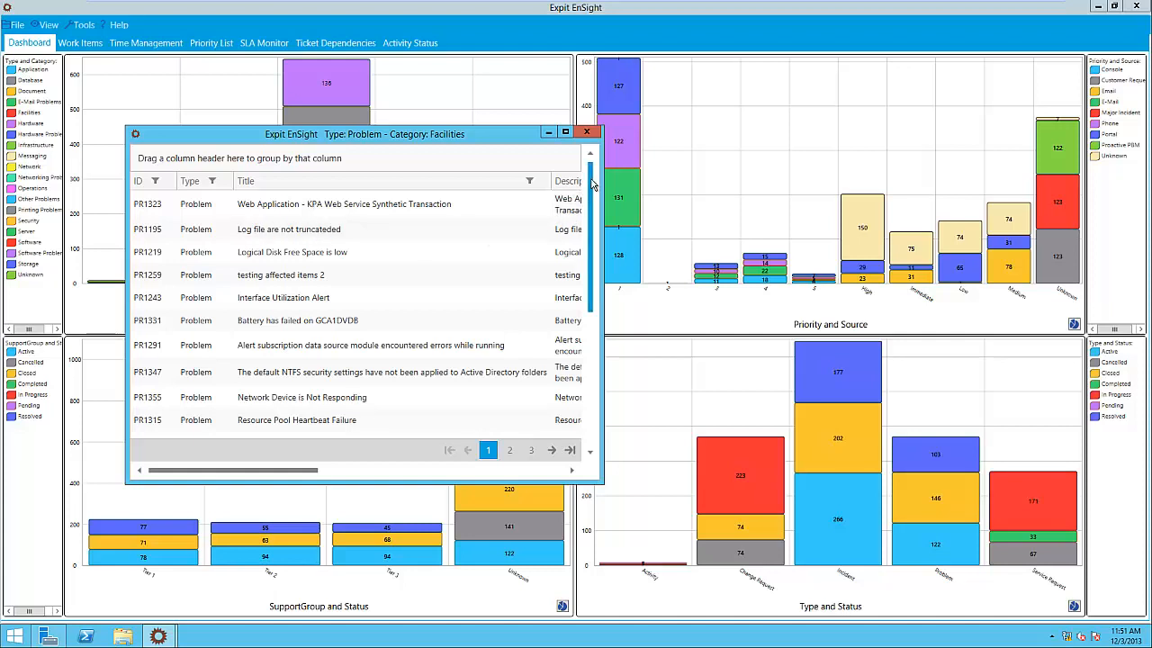
# - Scroll through the popup list of Facilities Problem tickets
pyautogui.scroll(-3)
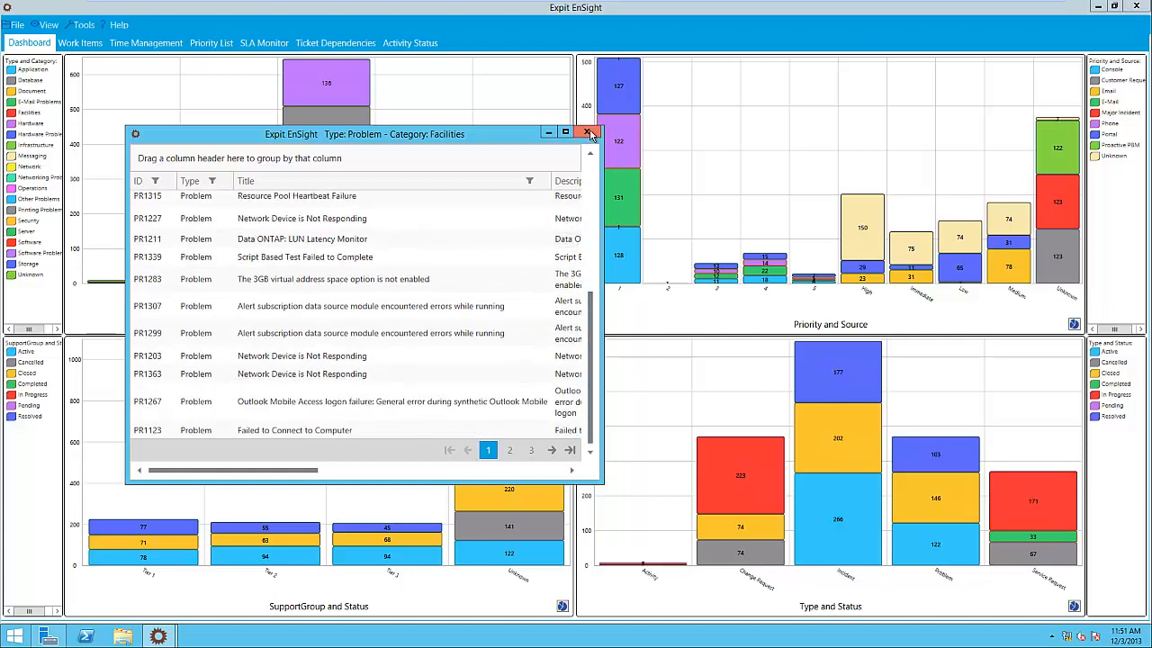
pyautogui.moveTo(587, 133)
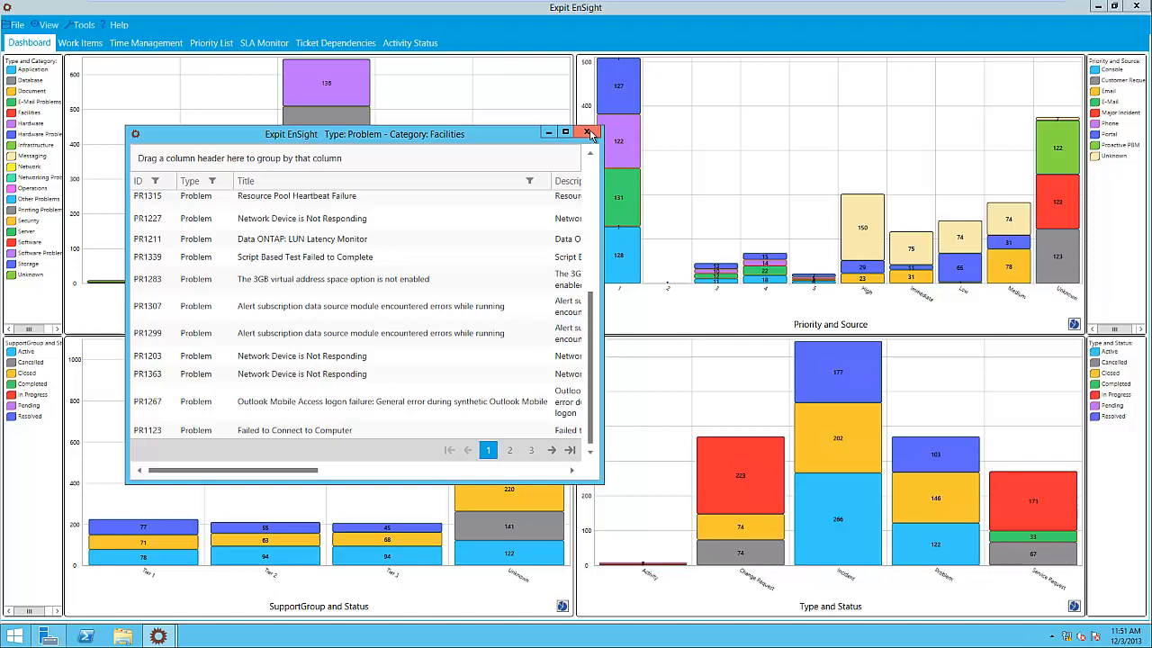
# - Close the Facilities popup, switch to Work Items, and select the printer-out-of-ink incident
pyautogui.click(586, 133)
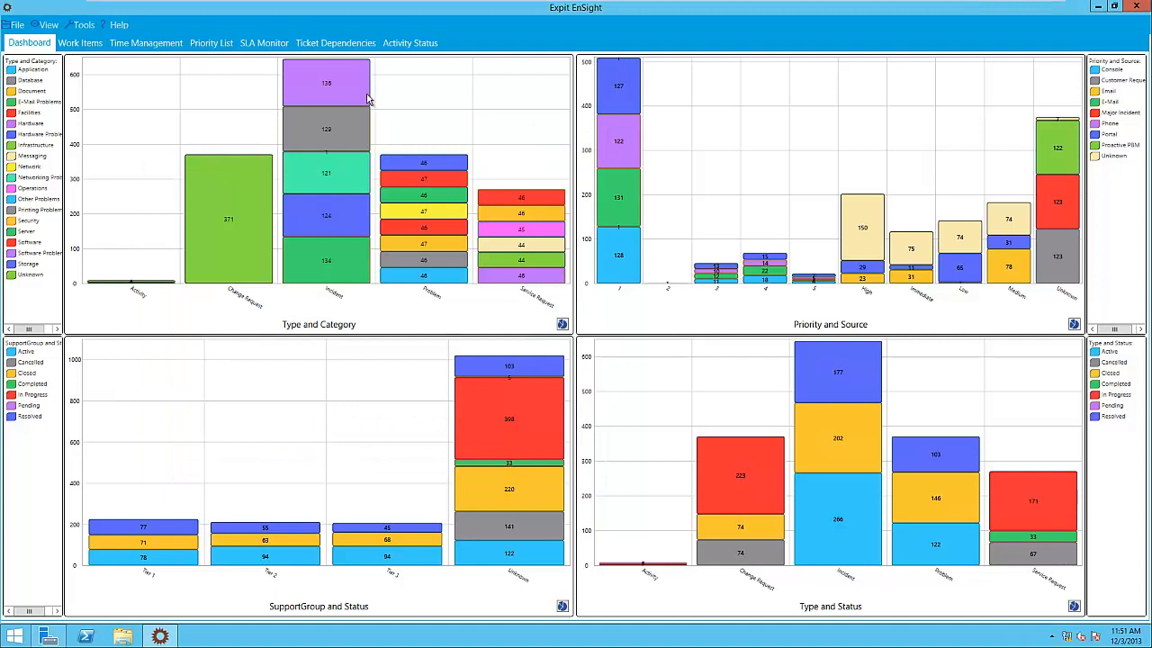
pyautogui.click(79, 43)
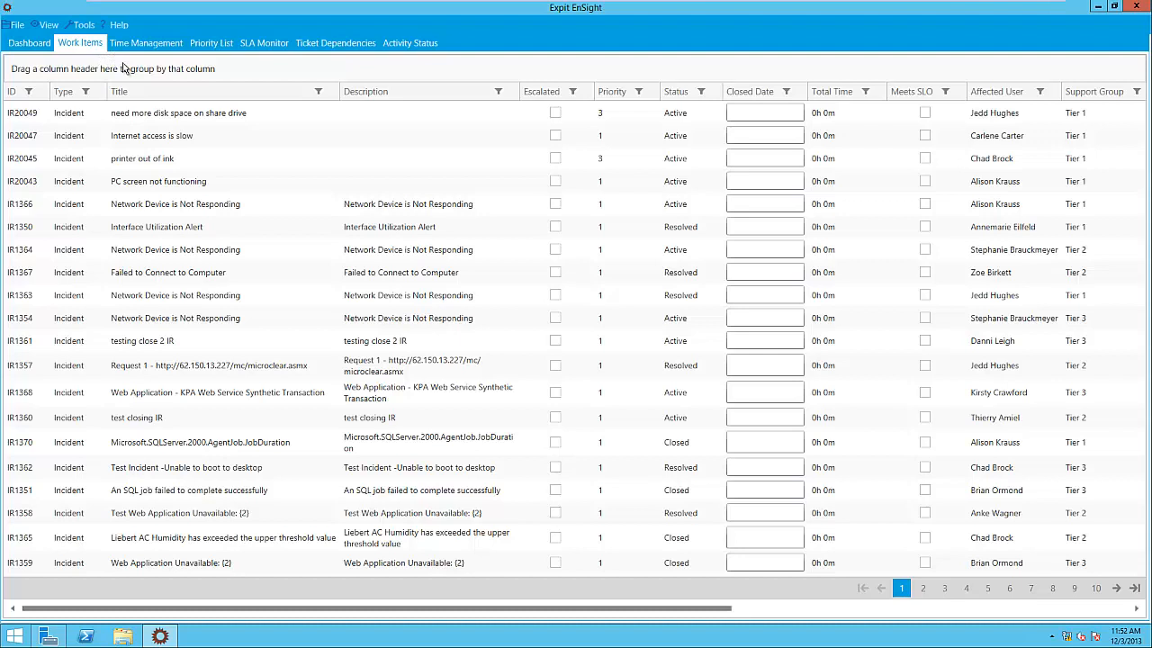
pyautogui.moveTo(126, 74)
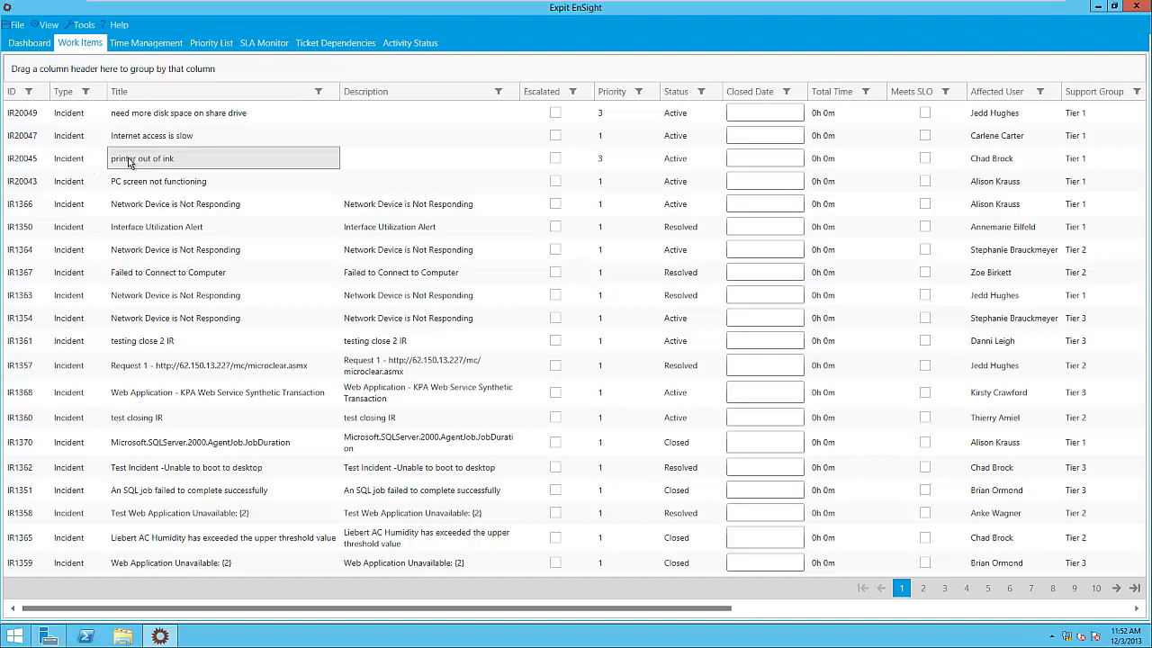
pyautogui.click(69, 158)
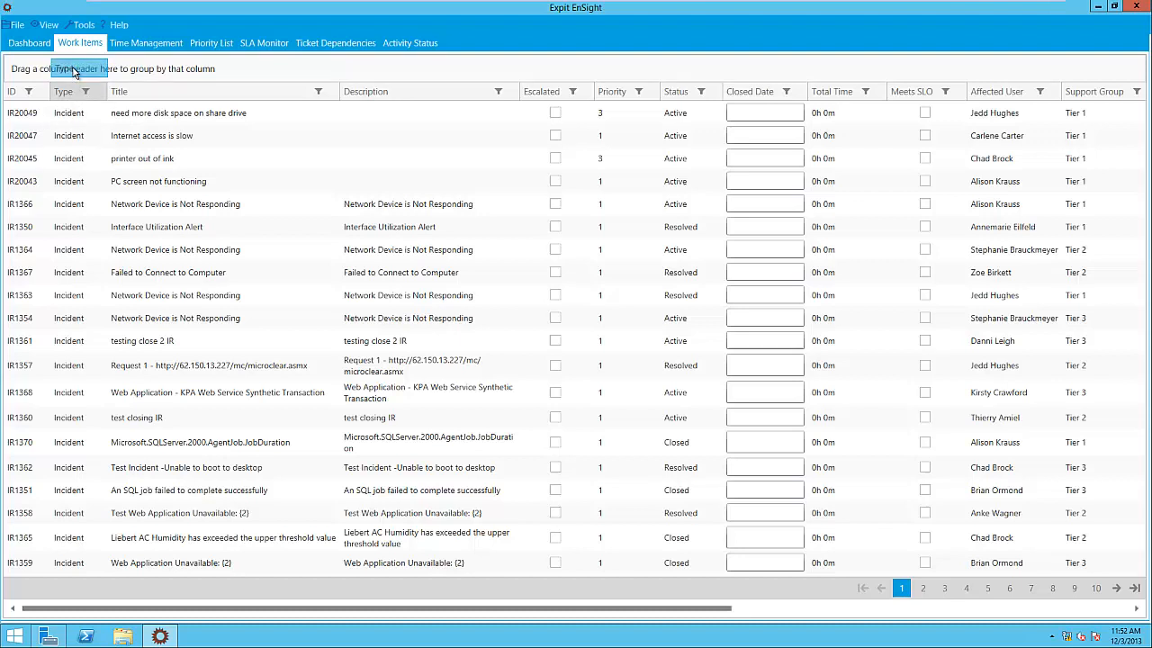
# - Group work items by Type and expand Incident > priority 4 > Active
pyautogui.moveTo(63, 91); pyautogui.dragTo(41, 72)
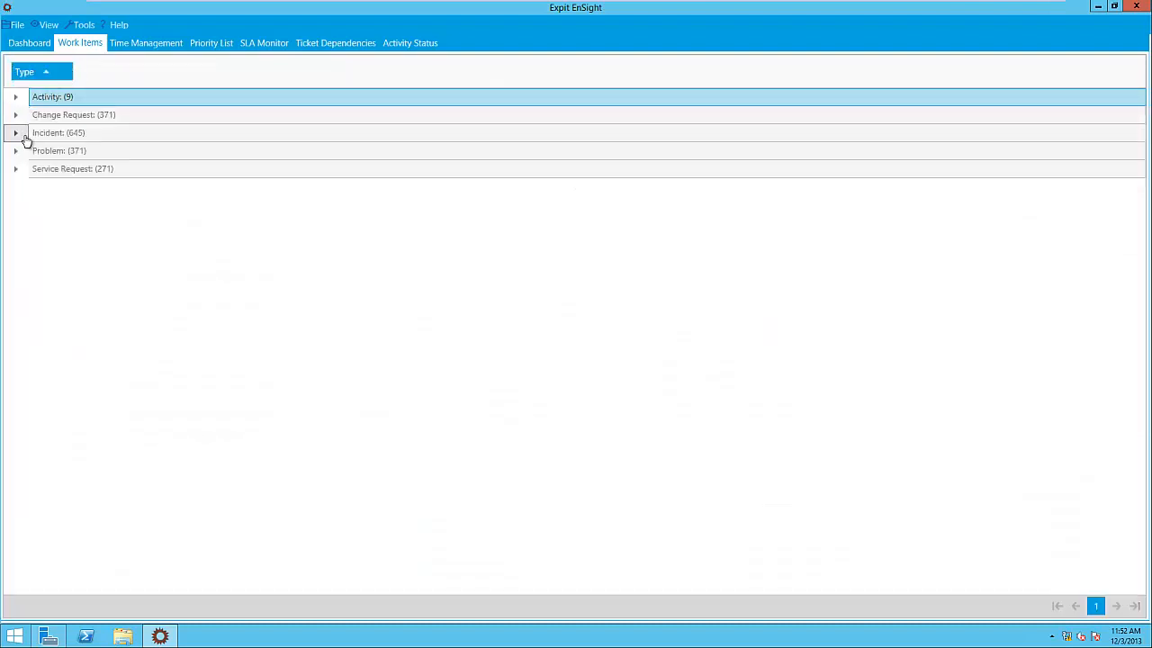
pyautogui.click(15, 133)
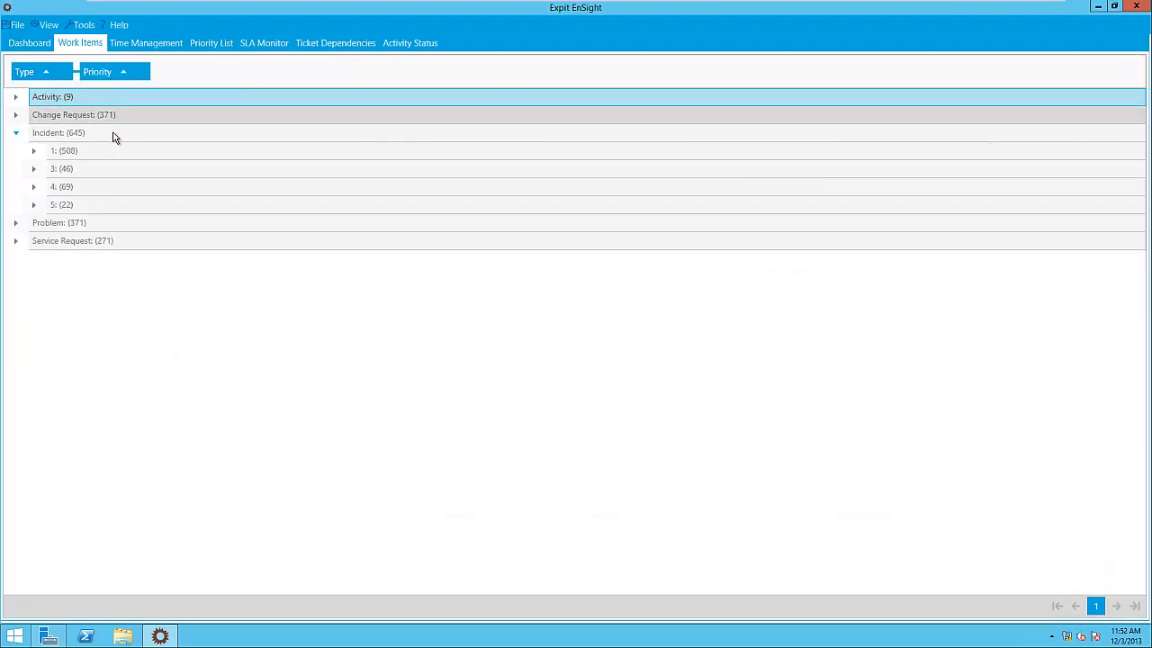
pyautogui.click(33, 186)
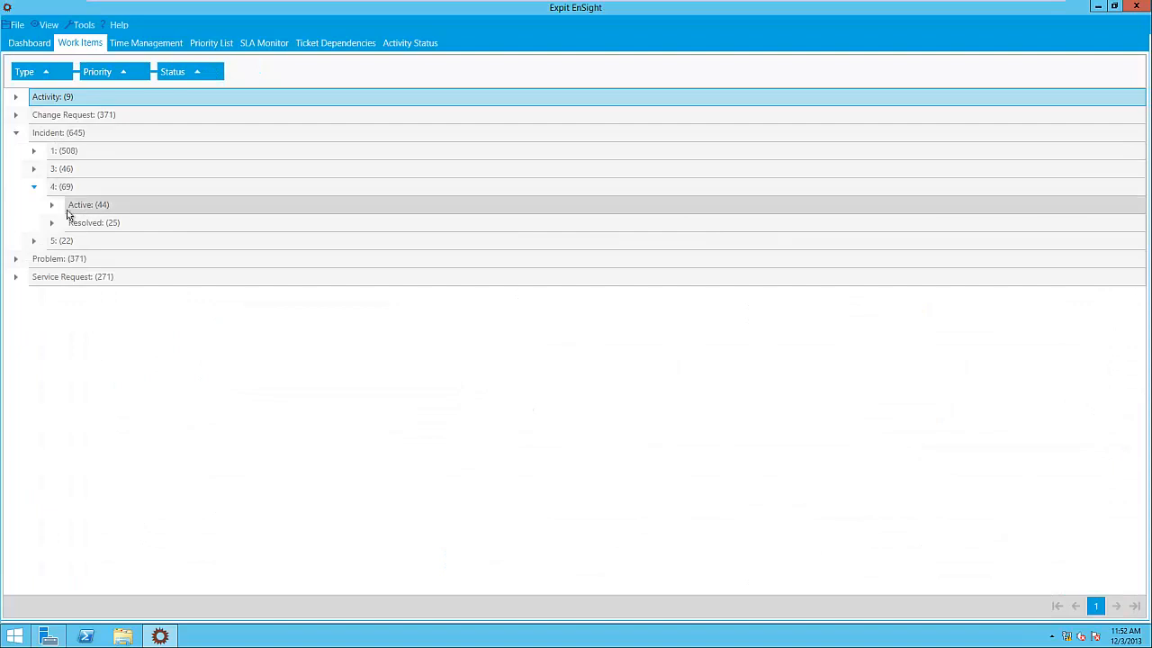
pyautogui.click(52, 204)
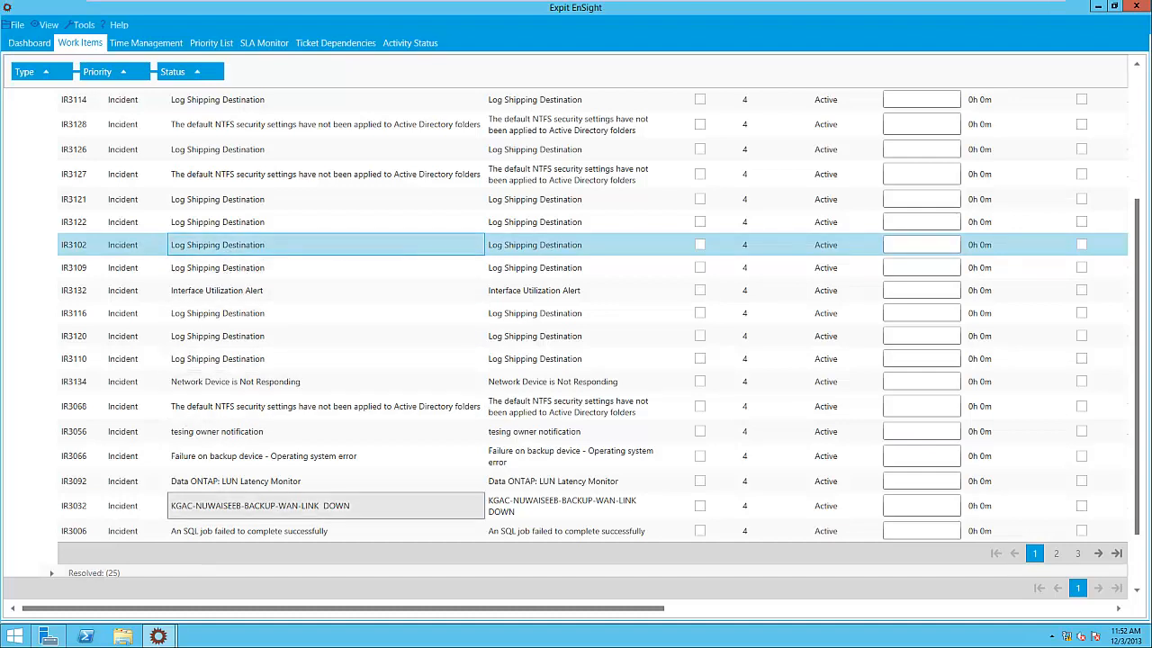
pyautogui.doubleClick(217, 244)
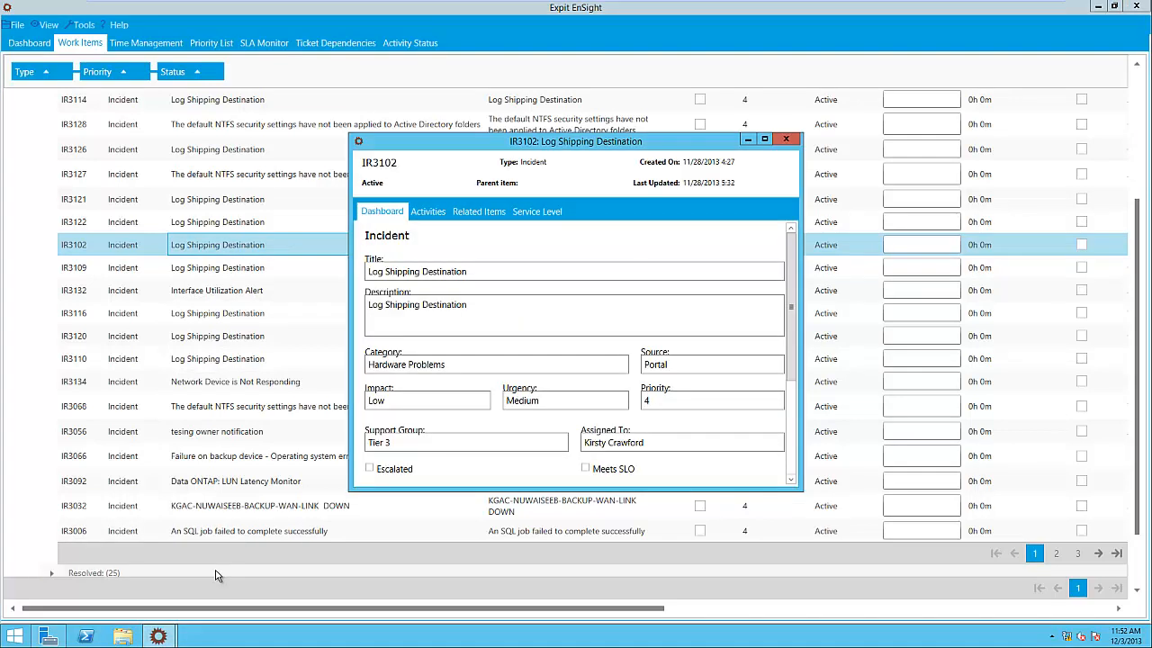
pyautogui.click(428, 212)
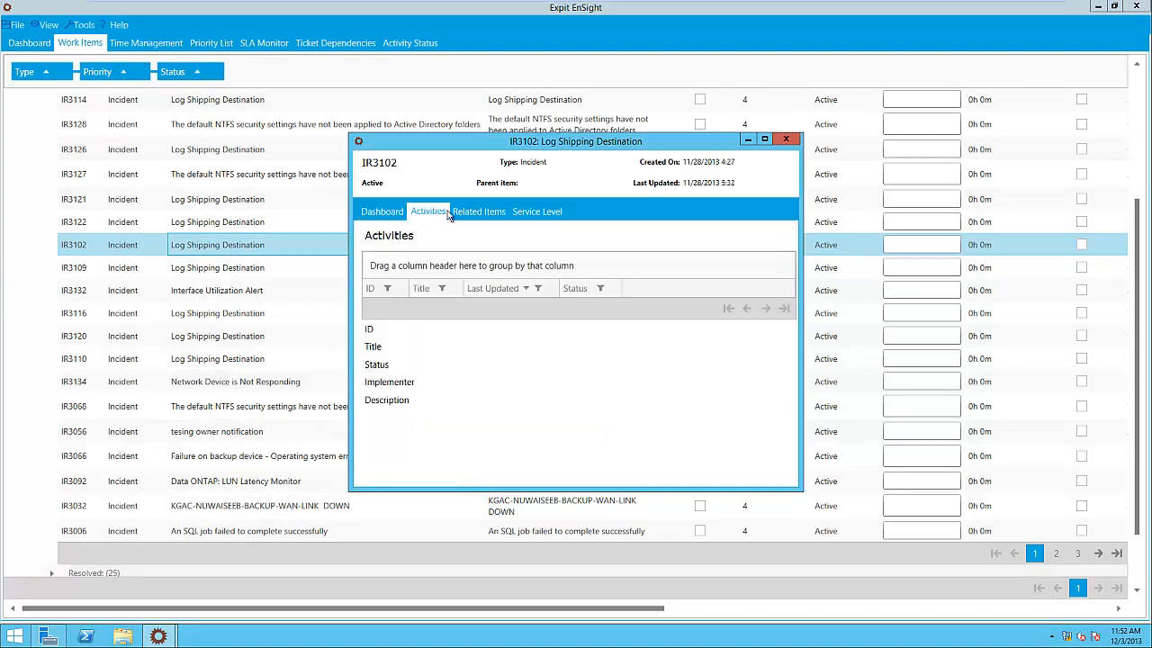
pyautogui.click(537, 212)
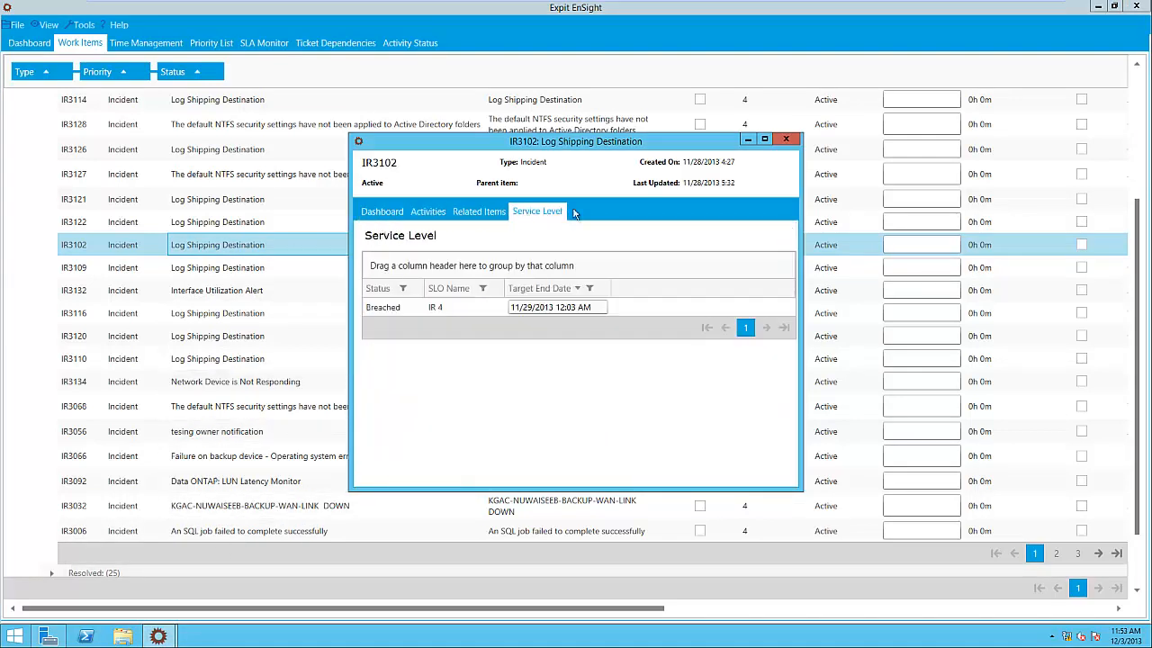
pyautogui.click(786, 138)
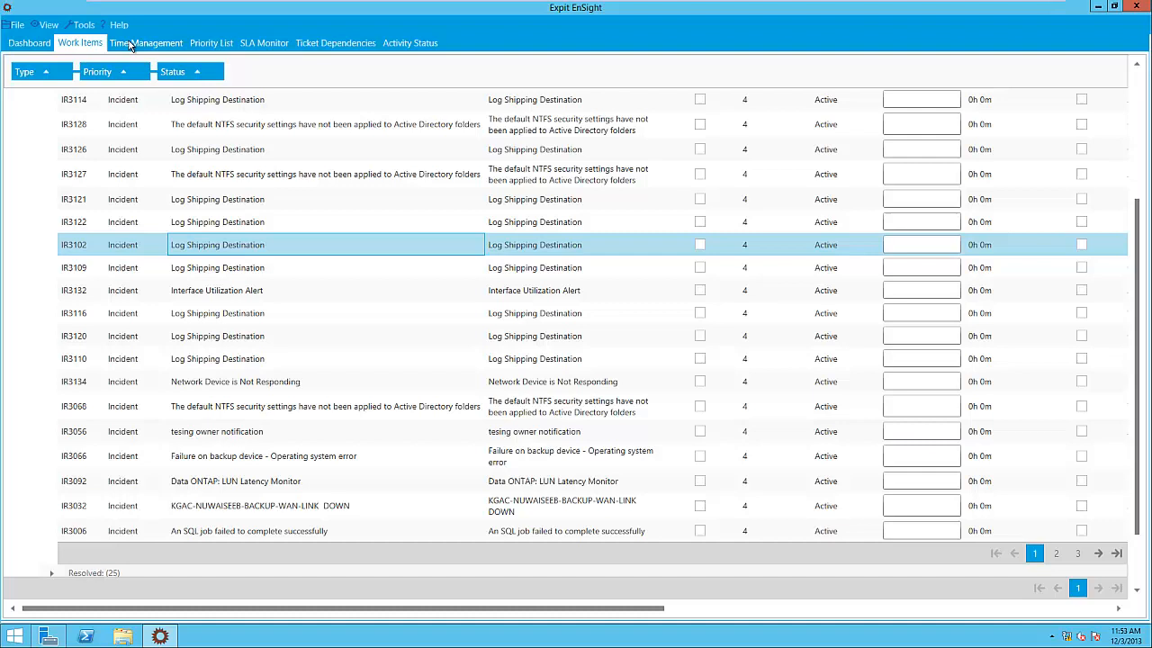
pyautogui.click(146, 42)
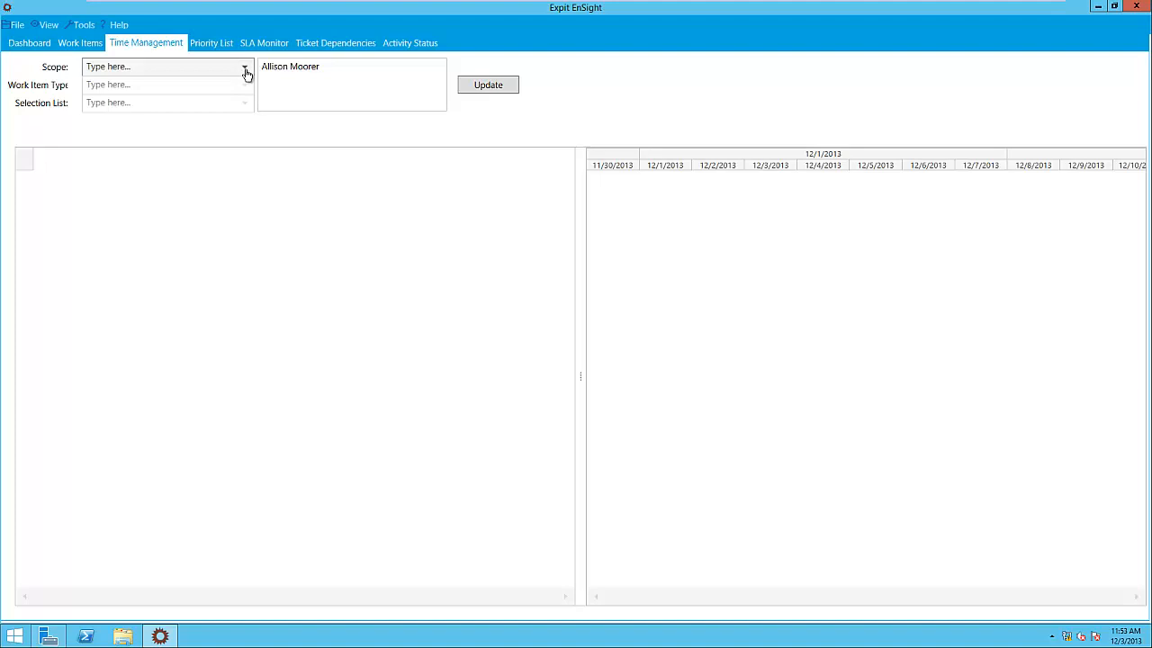
pyautogui.click(244, 66)
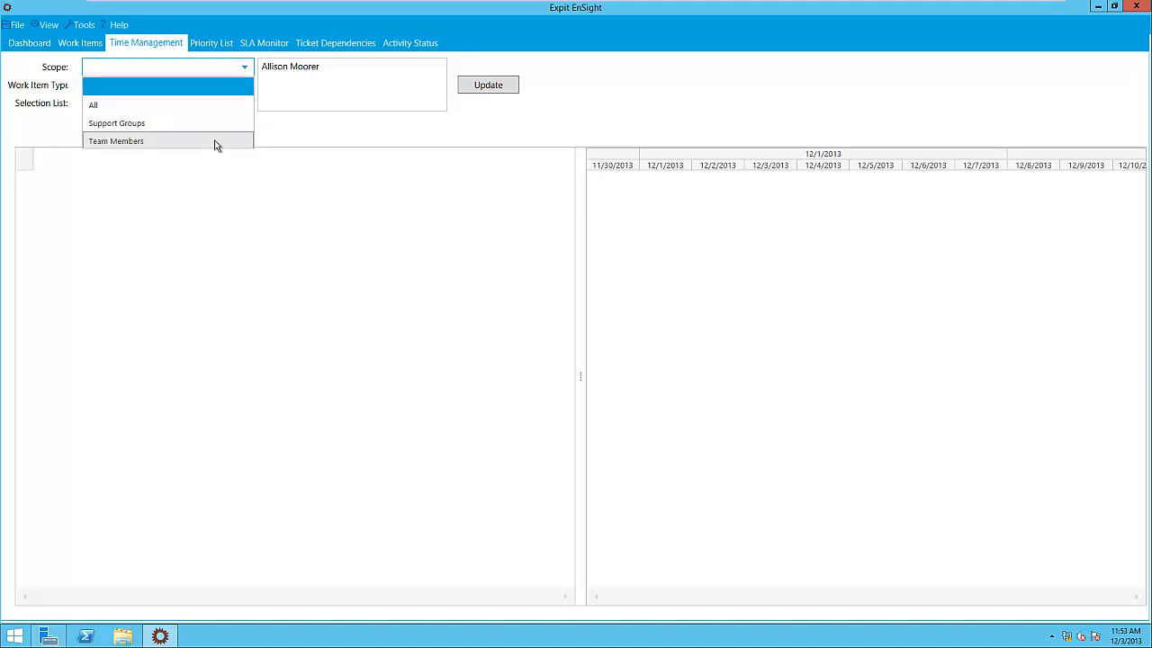
pyautogui.click(115, 141)
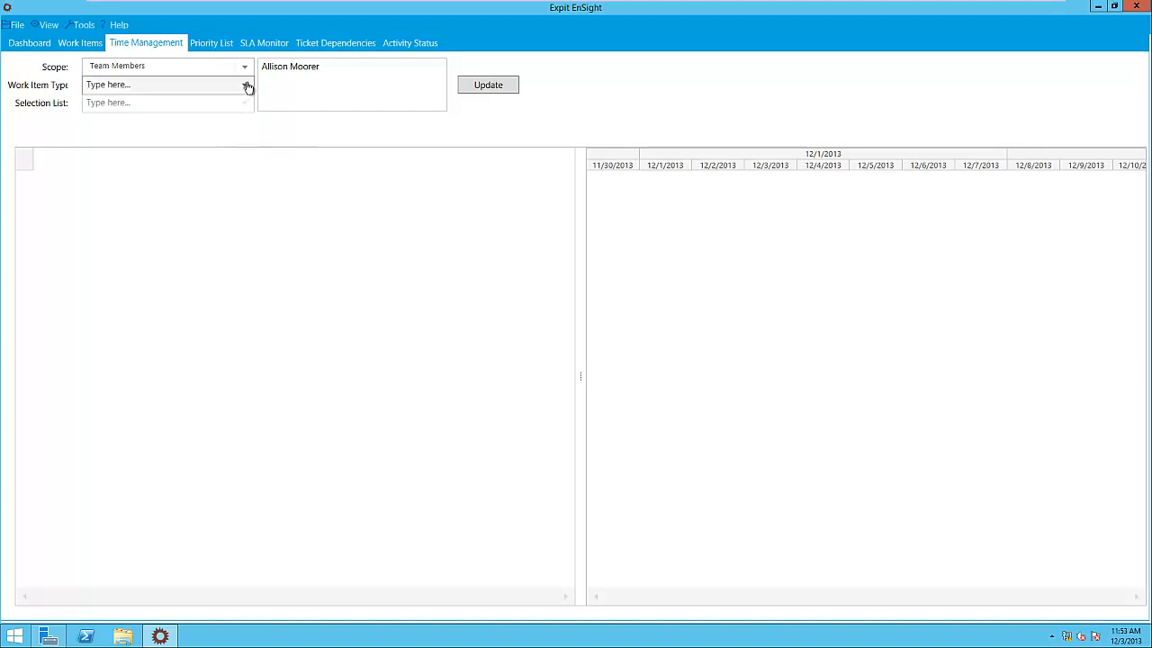
pyautogui.click(244, 85)
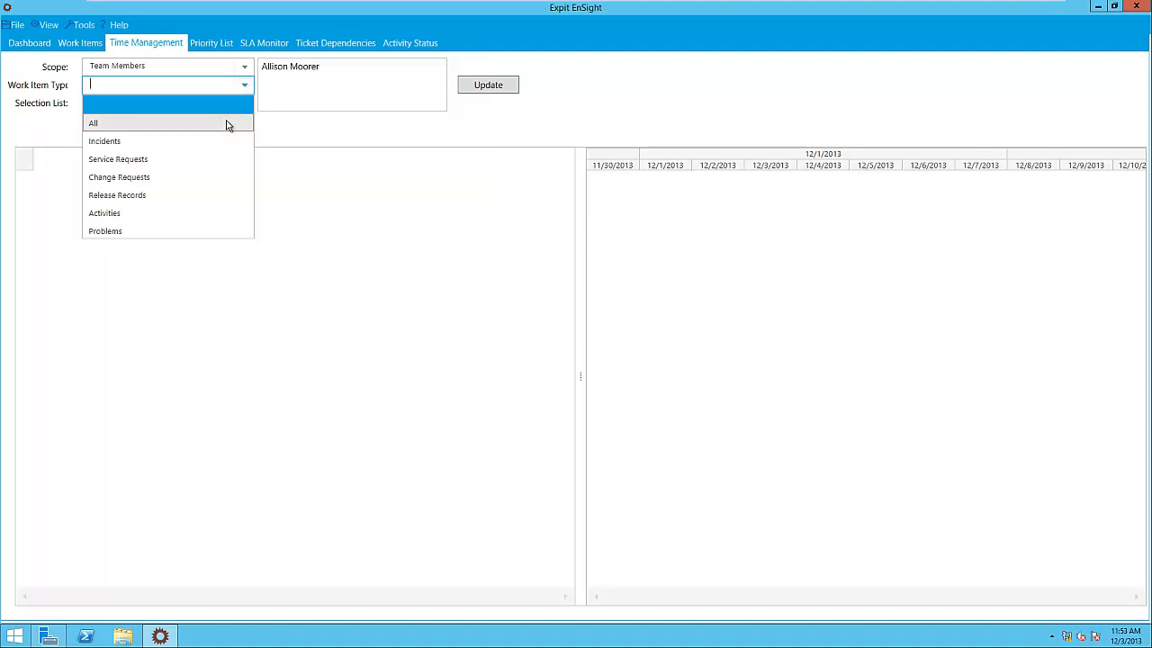
pyautogui.click(93, 122)
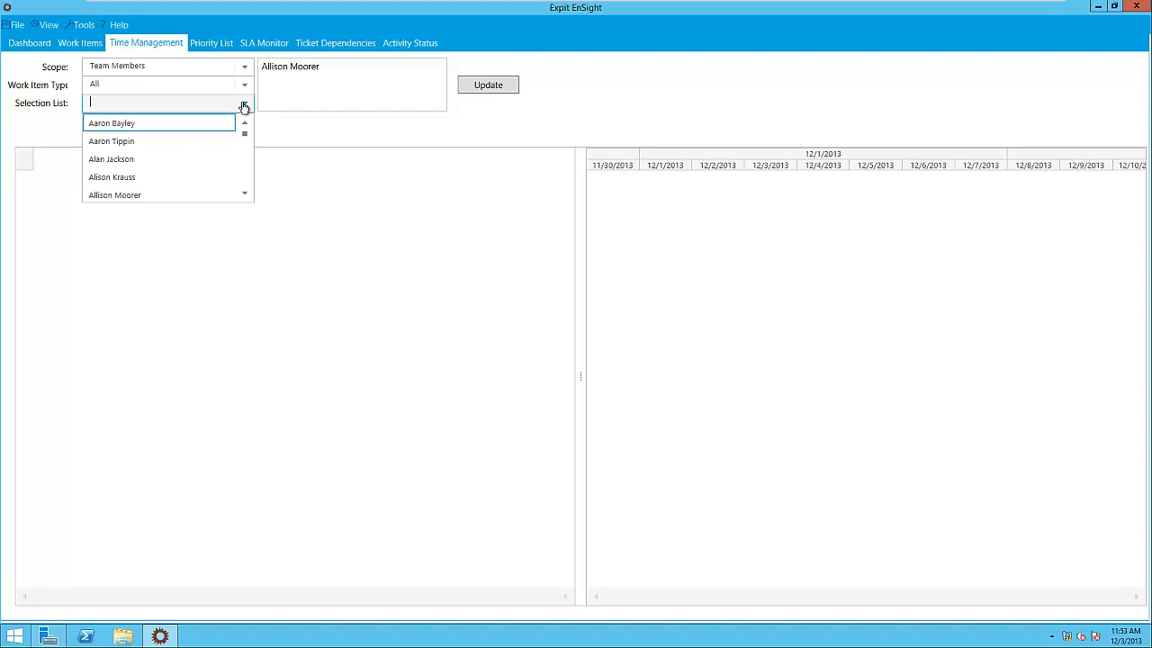
pyautogui.moveTo(189, 141)
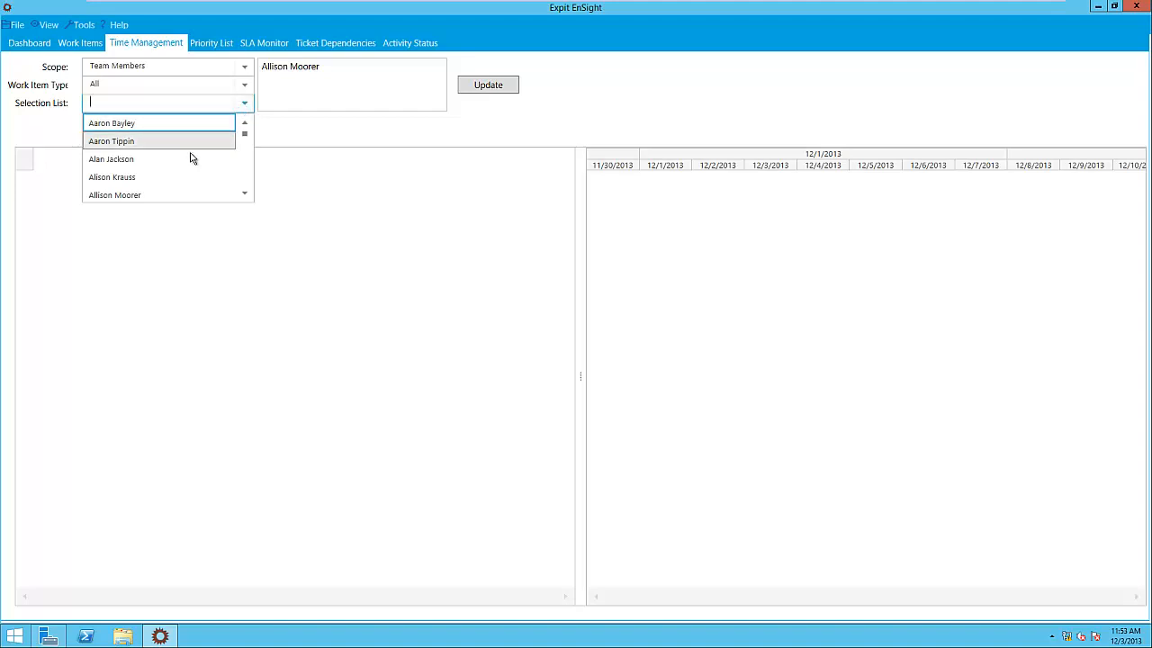
pyautogui.moveTo(180, 195)
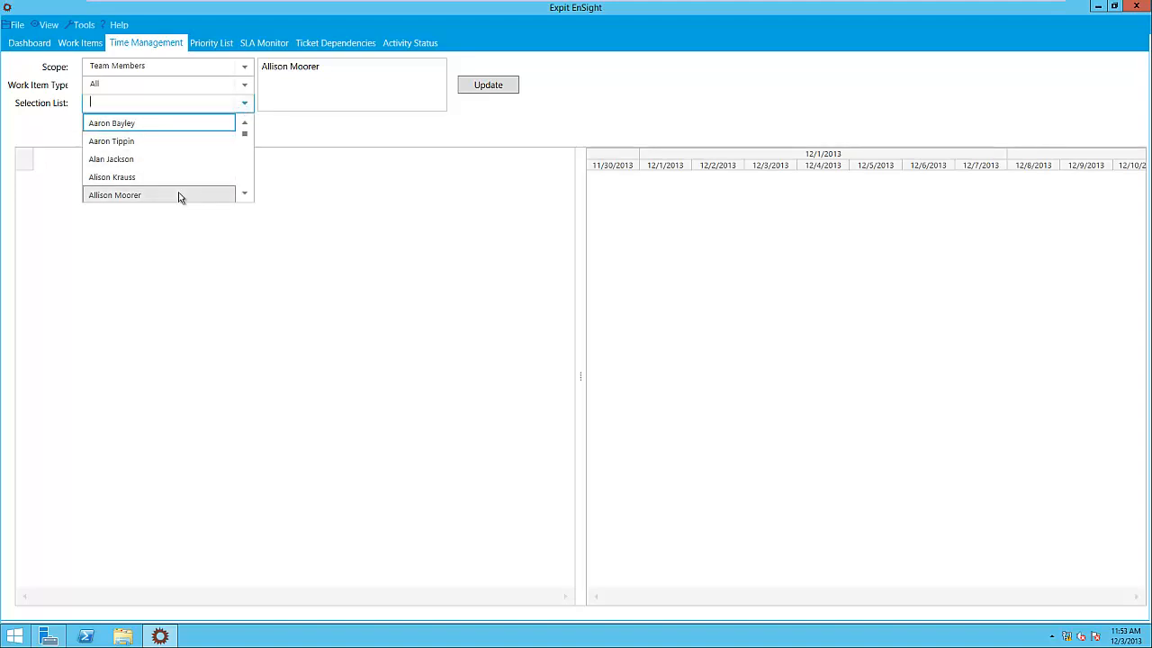
pyautogui.click(114, 195)
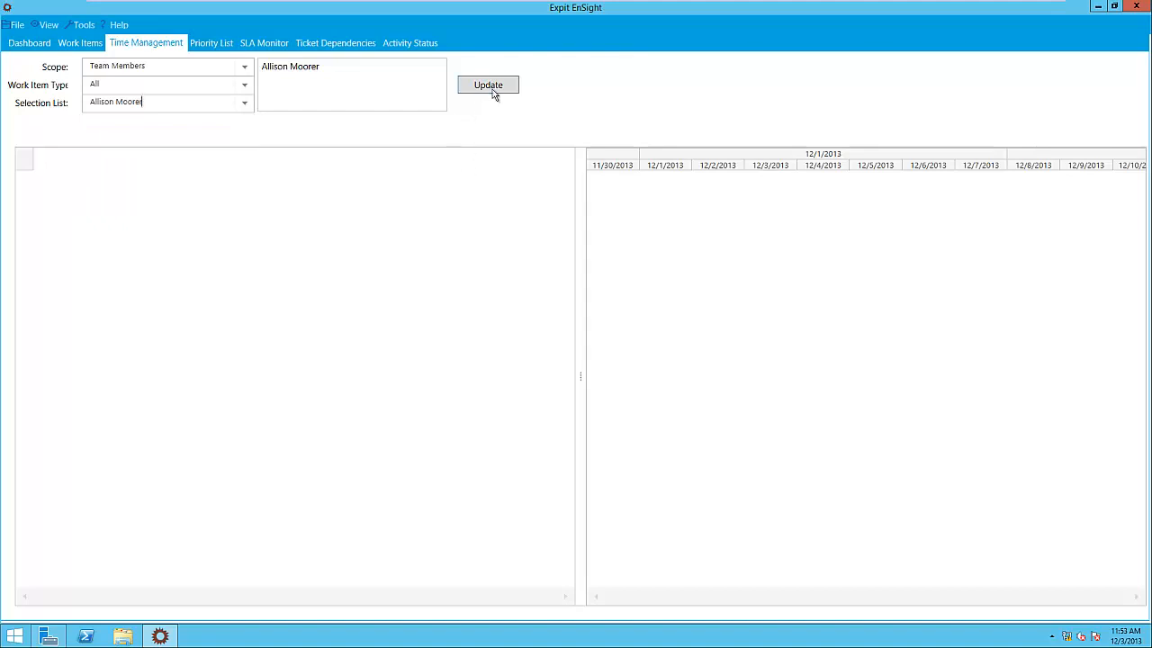
pyautogui.click(488, 85)
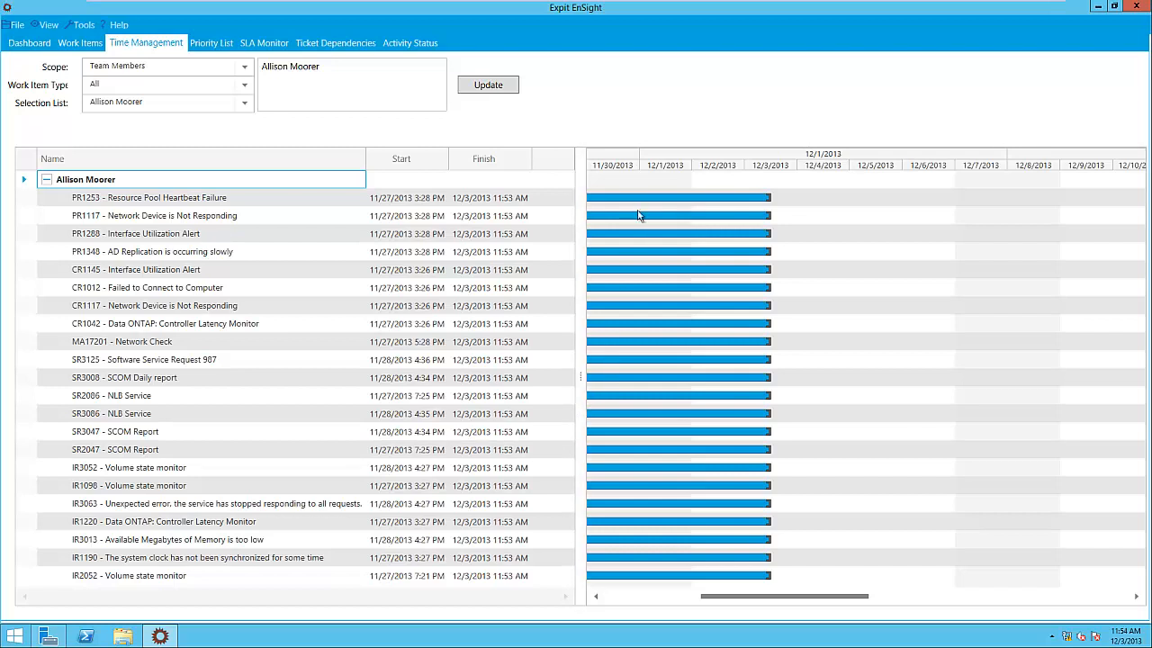
pyautogui.moveTo(635, 408)
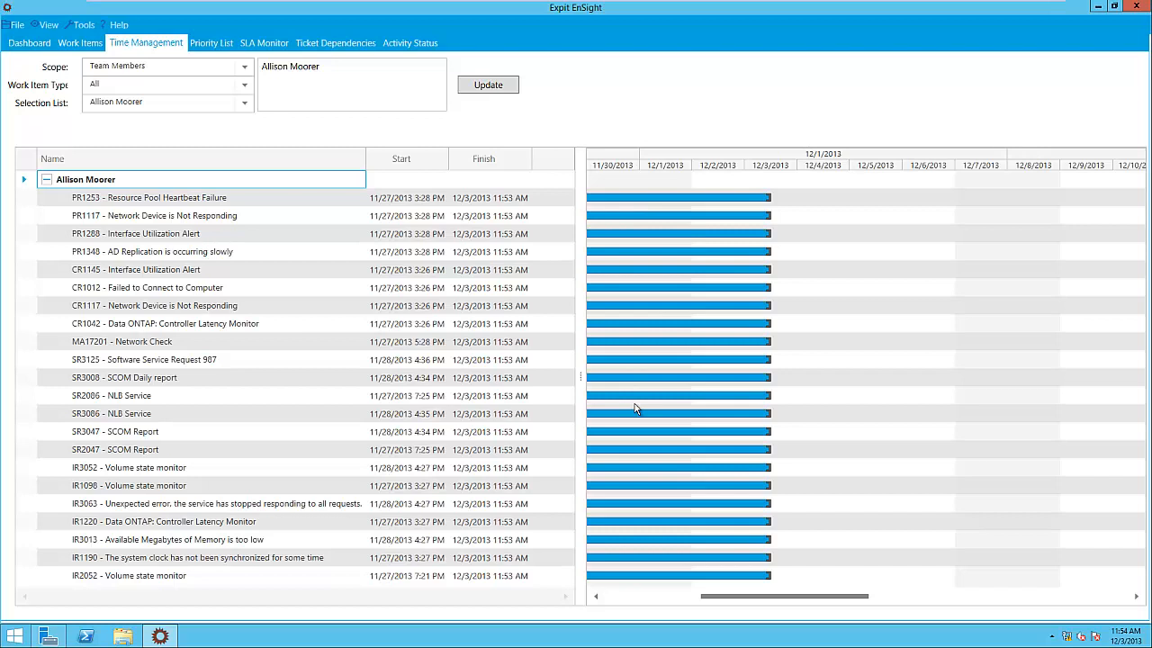
pyautogui.moveTo(650, 423)
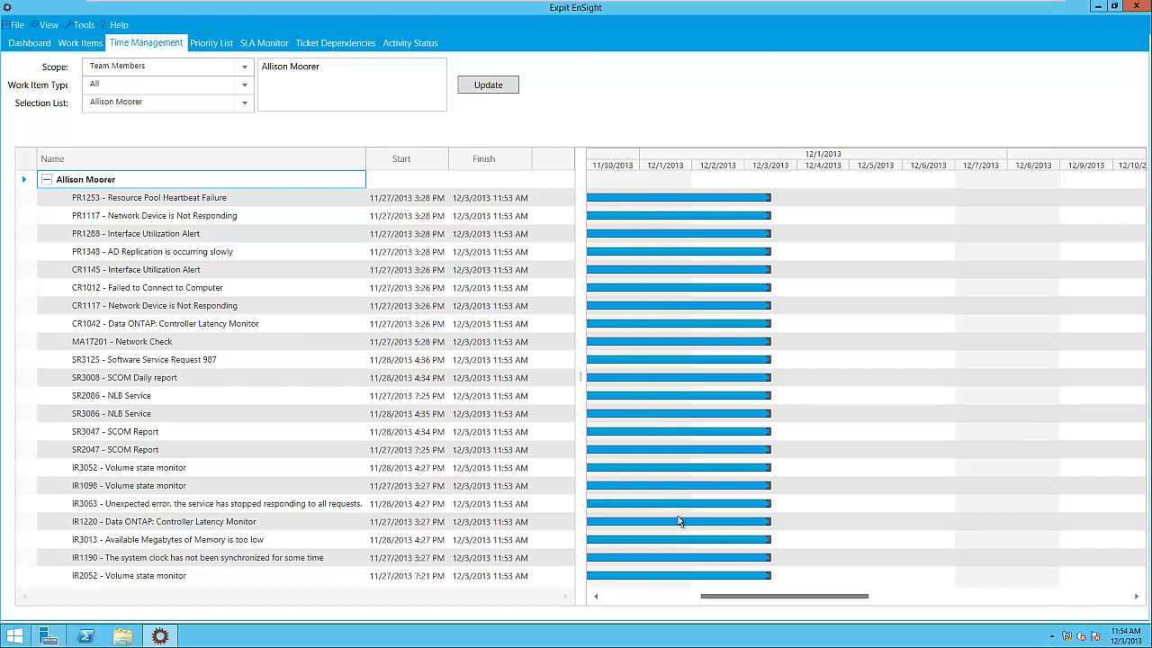
pyautogui.moveTo(676, 411)
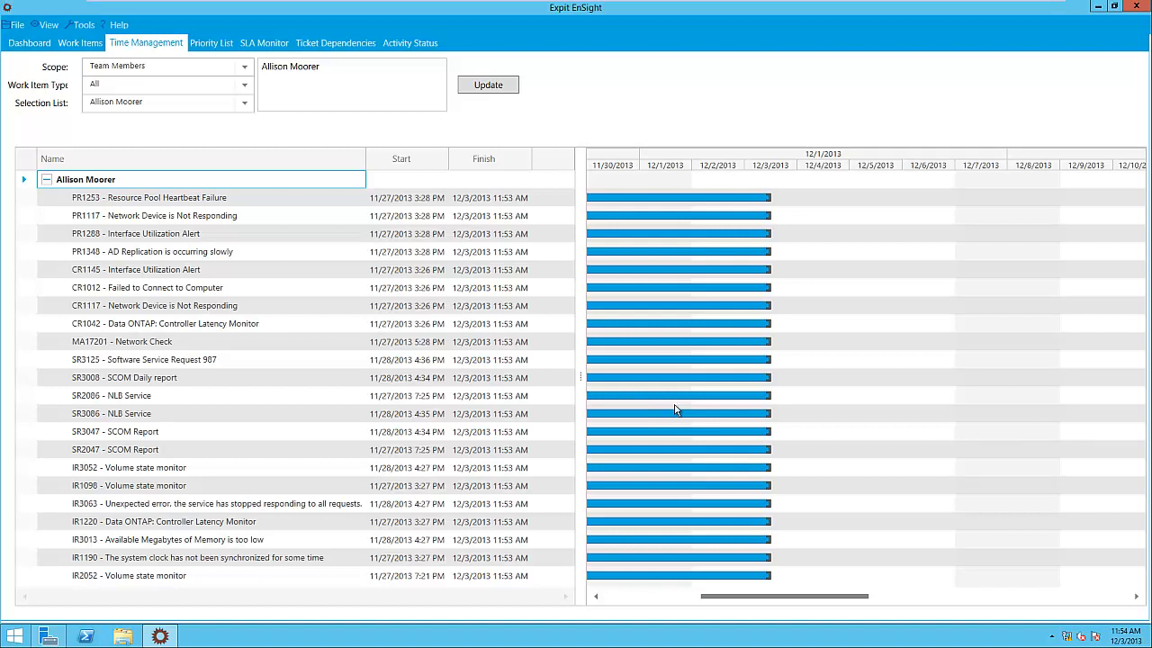
pyautogui.moveTo(668, 397)
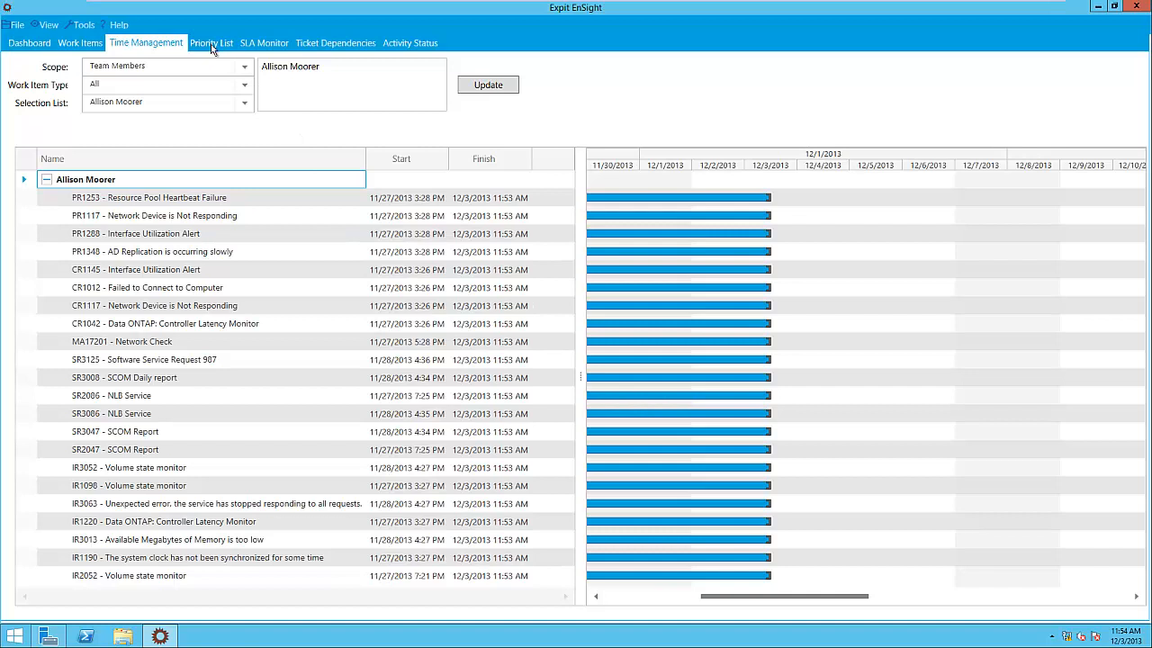
pyautogui.click(211, 42)
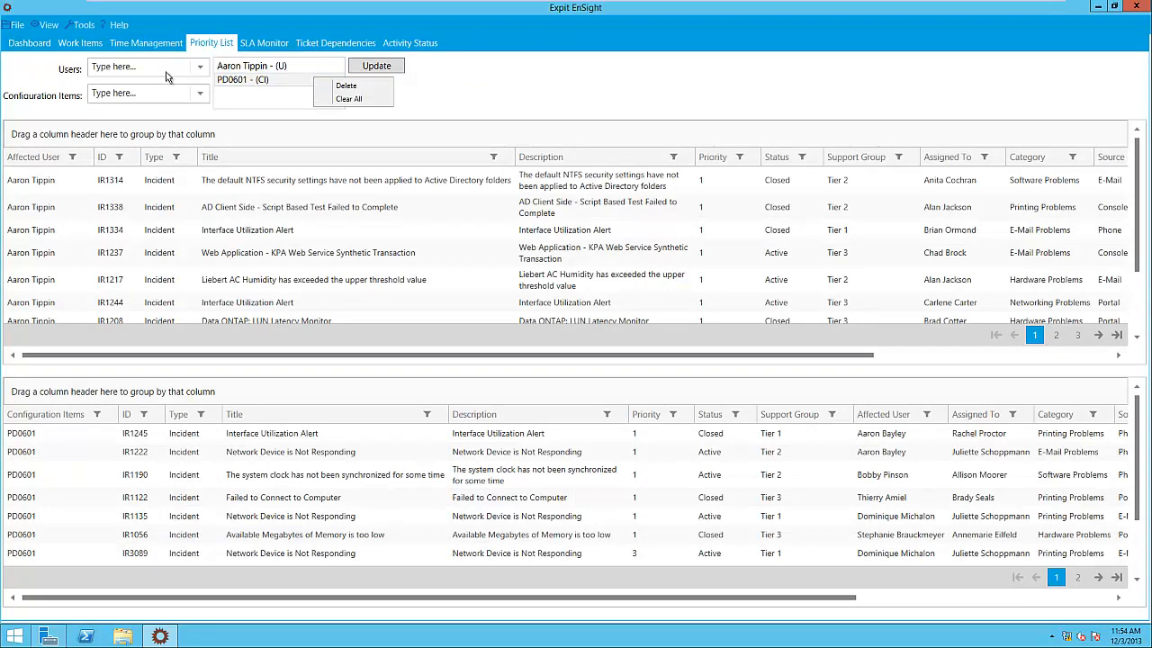
pyautogui.moveTo(364, 111)
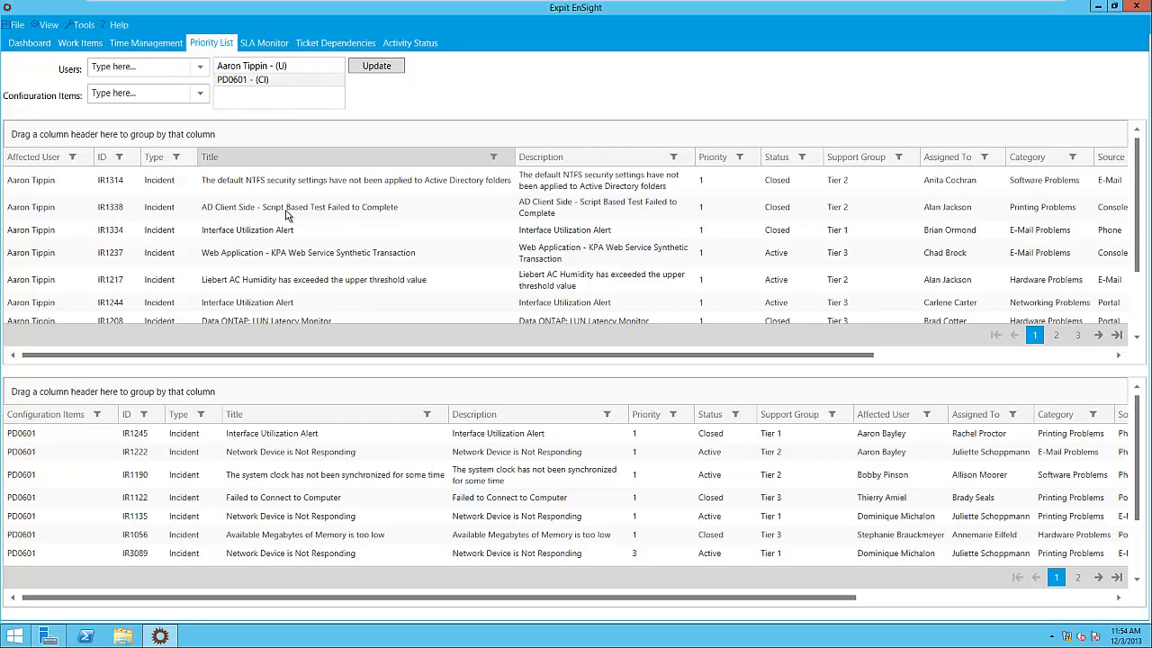
pyautogui.click(297, 207)
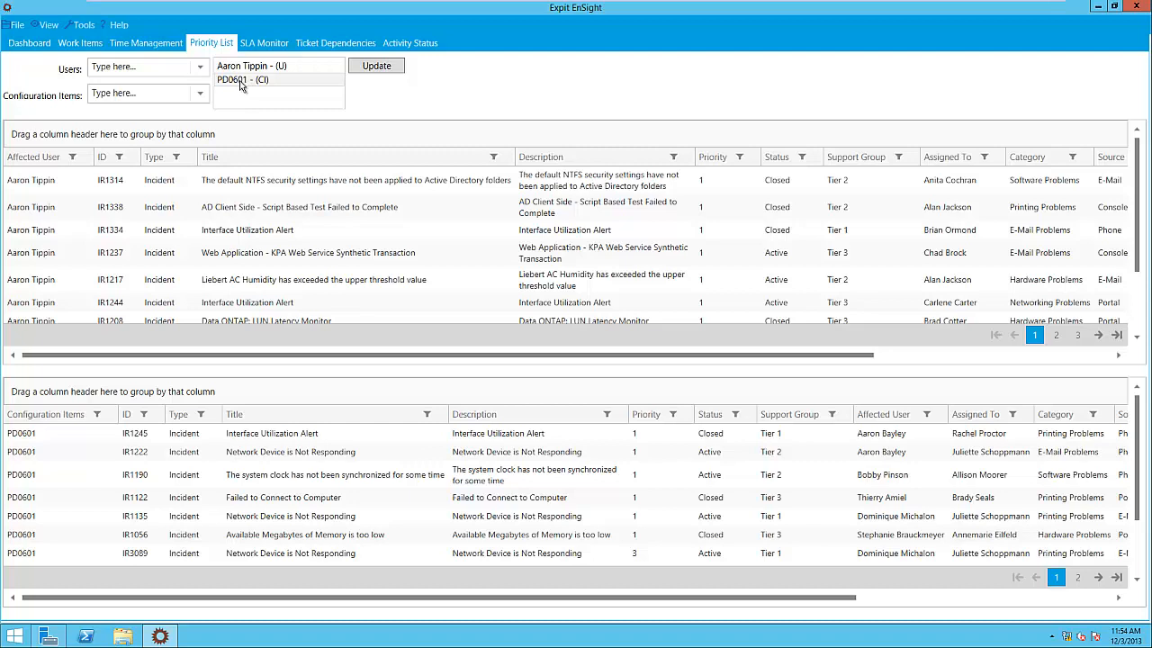
pyautogui.moveTo(260, 91)
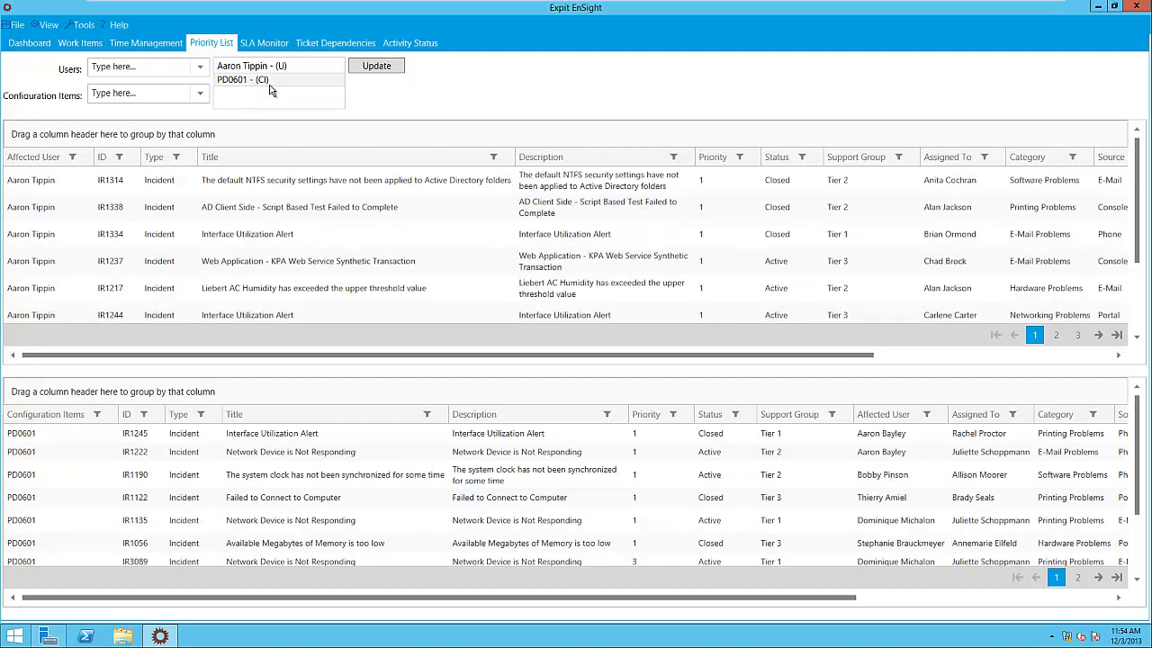
pyautogui.click(335, 451)
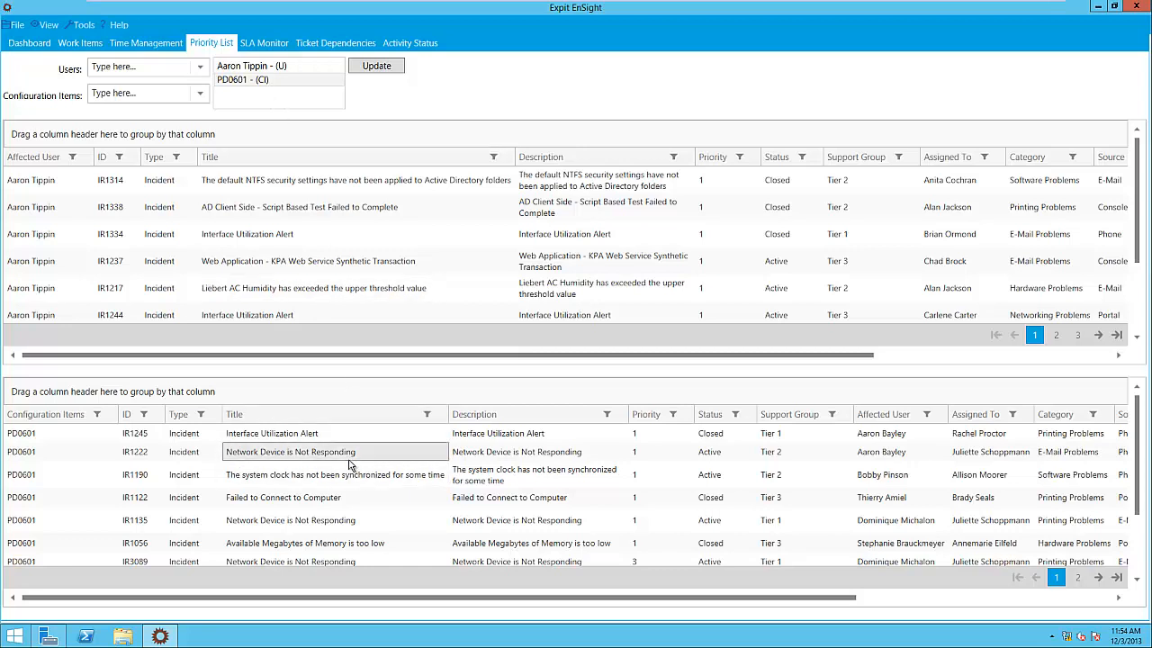
pyautogui.scroll(-3)
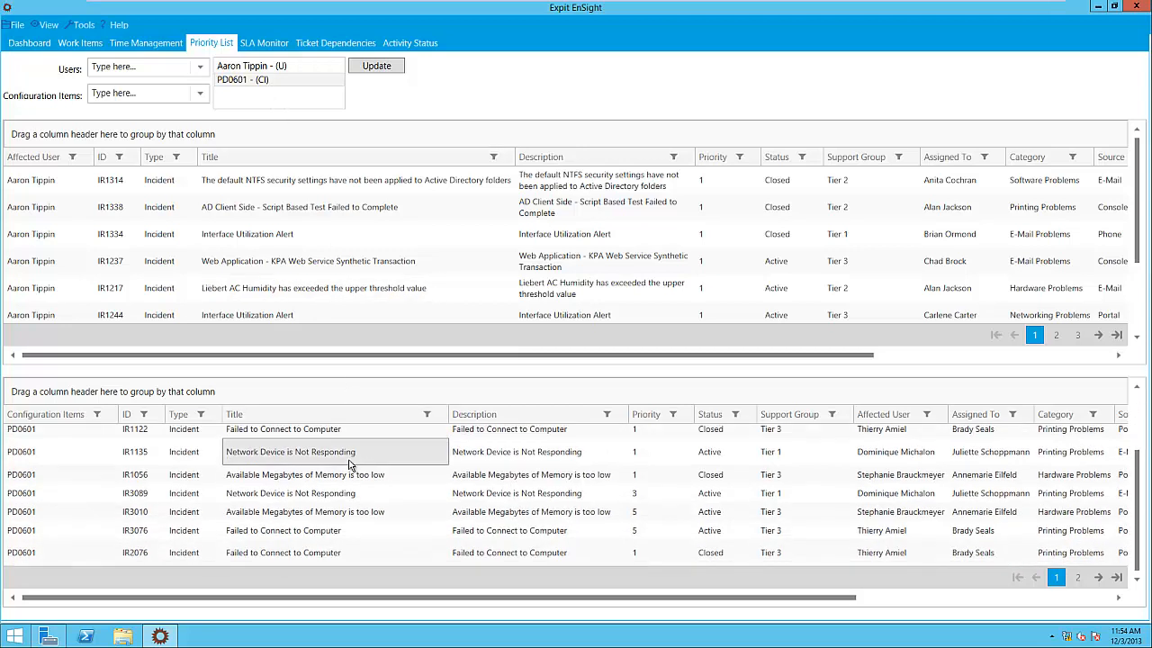
pyautogui.scroll(3)
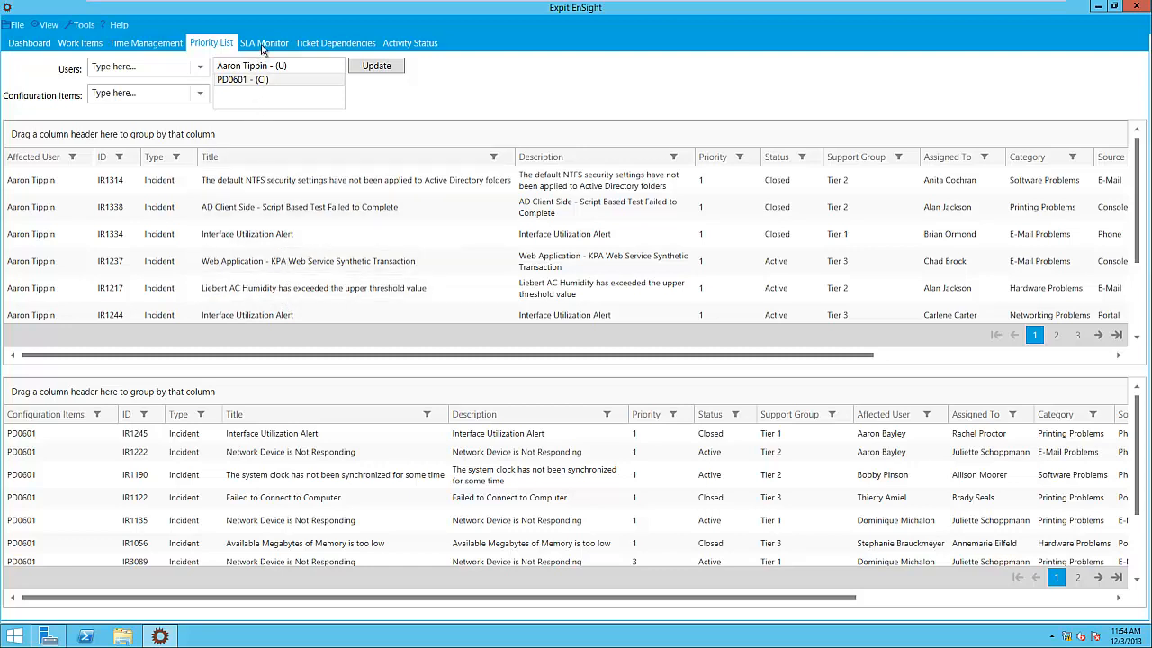
# - In SLA Monitor, view IR20043 nearing breach and auto-hide the exceeding-SLO pane
pyautogui.click(263, 42)
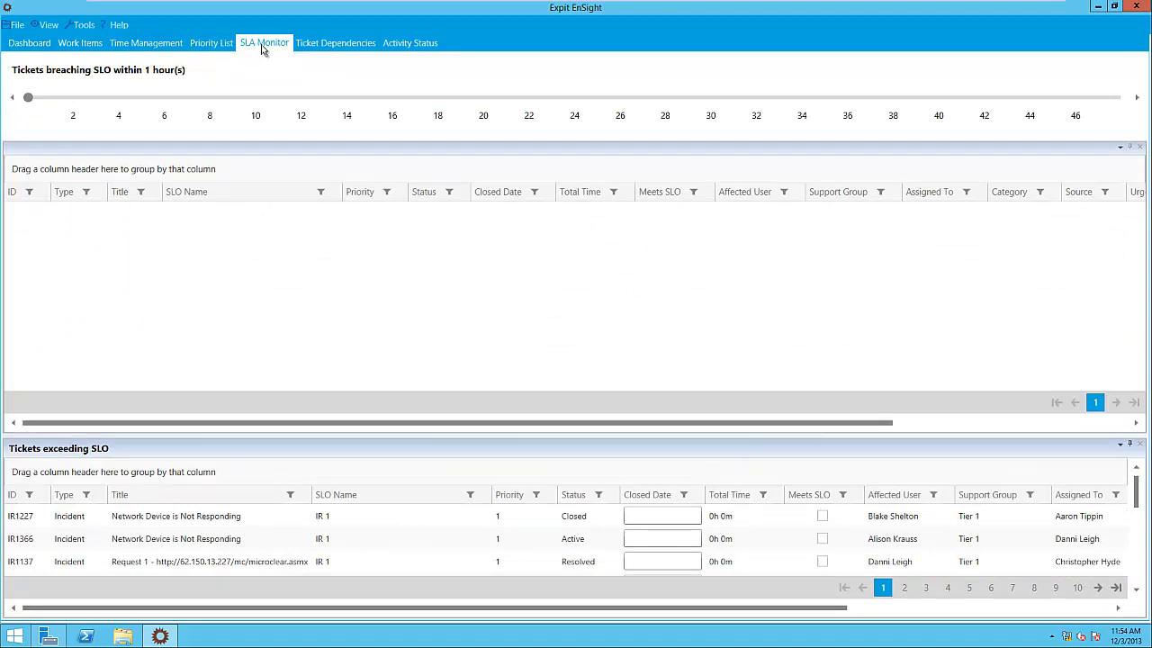
pyautogui.click(175, 538)
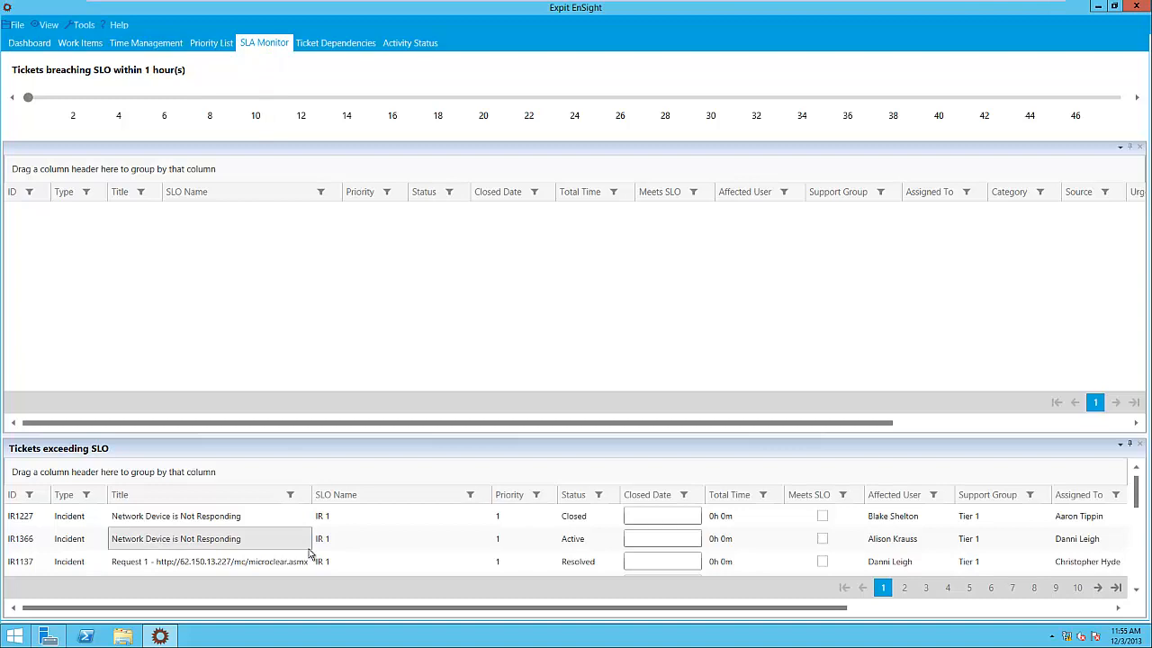
pyautogui.moveTo(792, 486)
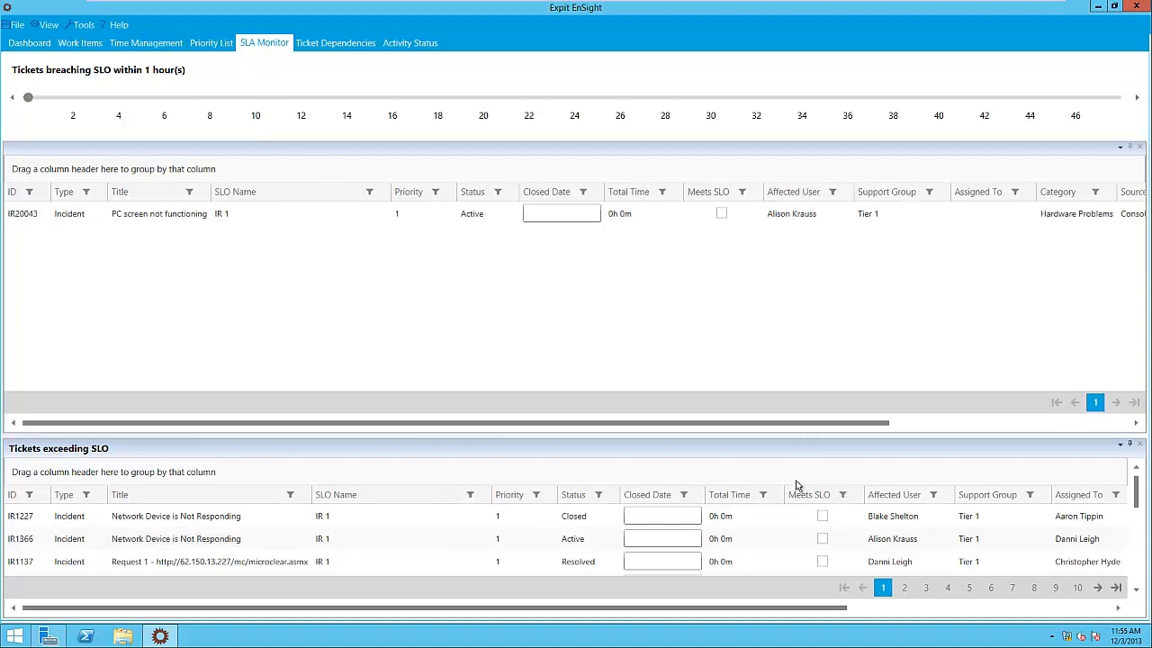
pyautogui.moveTo(1092, 464)
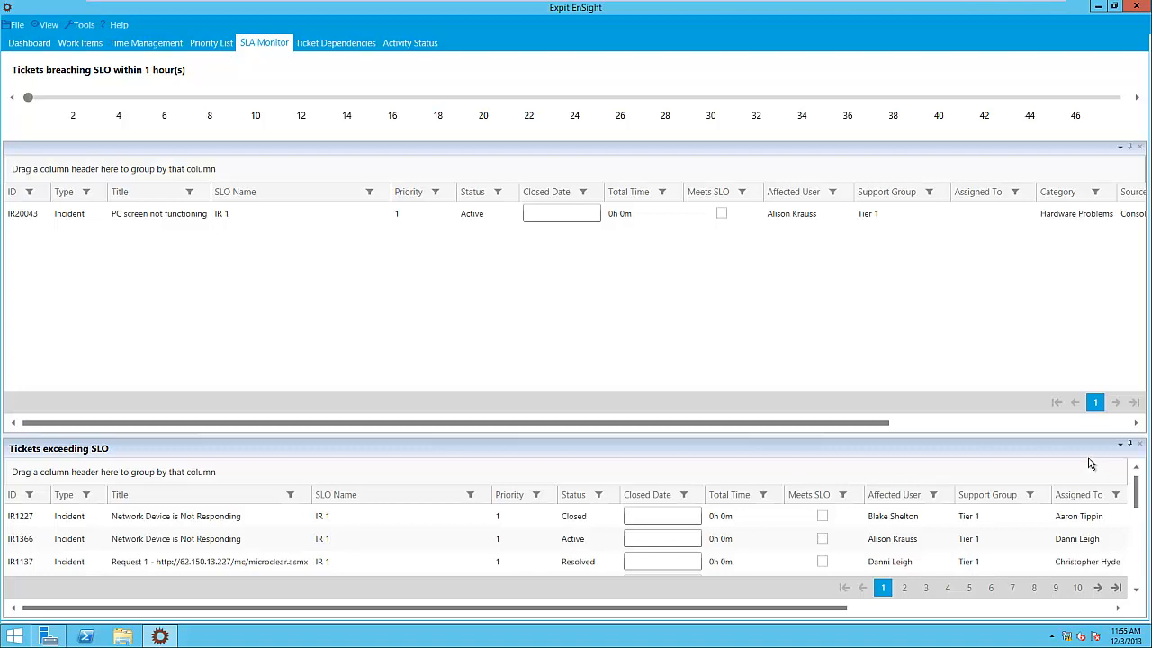
pyautogui.click(1128, 448)
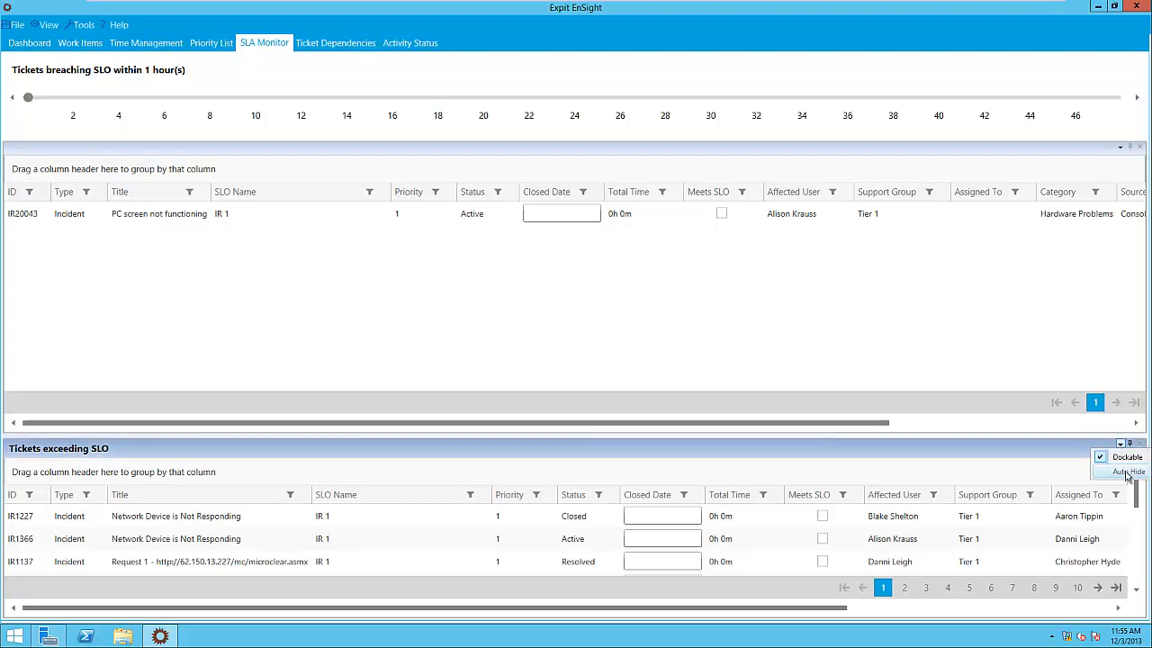
pyautogui.click(1130, 472)
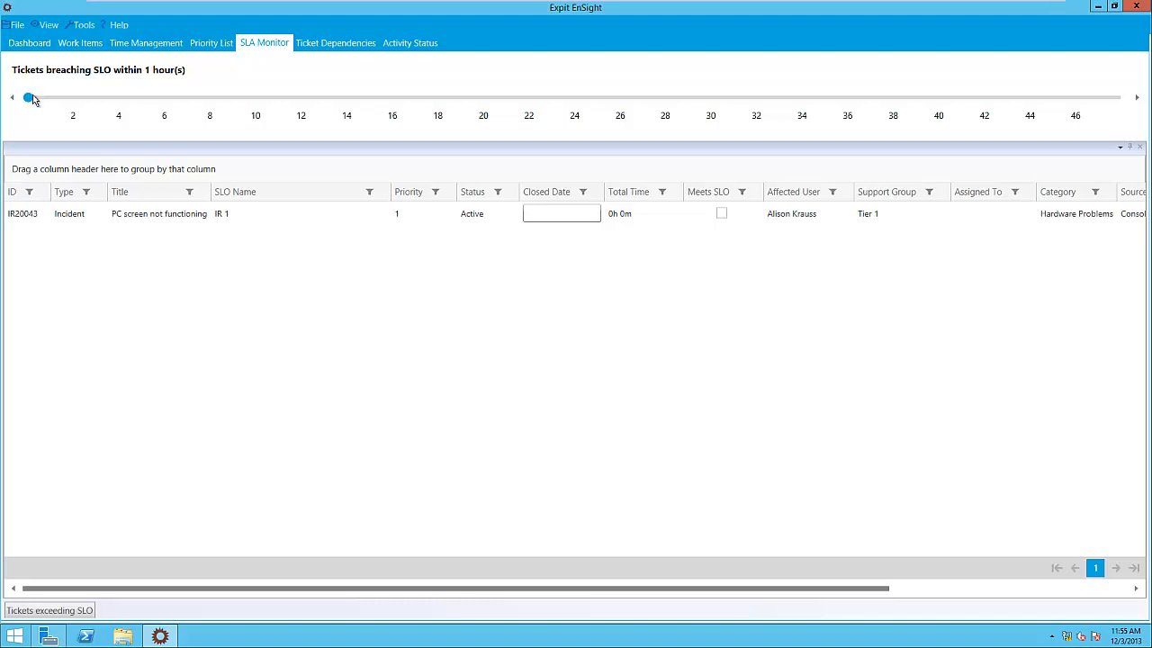
# - Widen the SLO breach window to 48 hours, listing IR20047 and IR20043
pyautogui.moveTo(28, 97); pyautogui.dragTo(76, 98)
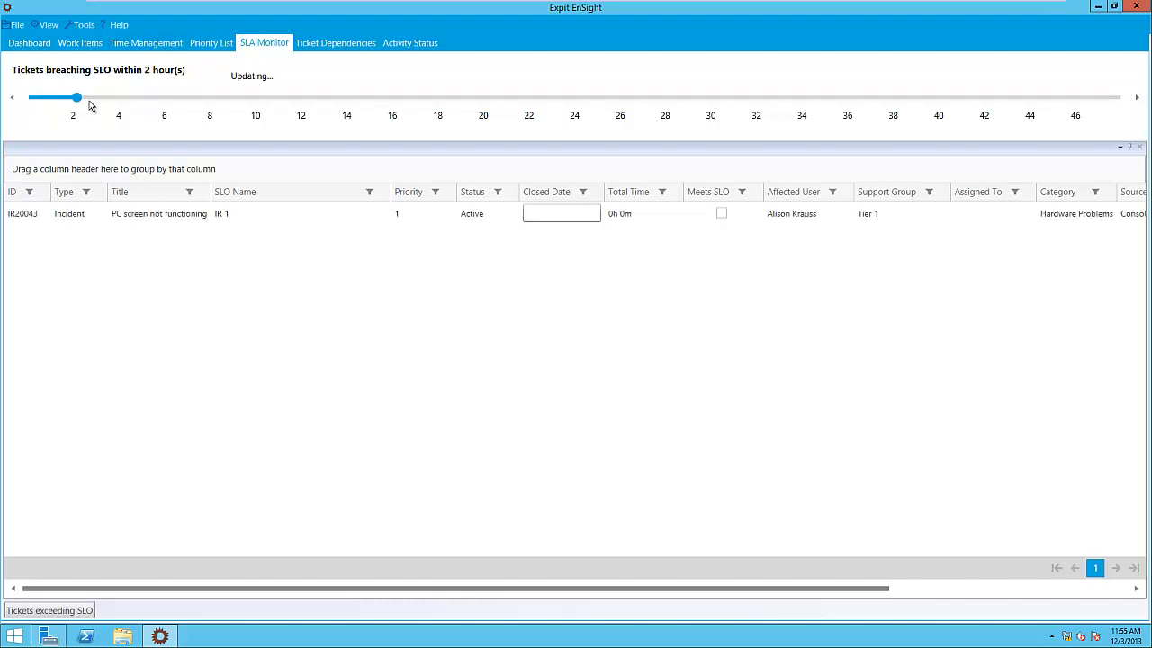
pyautogui.moveTo(77, 97); pyautogui.dragTo(178, 98)
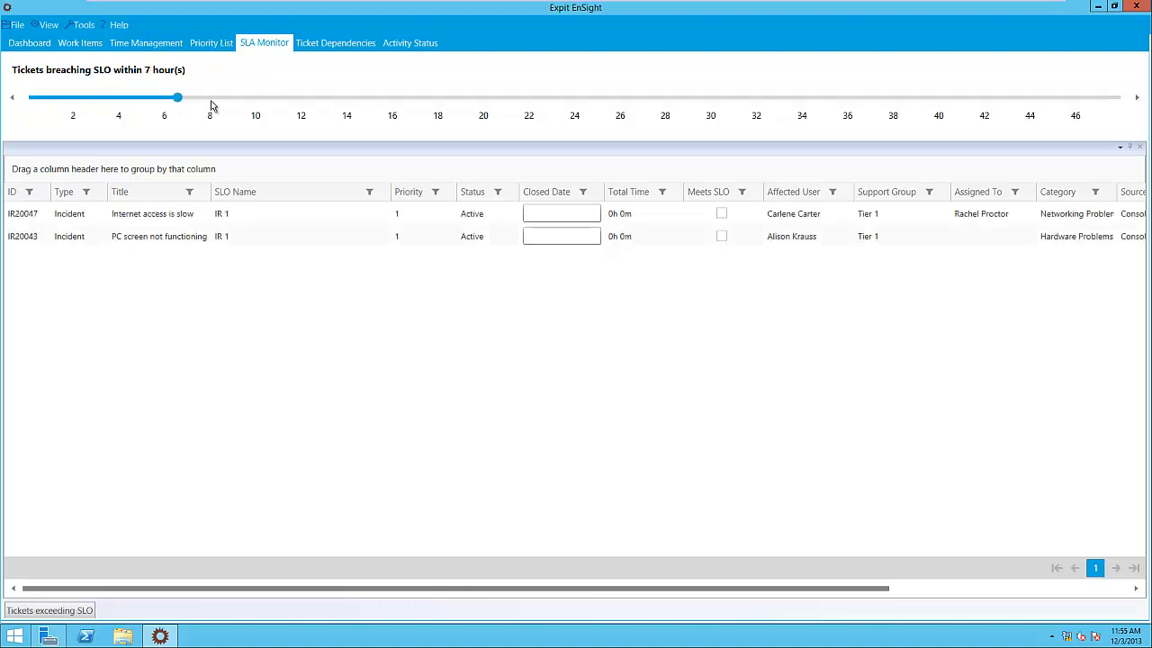
pyautogui.moveTo(177, 96); pyautogui.dragTo(540, 96)
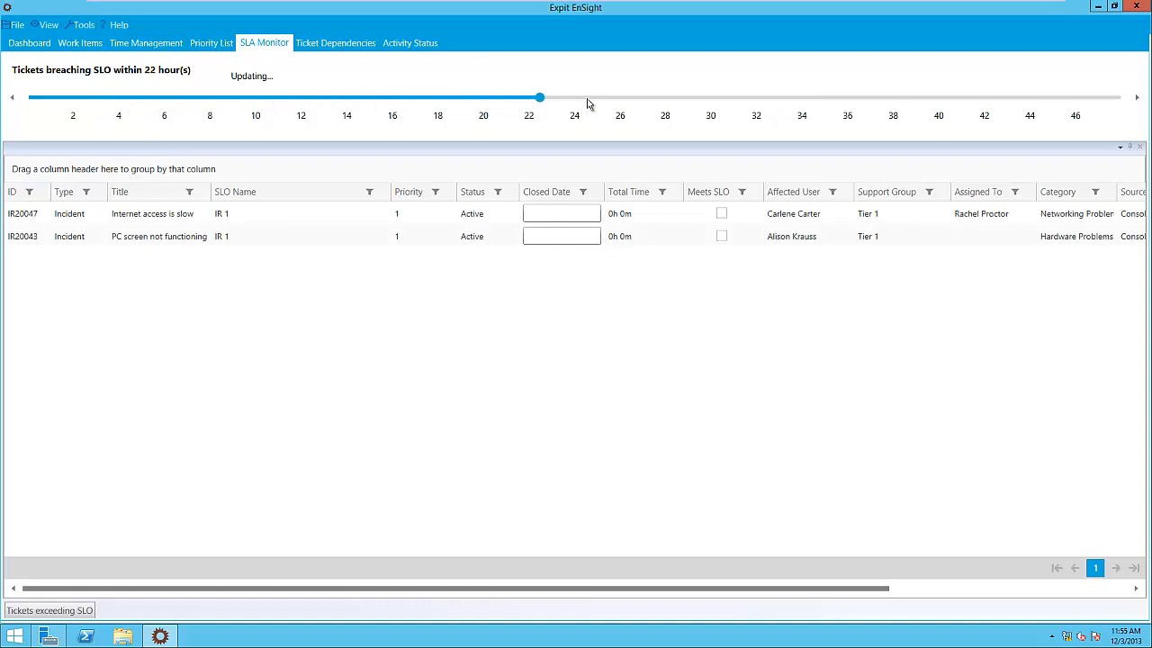
pyautogui.moveTo(540, 97); pyautogui.dragTo(957, 97)
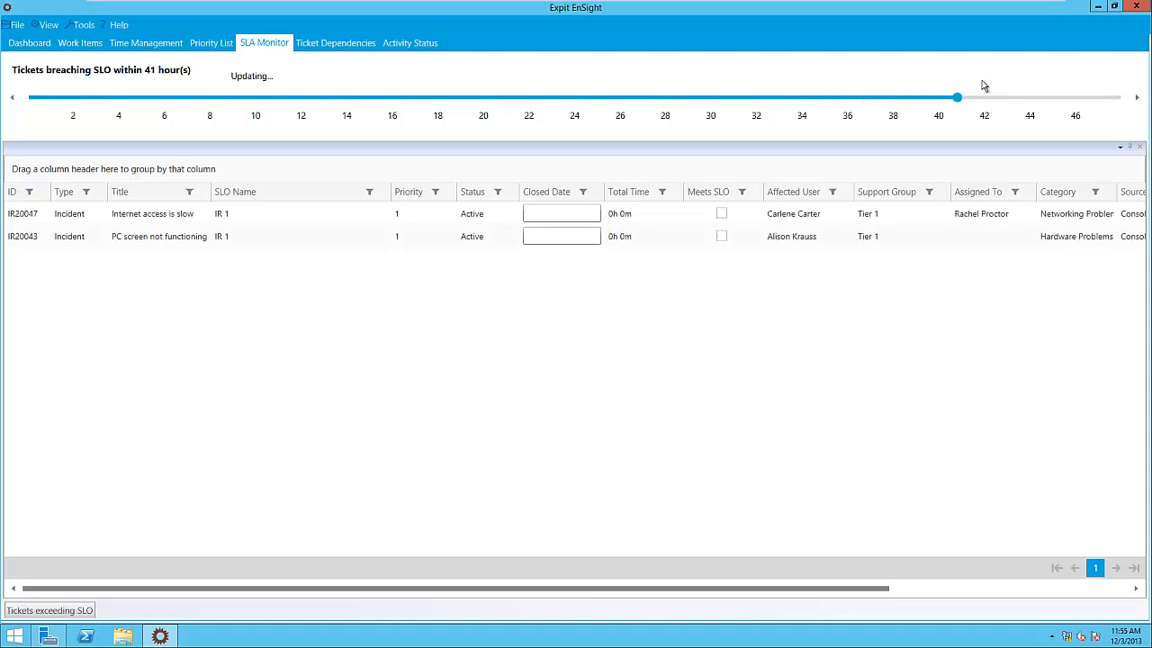
pyautogui.moveTo(957, 97); pyautogui.dragTo(1121, 98)
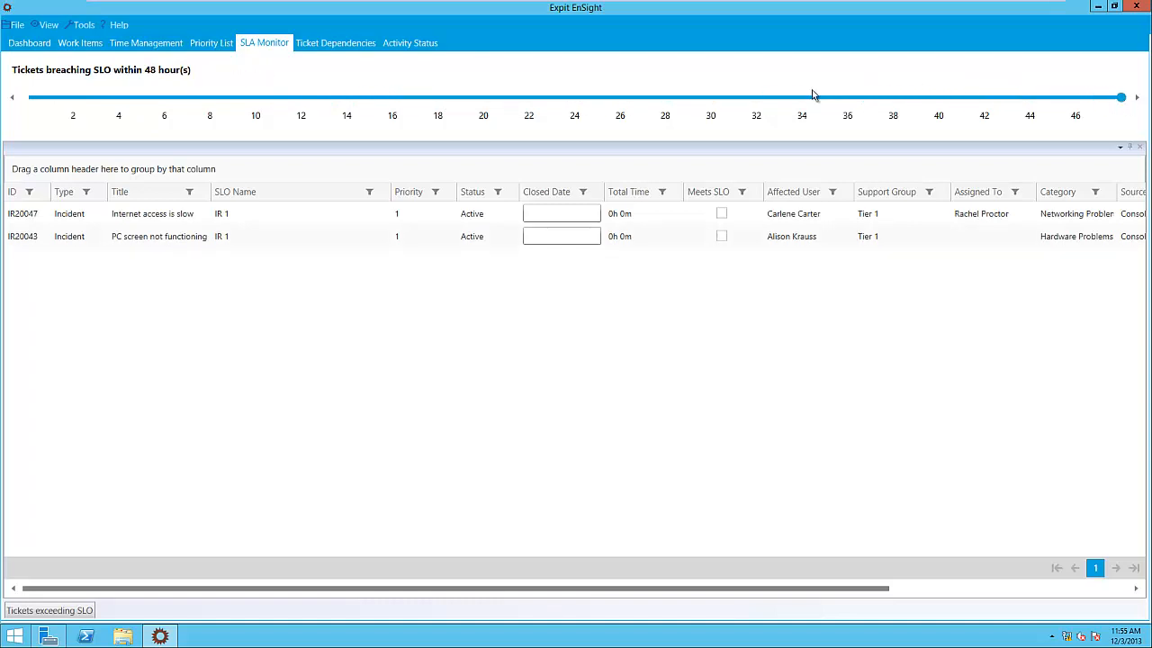
pyautogui.moveTo(312, 60)
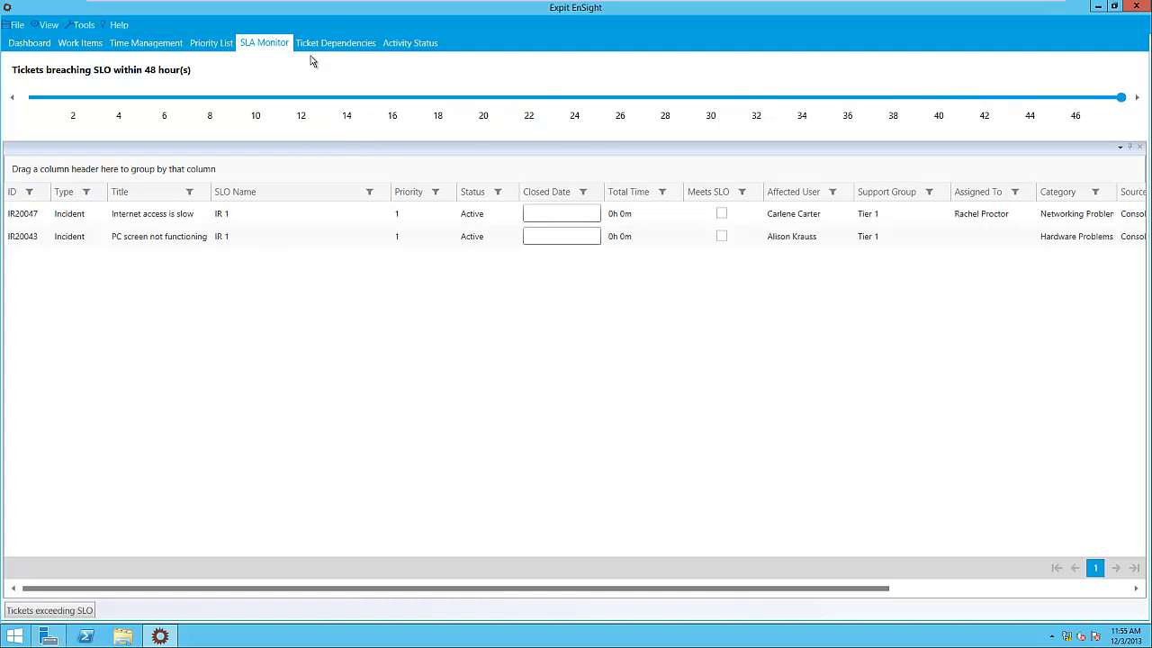
pyautogui.moveTo(312, 45)
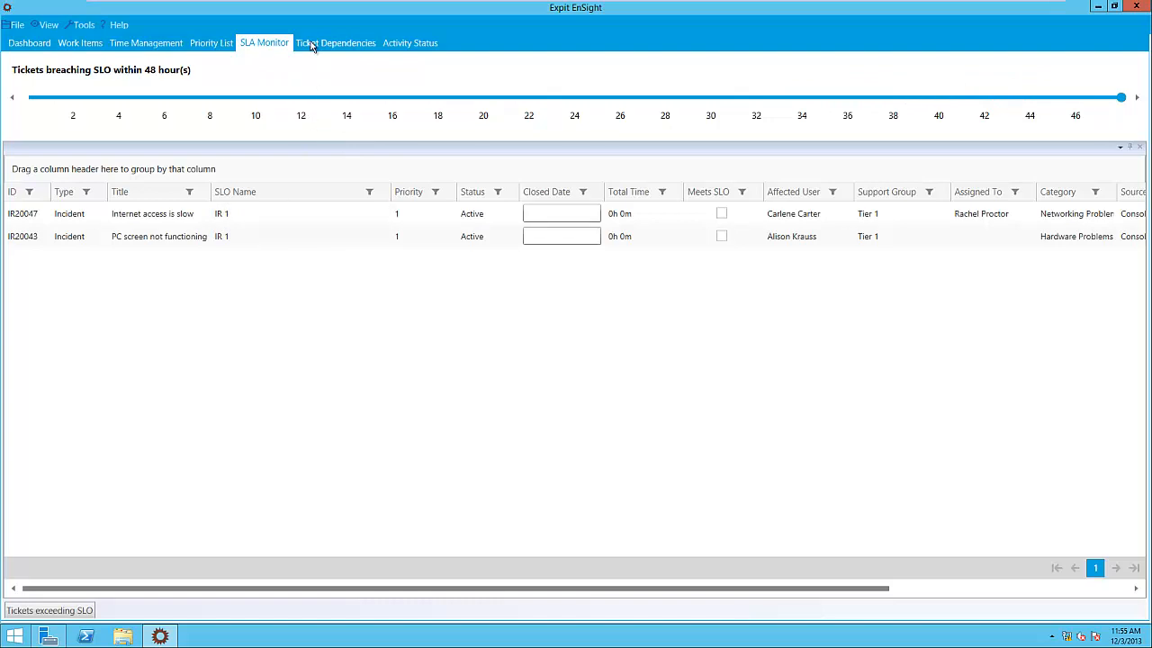
# - Load the related-item ticket dependencies and expand CR1106 to show its linked tickets
pyautogui.click(336, 42)
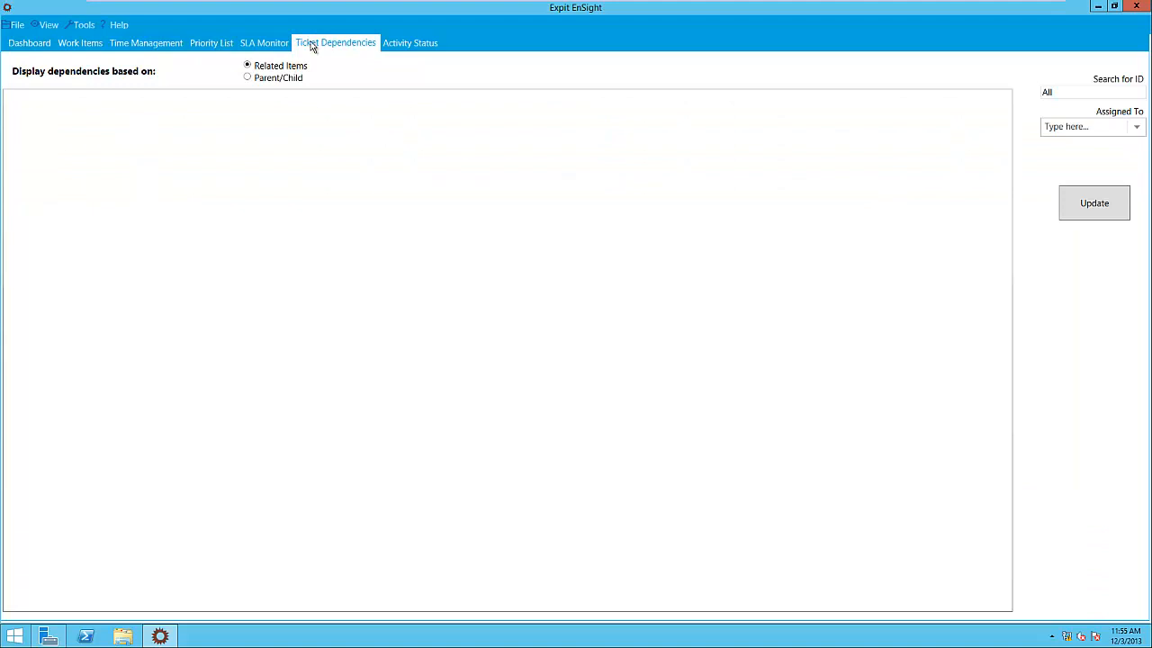
pyautogui.moveTo(419, 50)
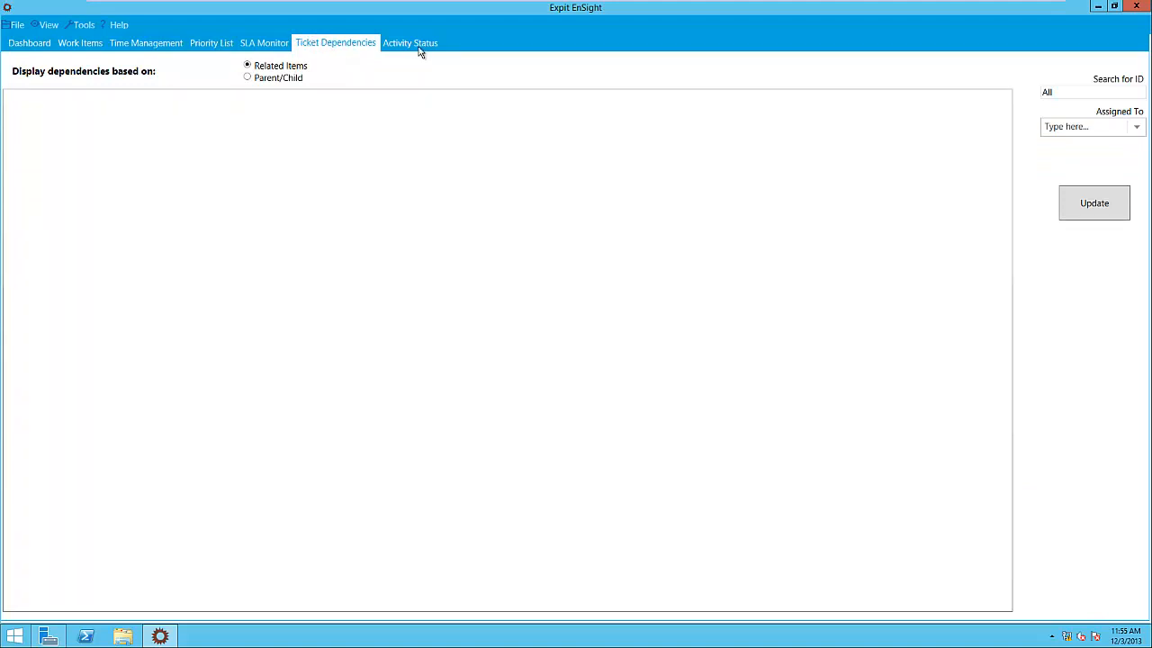
pyautogui.moveTo(862, 136)
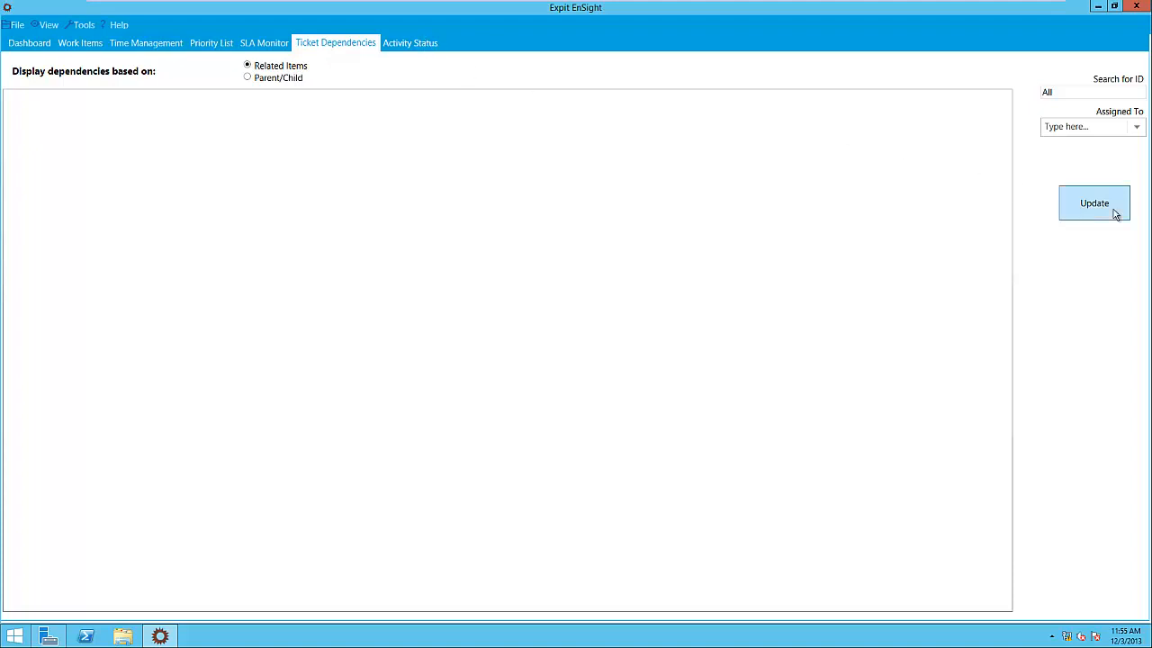
pyautogui.moveTo(223, 178)
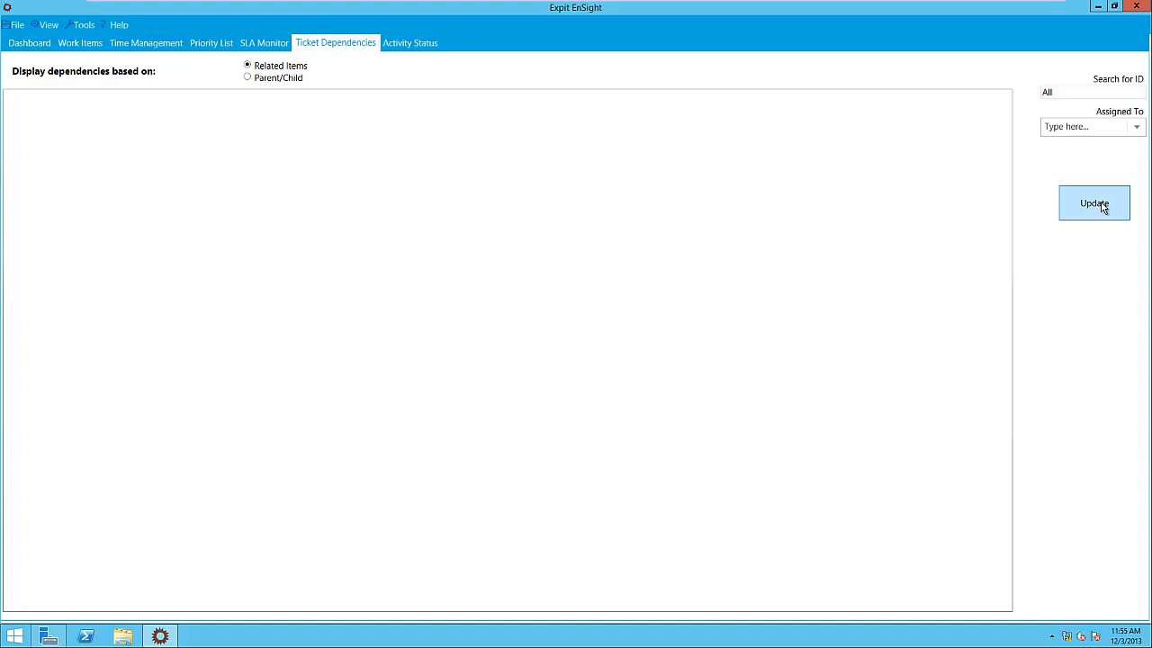
pyautogui.click(1095, 202)
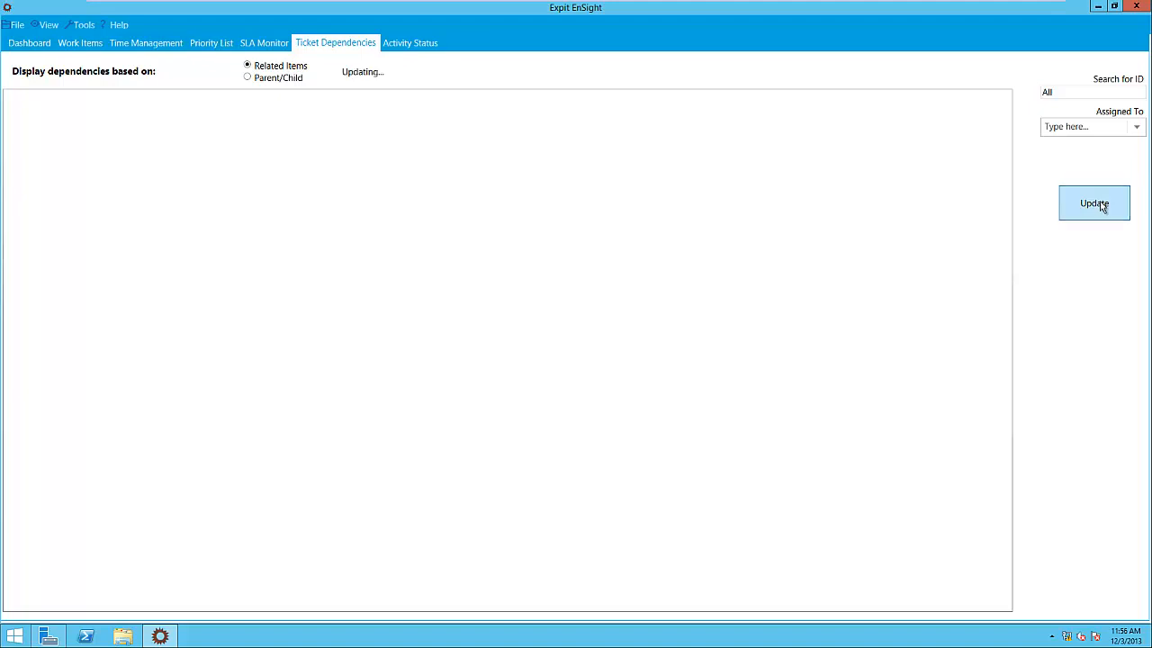
pyautogui.click(1094, 203)
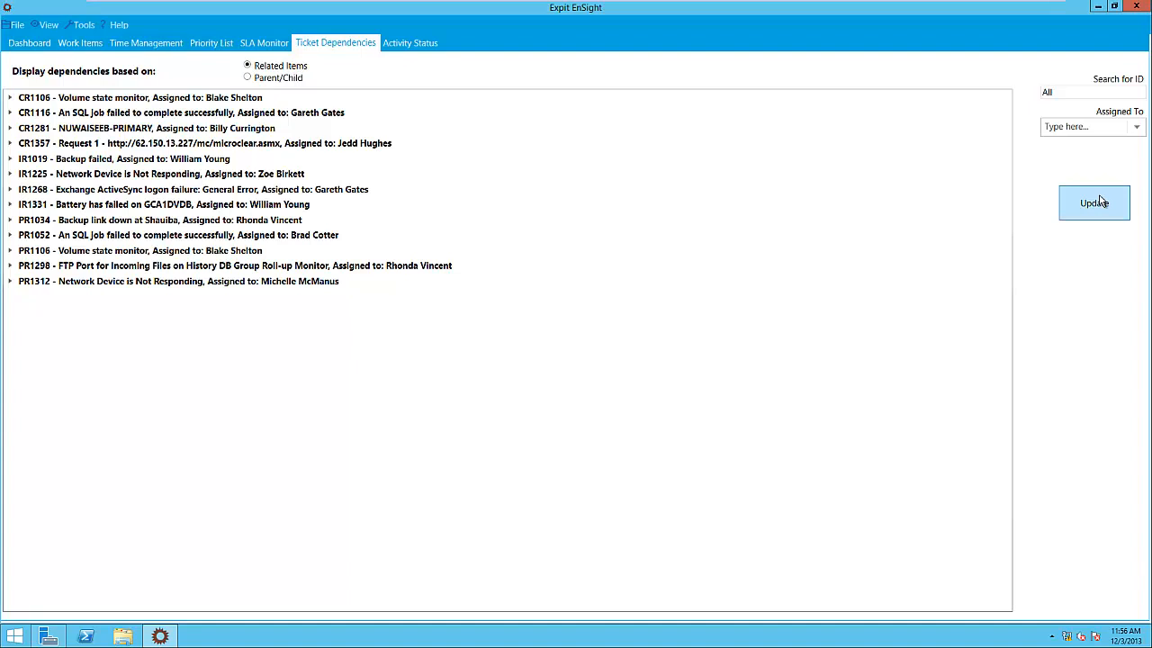
pyautogui.moveTo(393, 189)
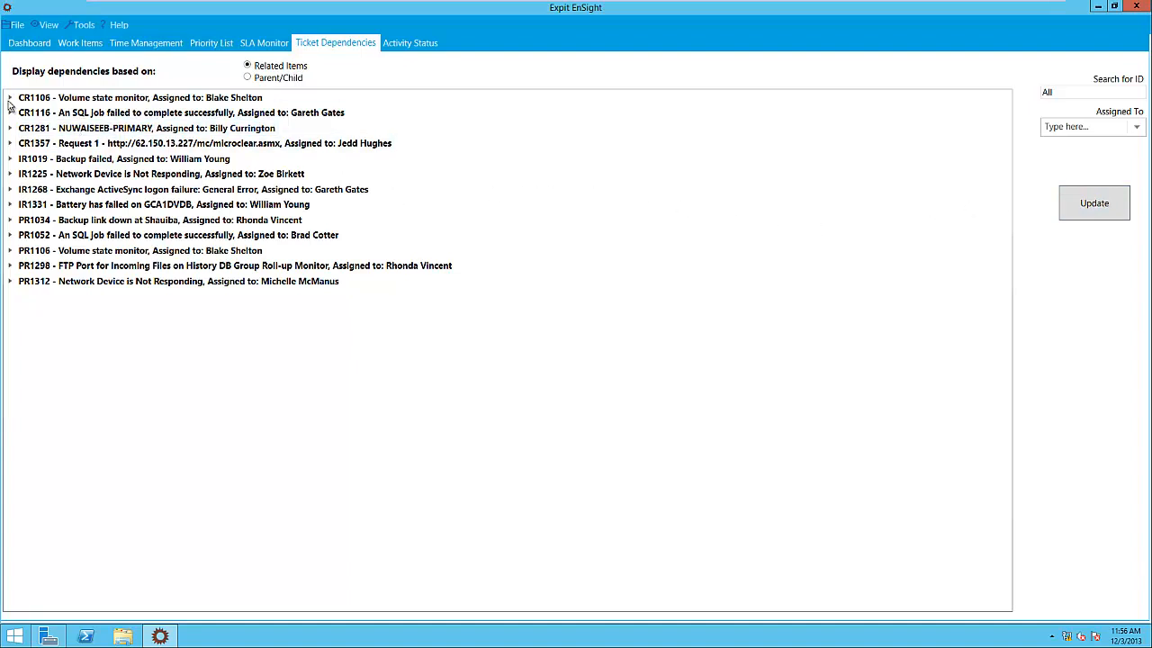
pyautogui.click(9, 97)
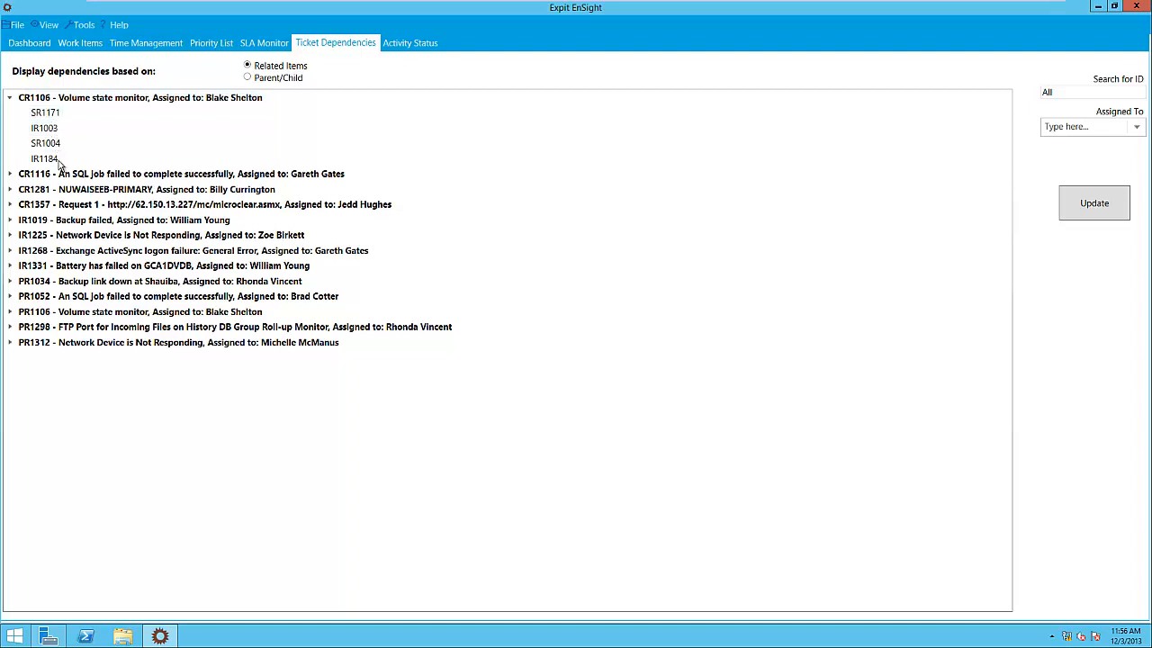
pyautogui.moveTo(341, 84)
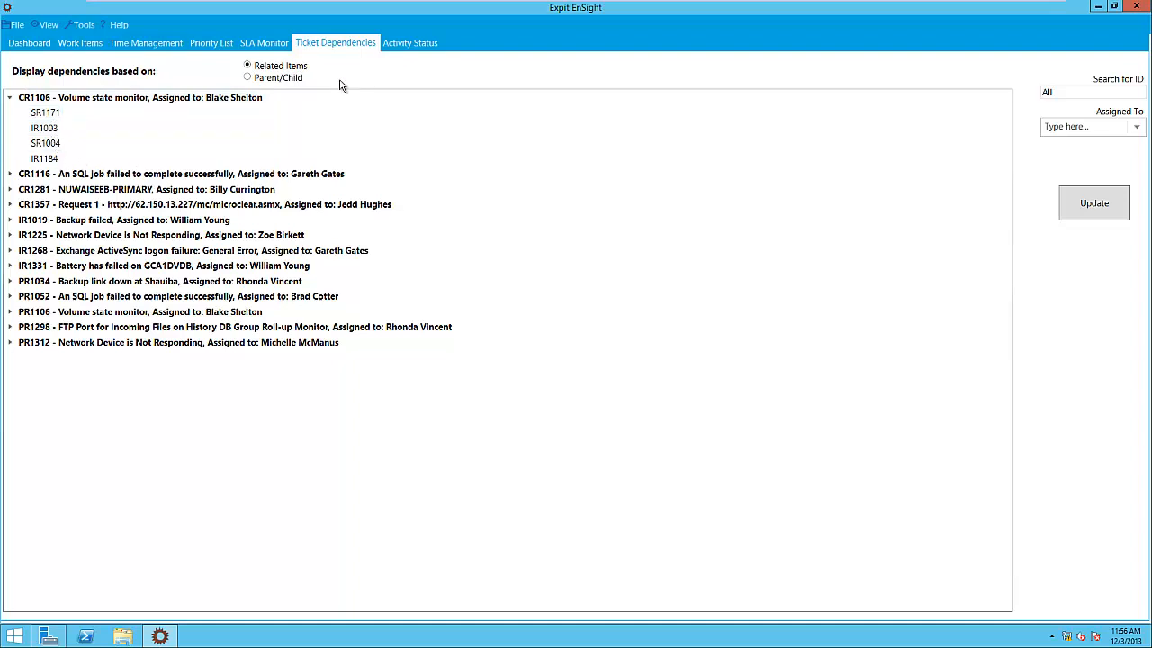
pyautogui.click(409, 43)
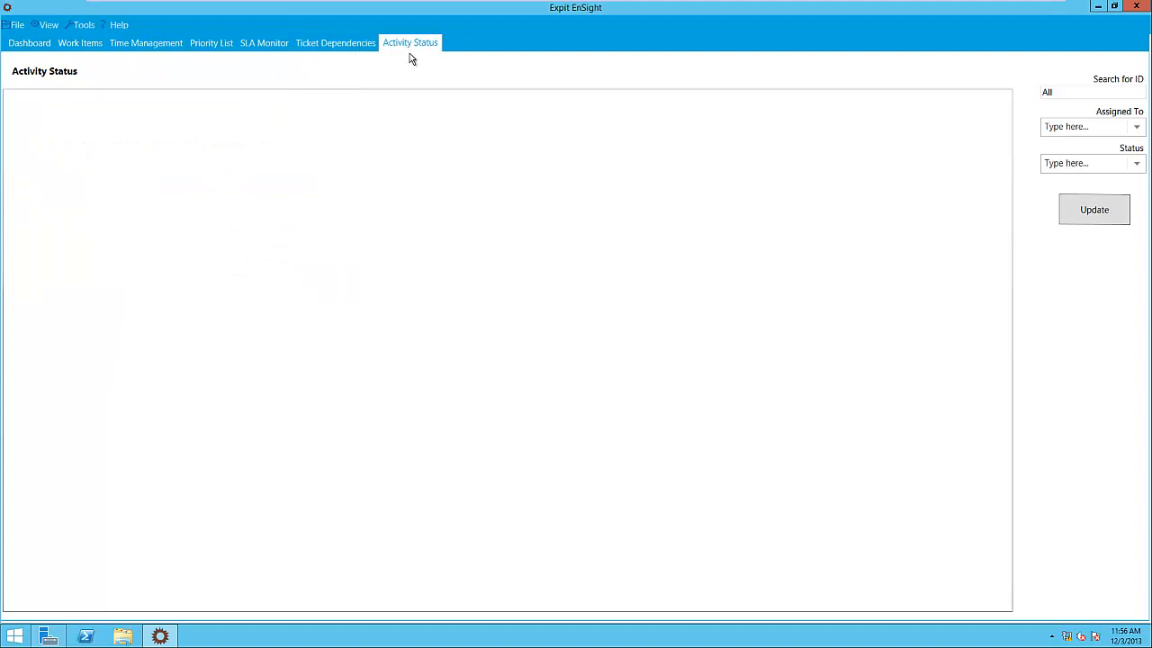
# - Load the Activity Status list showing CR1352, CR1156, IR1026 and IR1349 with assignees
pyautogui.click(1095, 209)
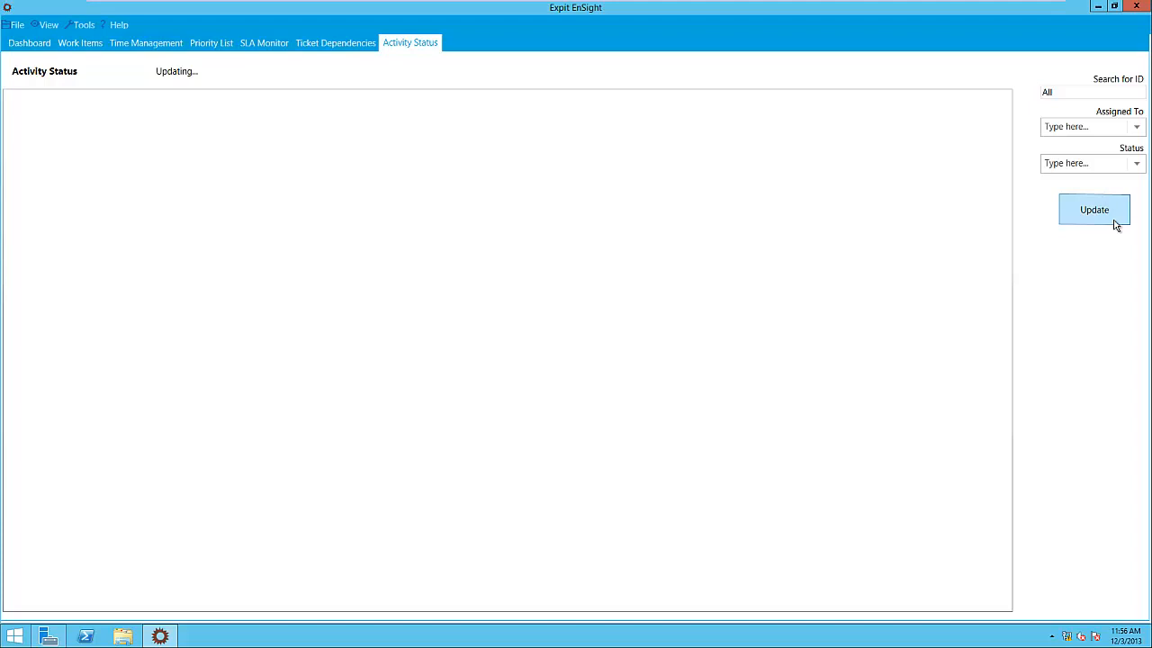
pyautogui.click(1095, 209)
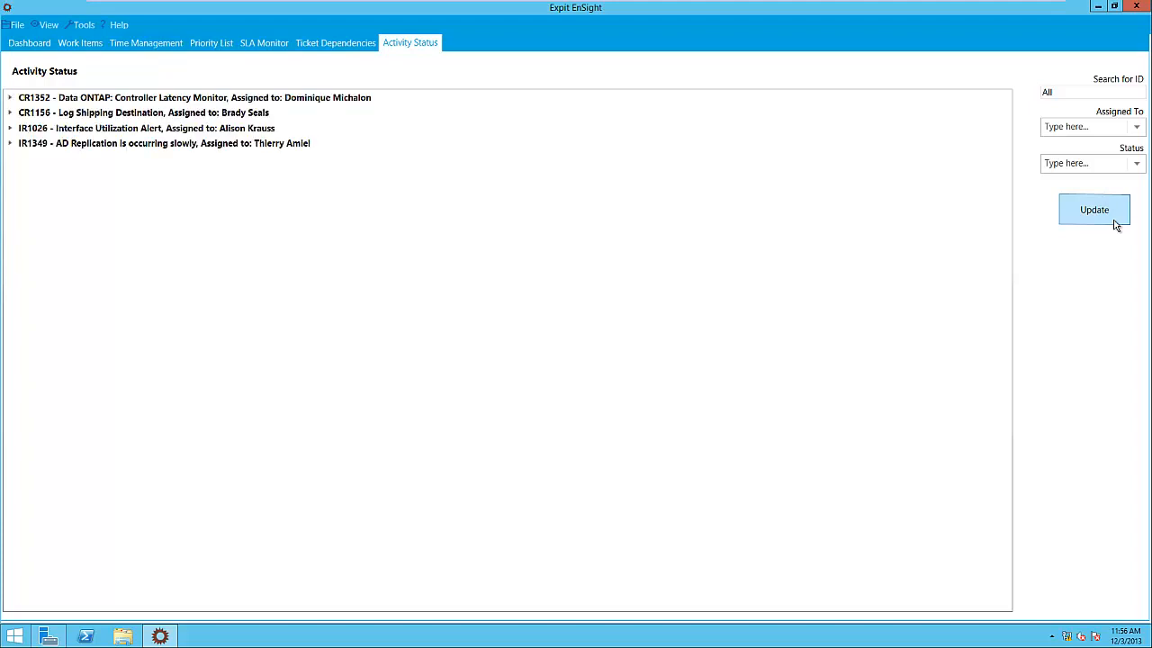
pyautogui.moveTo(539, 197)
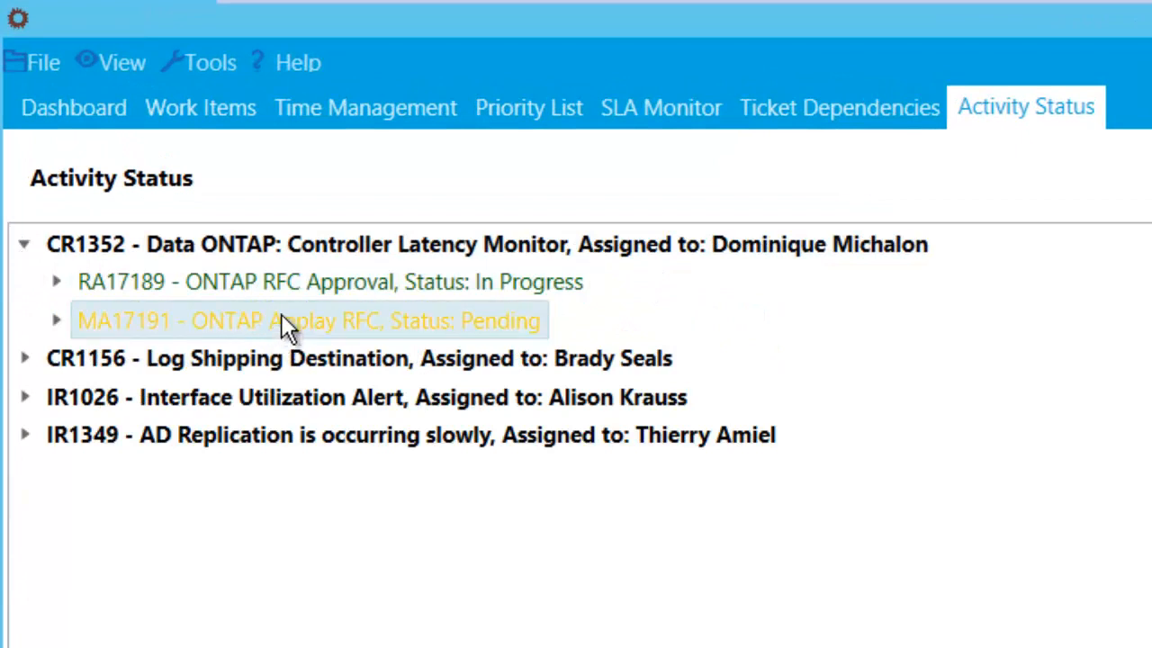
pyautogui.moveTo(297, 333)
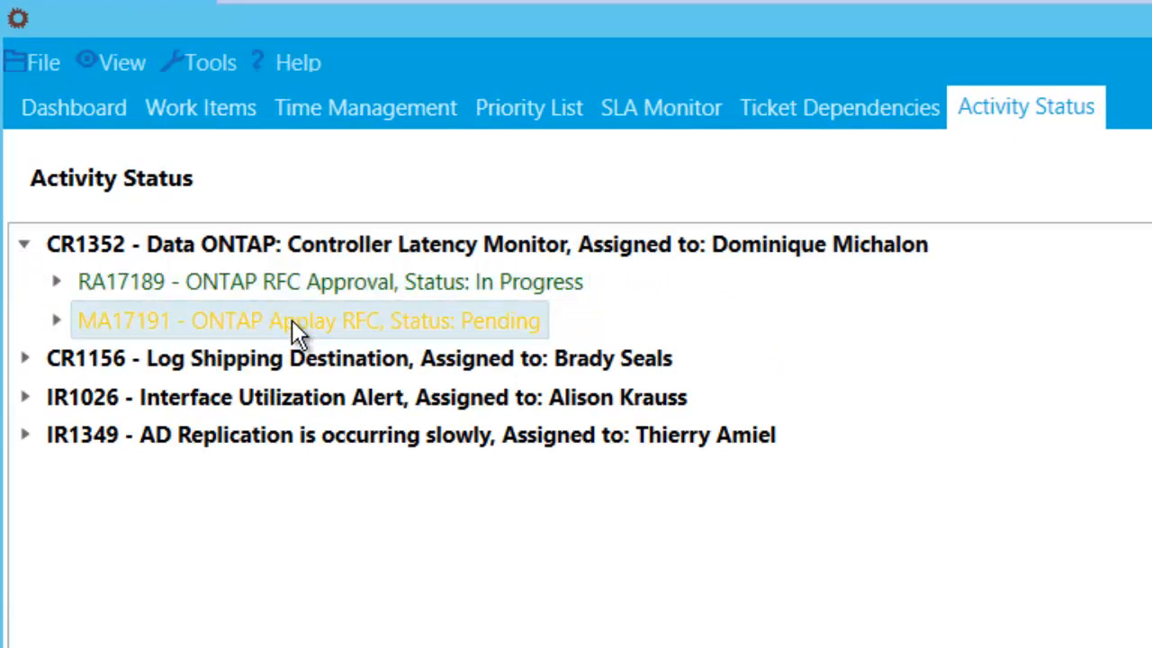
pyautogui.moveTo(315, 281)
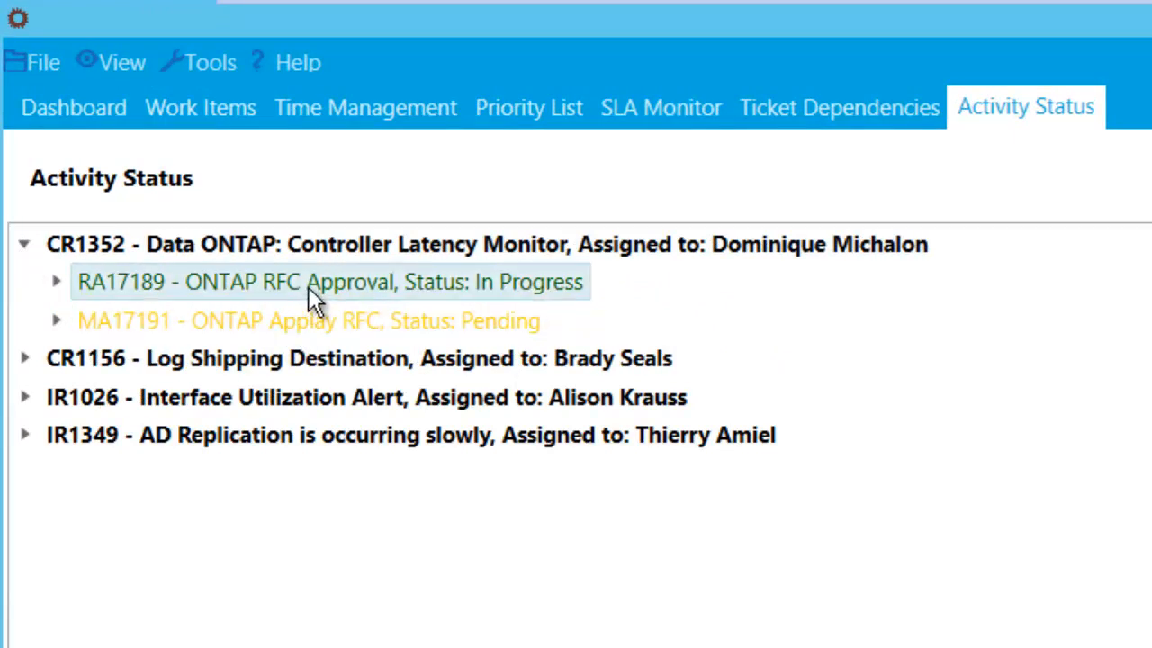
pyautogui.moveTo(549, 340)
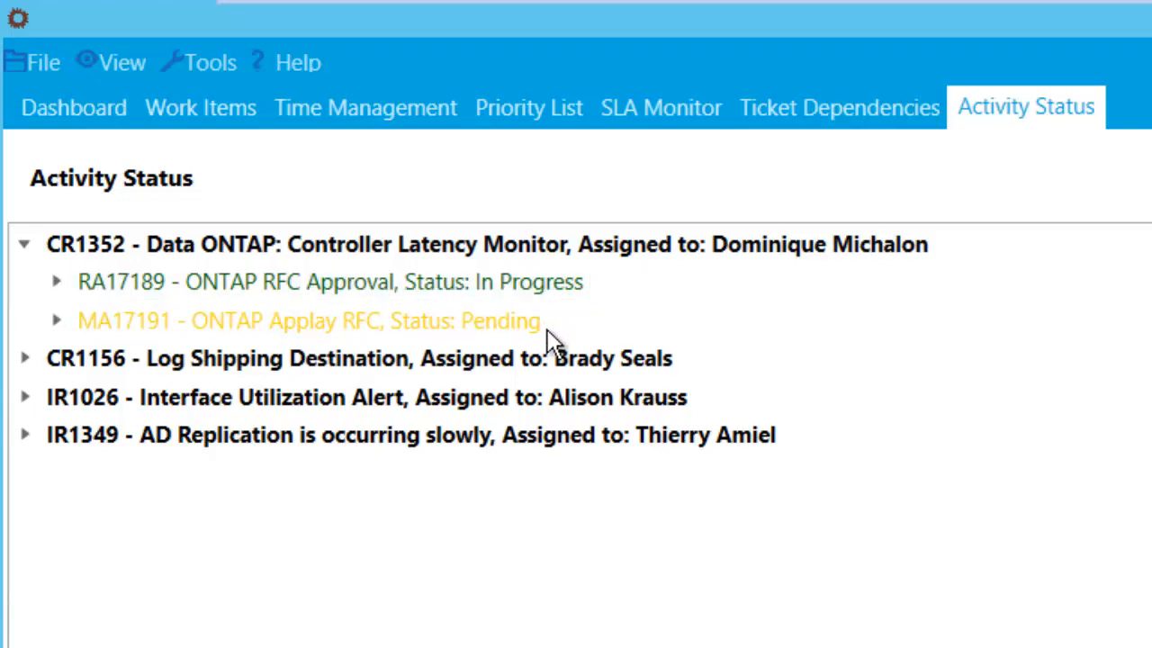
pyautogui.click(308, 321)
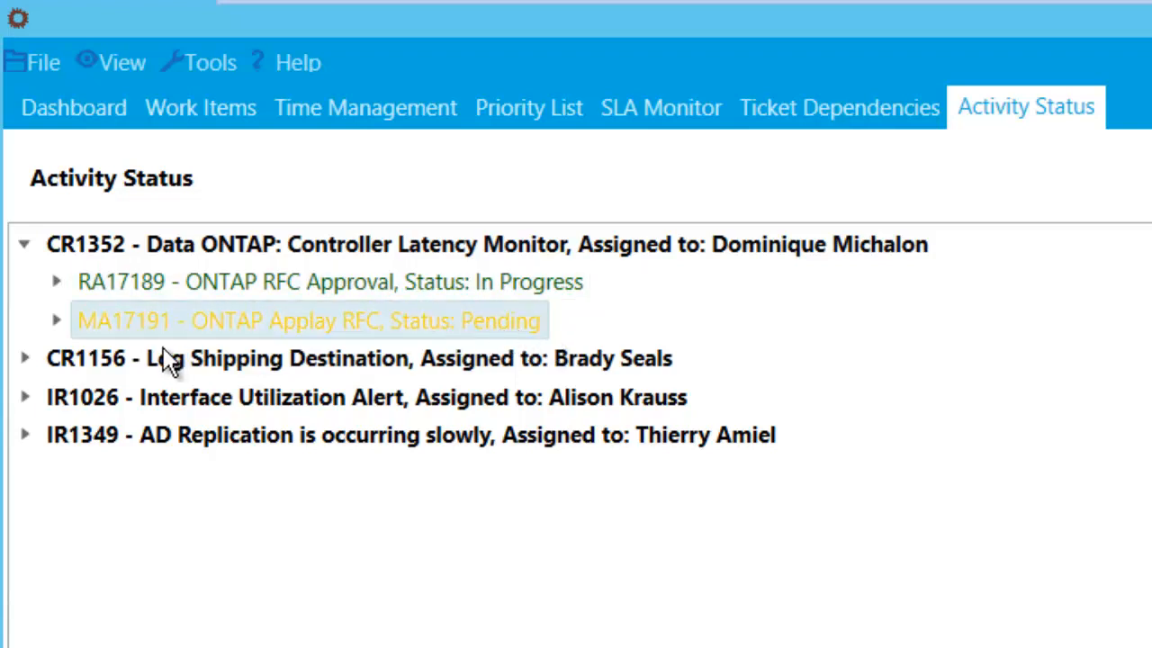
pyautogui.click(56, 282)
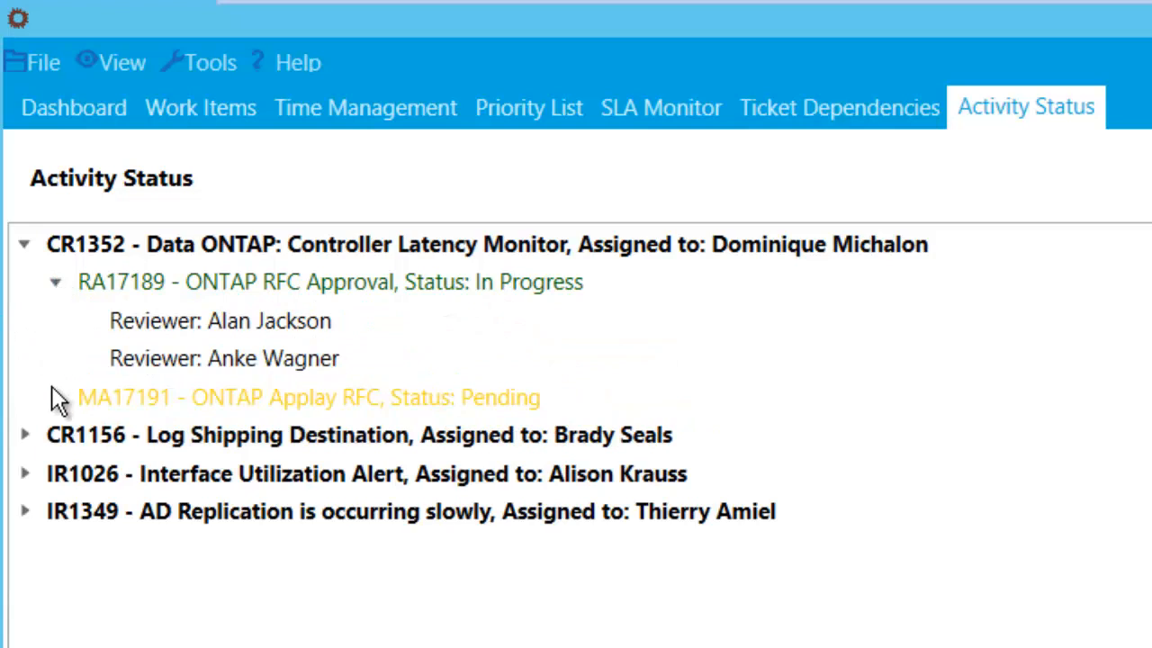
pyautogui.click(54, 397)
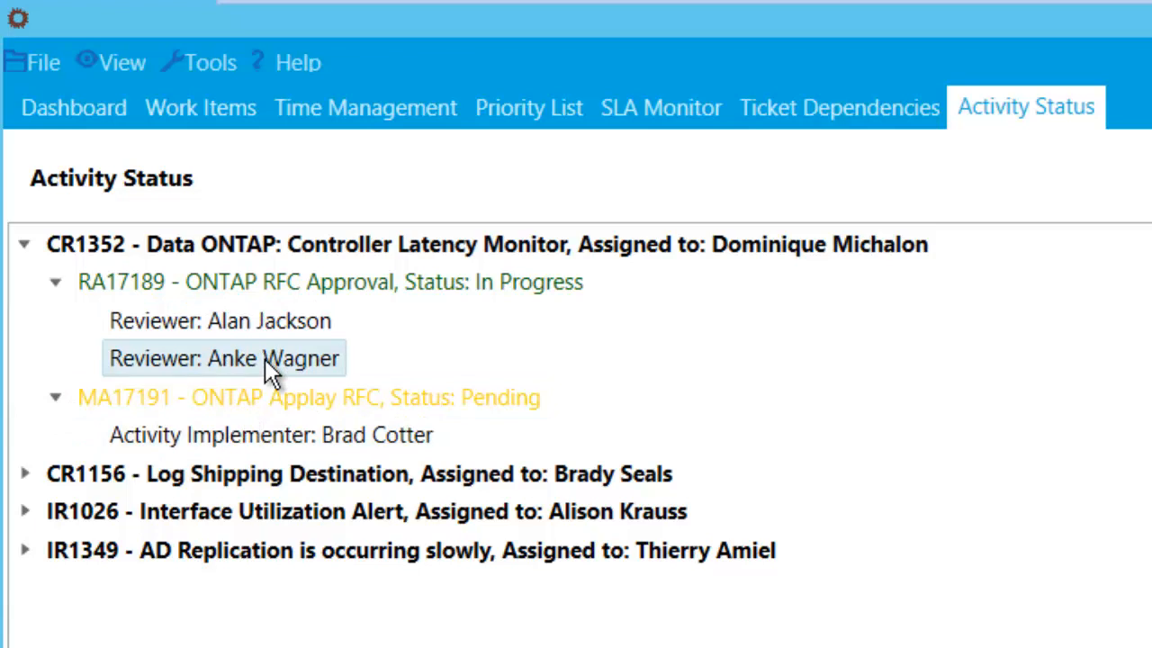
pyautogui.moveTo(410, 369)
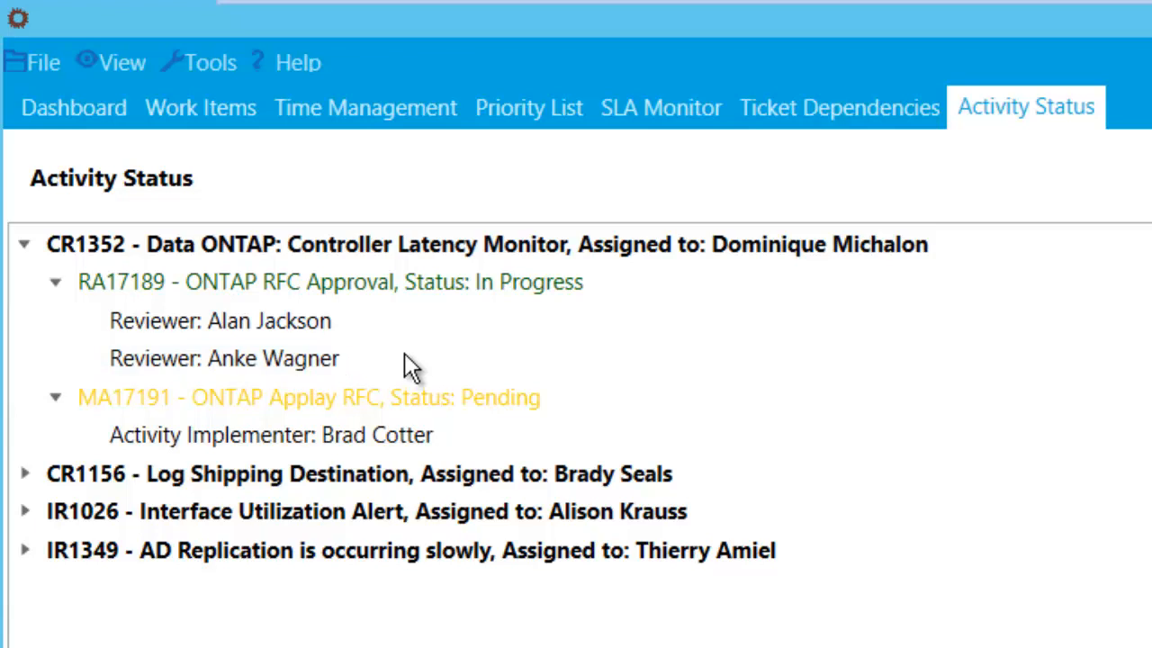
pyautogui.moveTo(416, 365)
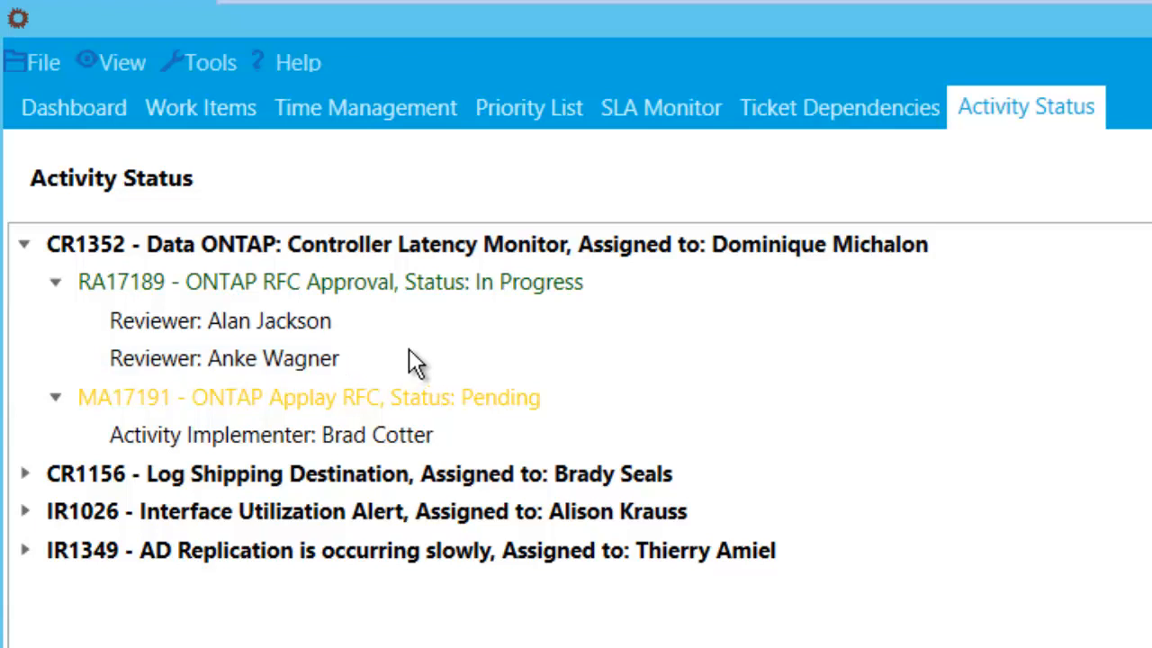